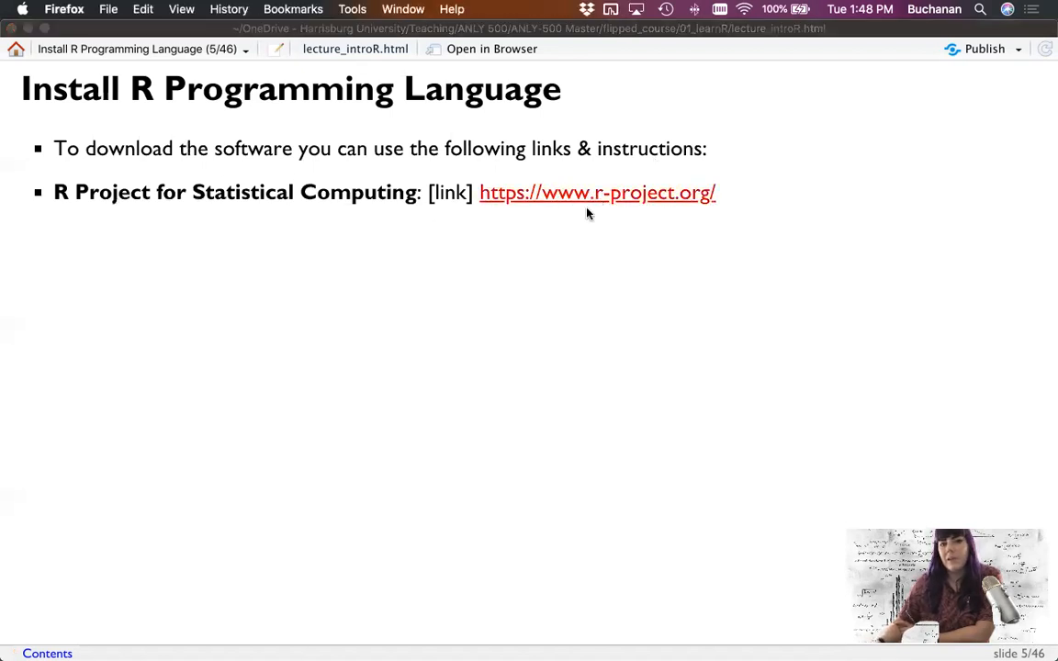
left_click(597, 192)
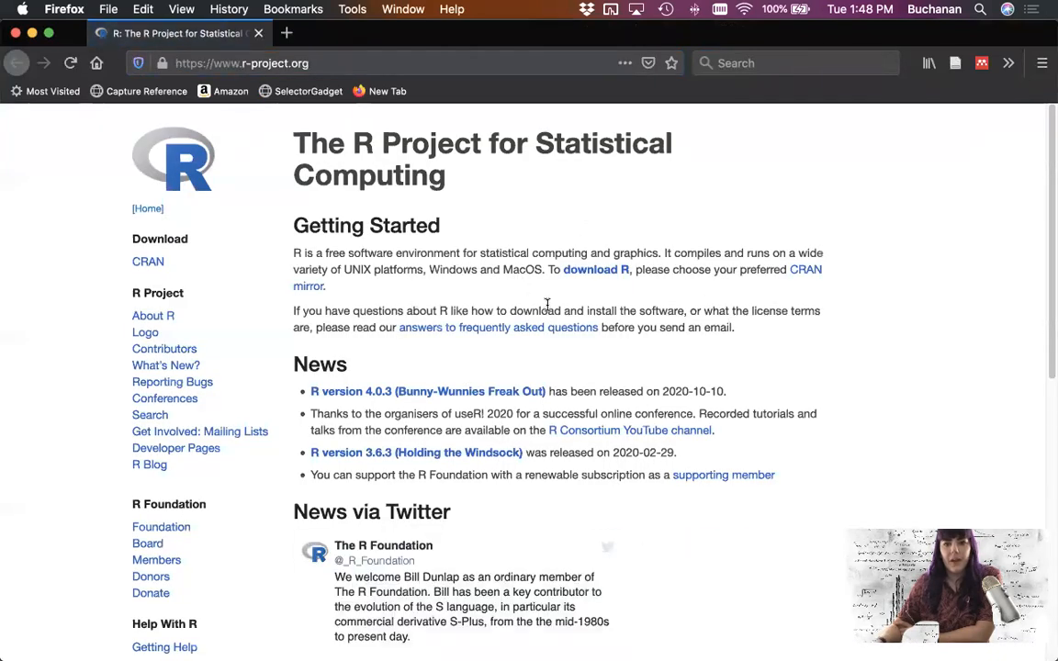
mouse_move(677, 300)
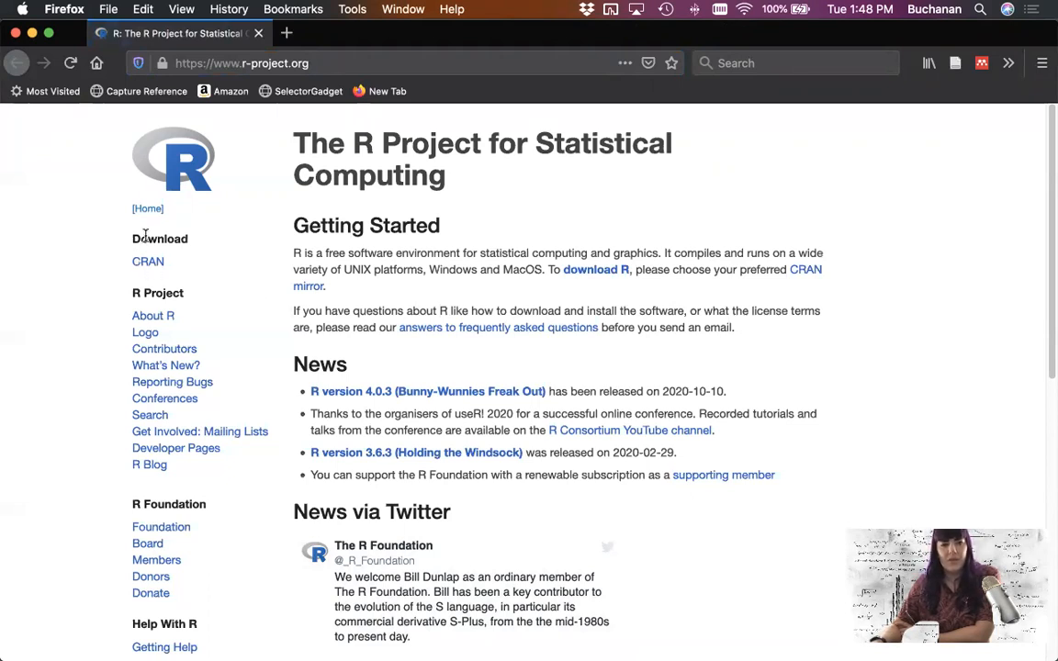
left_click(148, 262)
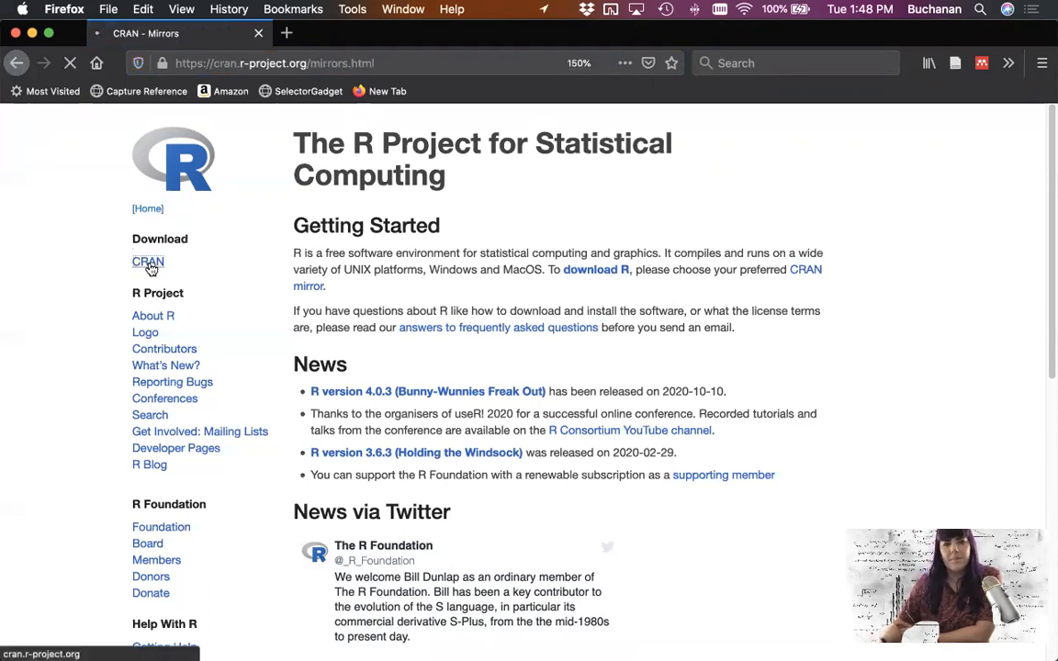
left_click(148, 263)
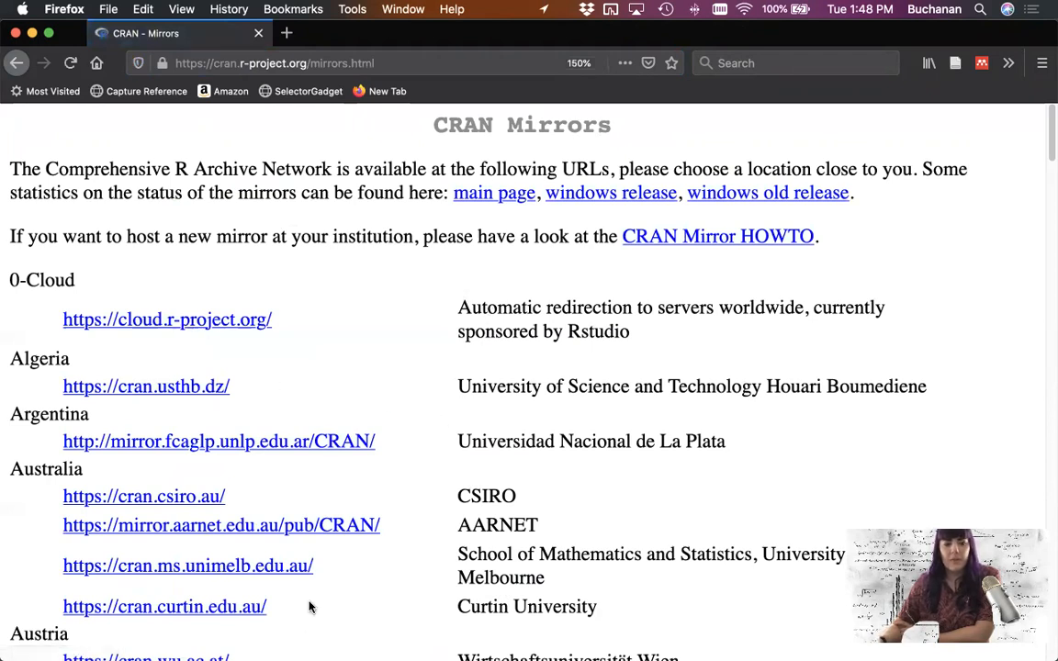
left_click(167, 320)
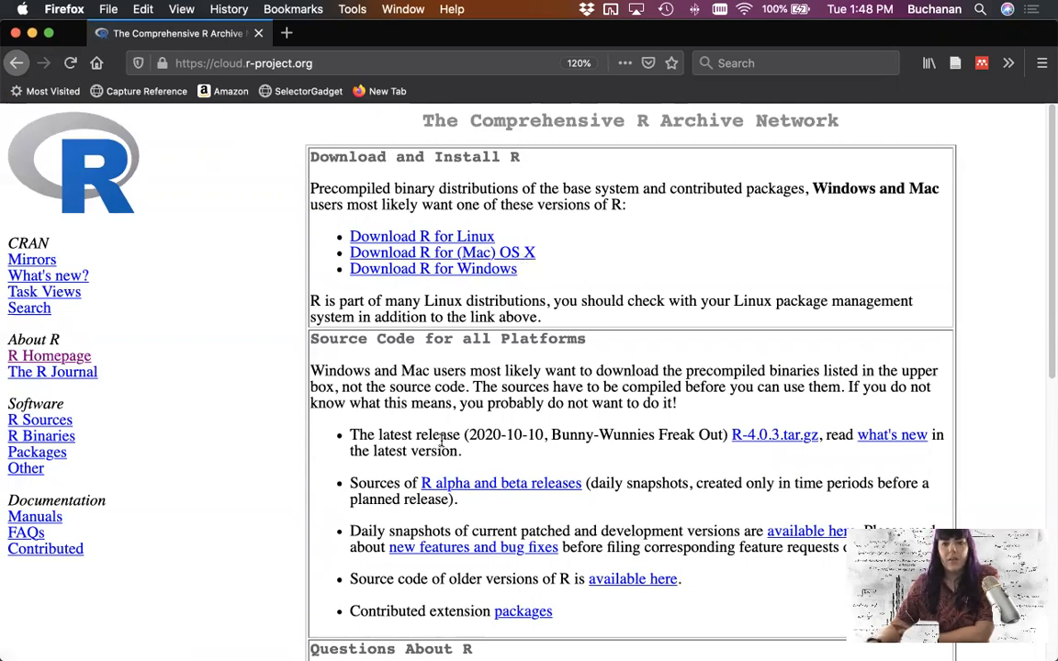
Select the 'latest release (2020-10-10, Bunny-Wunnies Freak Out)' text on CRAN.
left_click_drag(350, 434, 684, 434)
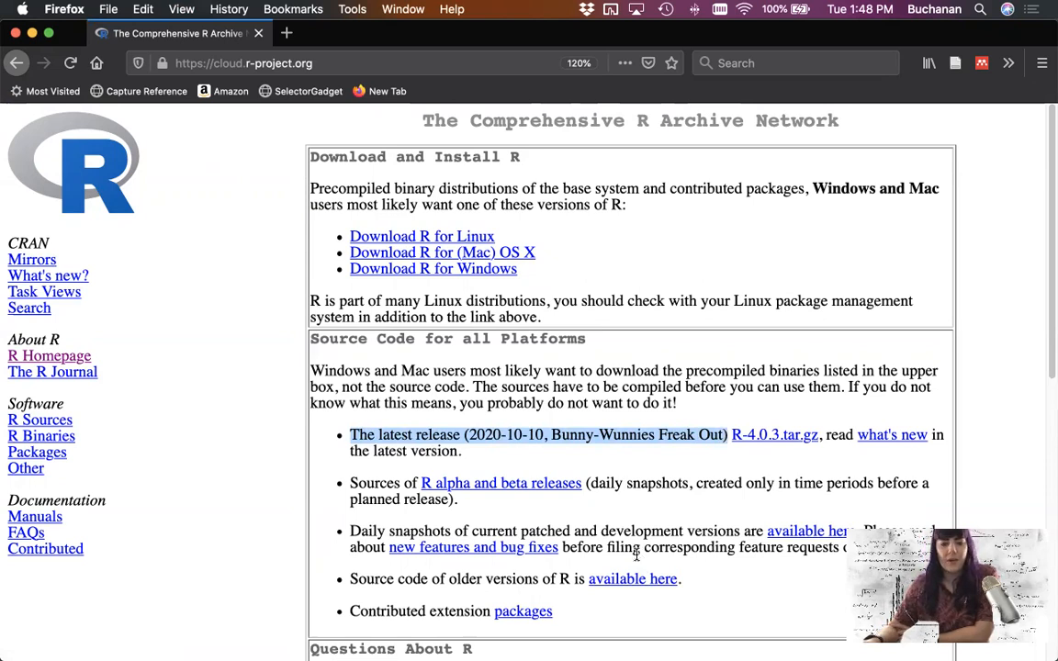
mouse_move(660, 484)
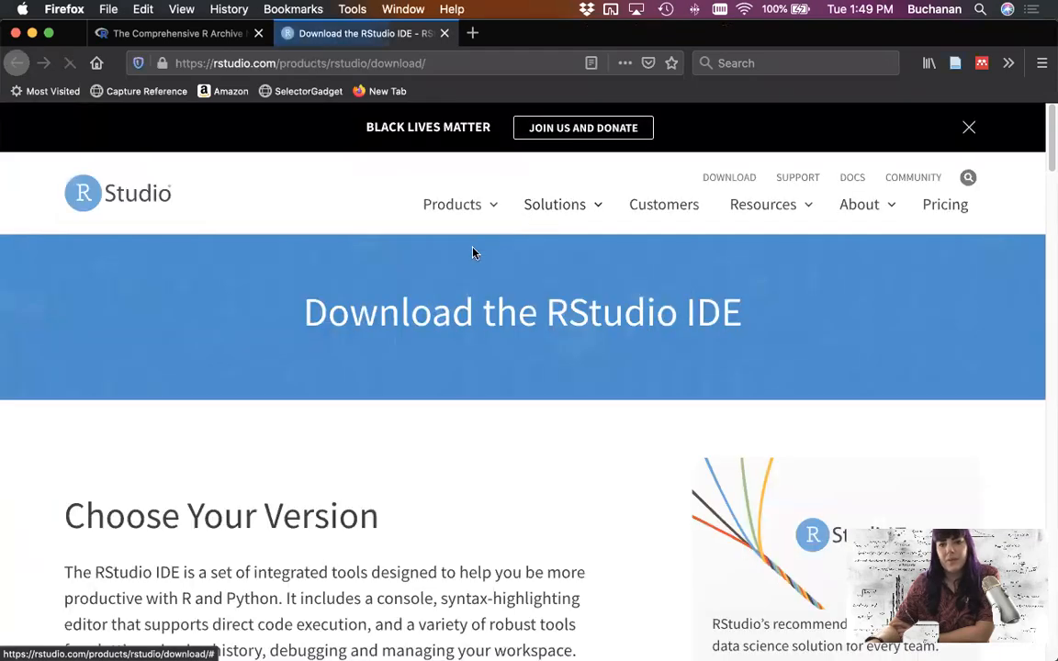
Scroll down the RStudio download page and pick DOWNLOAD under RStudio Desktop.
scroll("down", 3)
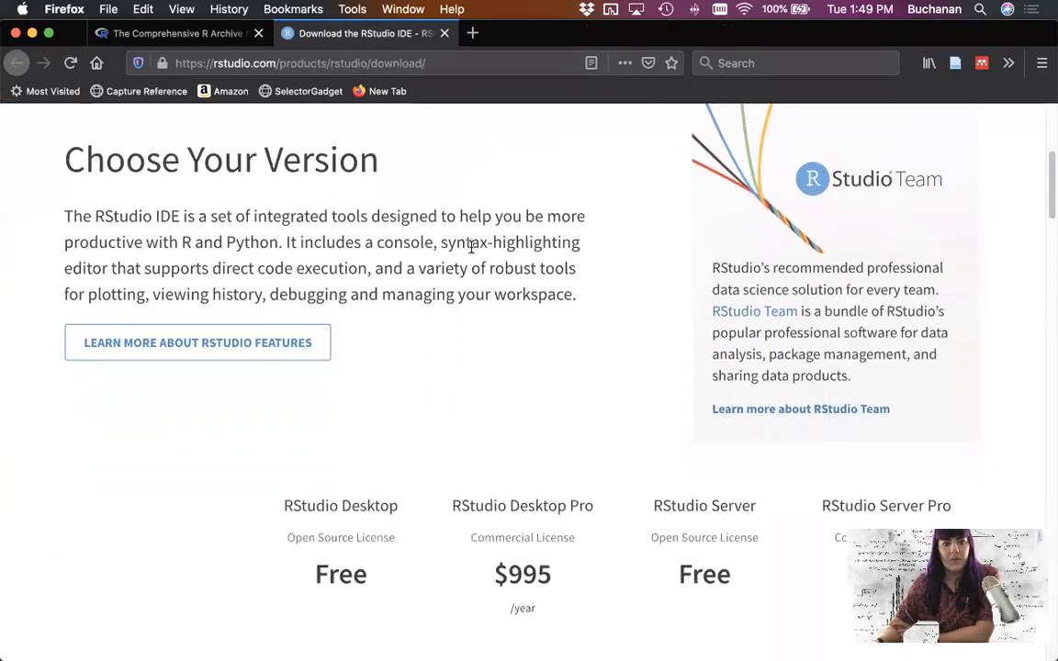
scroll("down", 3)
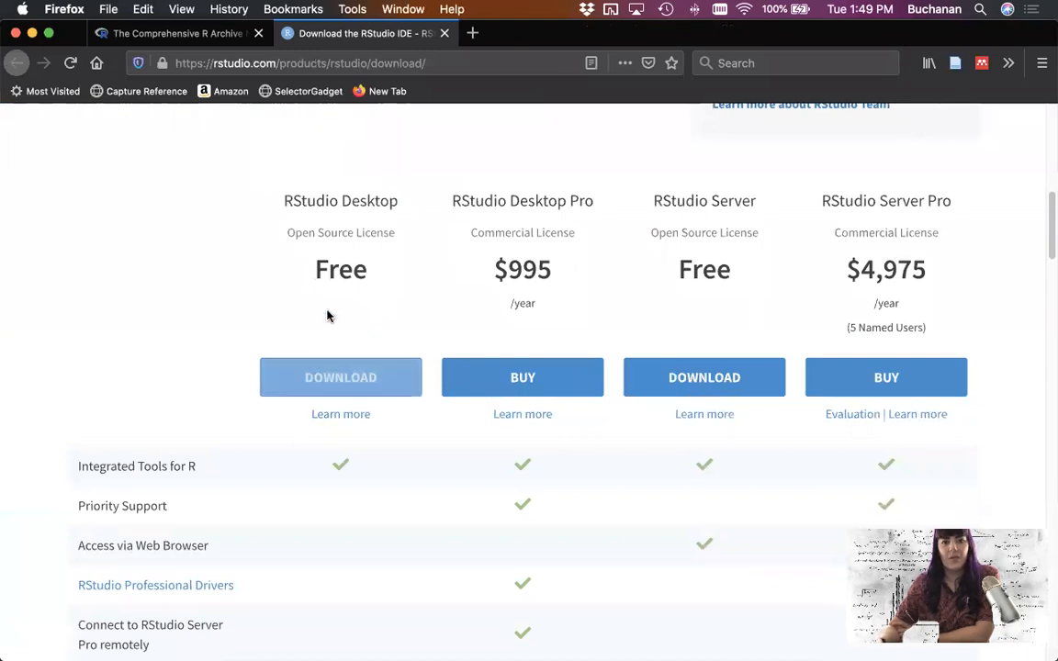
left_click(341, 377)
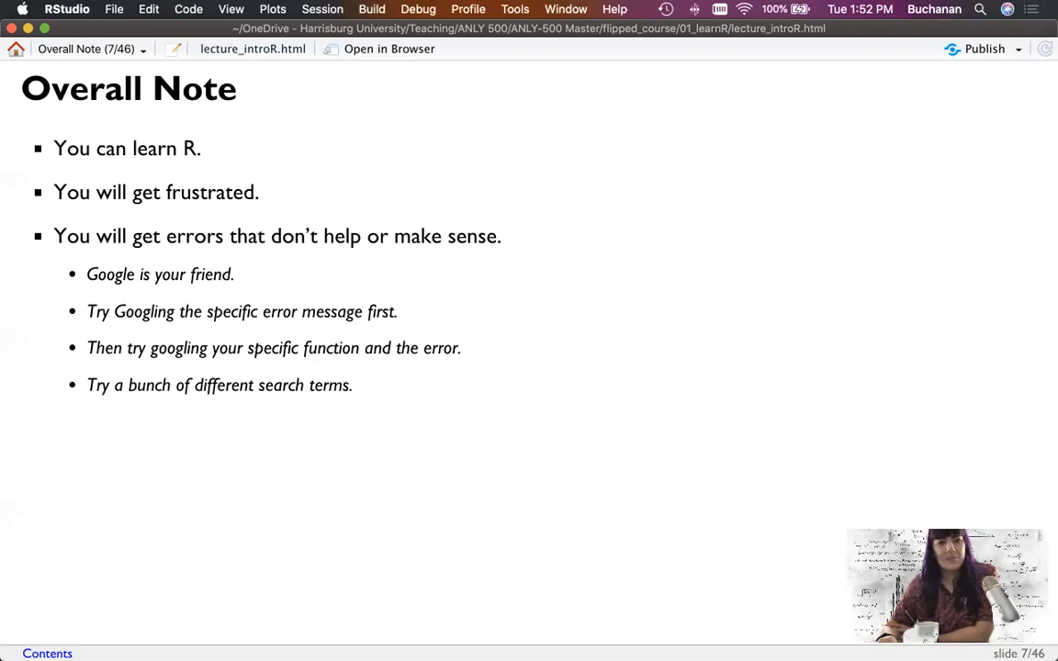
key("right")
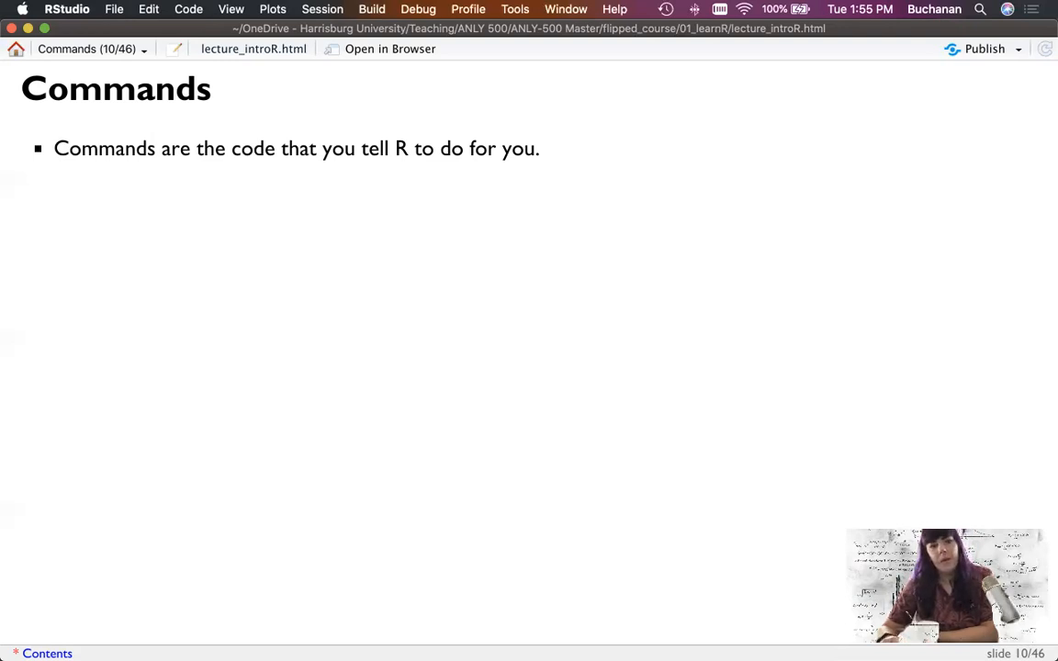
Reveal the simple-or-complex and mistakes bullets, then advance to the x <- 4 slide.
key("right")
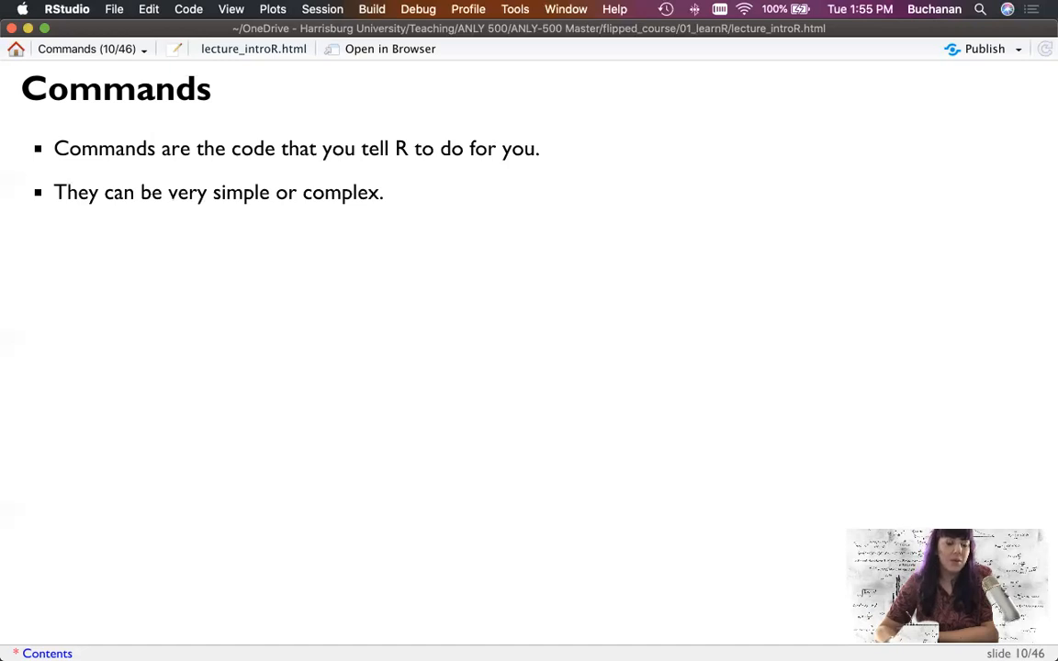
key("right")
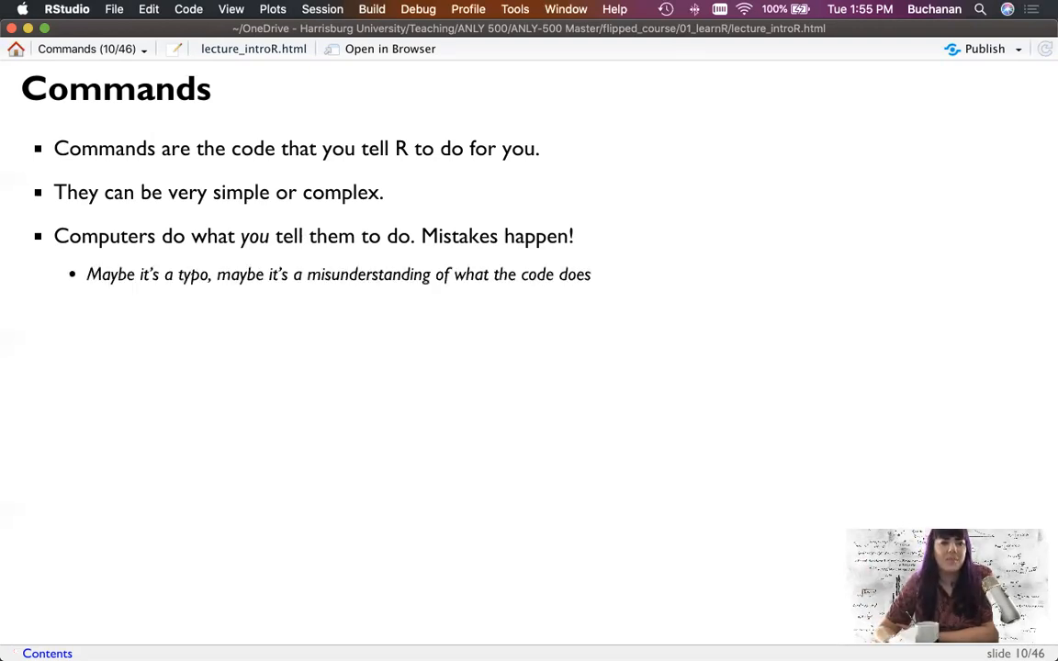
key("right")
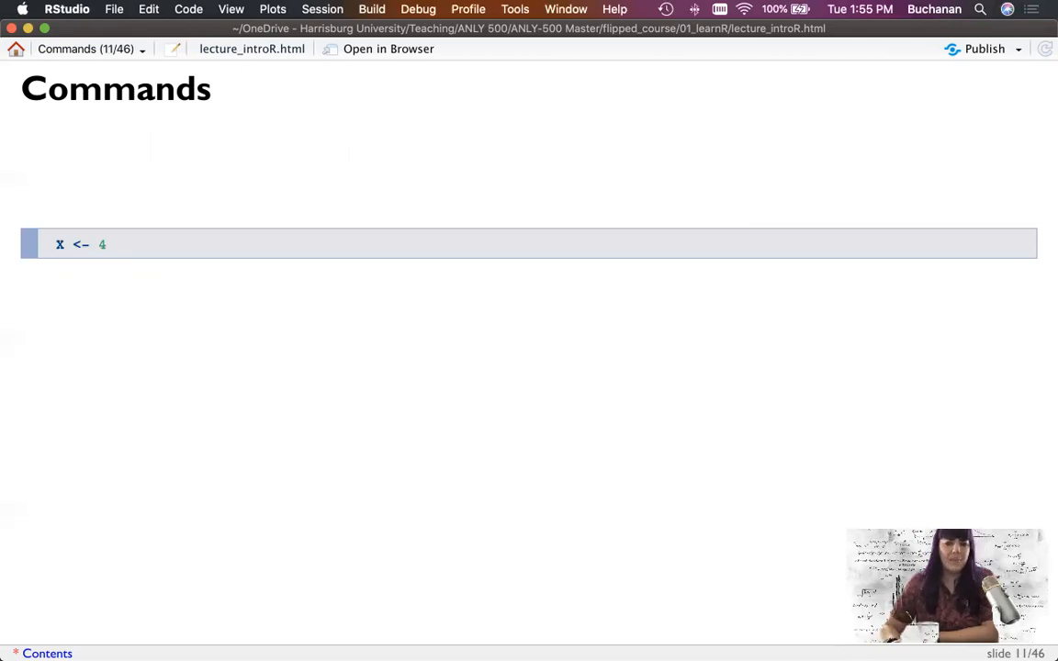
Reveal the bullets about typing commands in the console or a Script/Markdown document.
key("right")
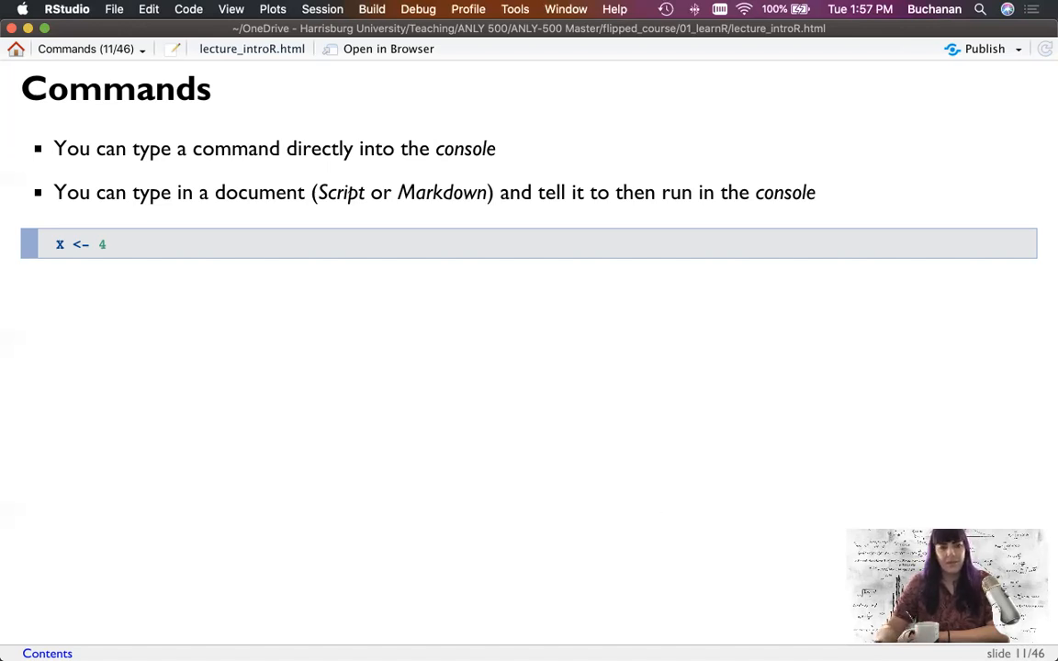
Highlight the <- assignment arrow in the x <- 4 example code.
double_click(81, 245)
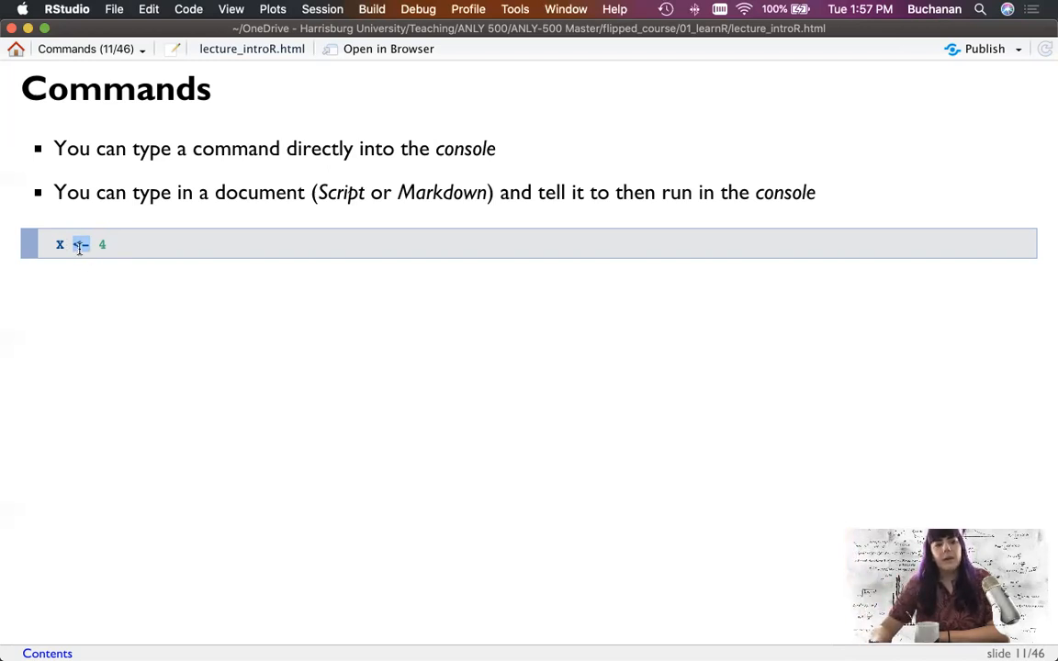
mouse_move(262, 310)
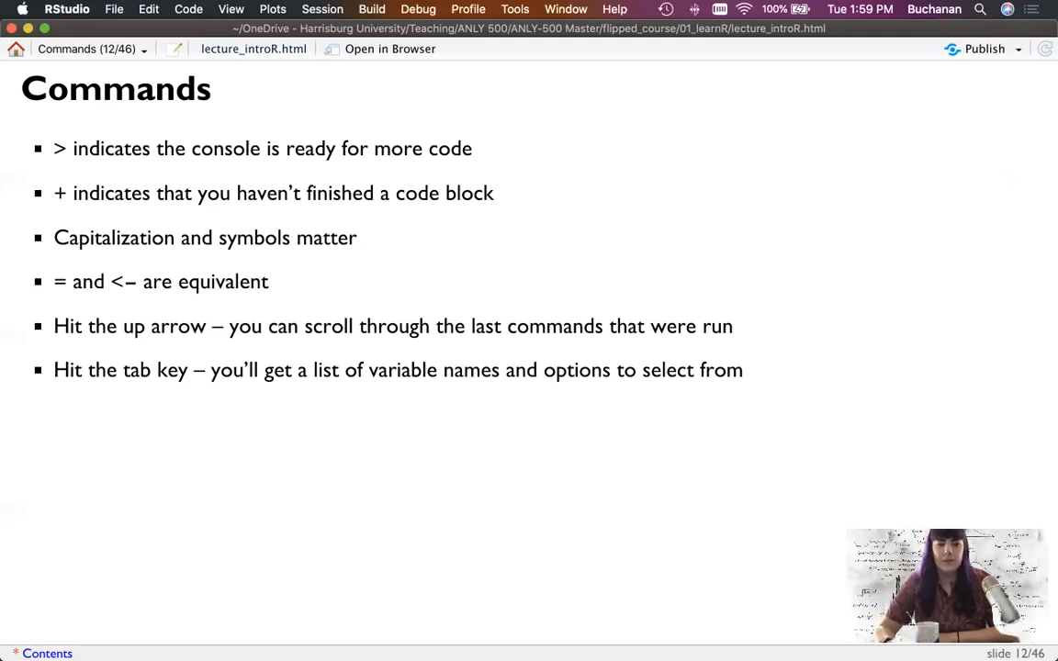
Reveal the ? help tip, advance to slide 13, then go back toward the x <- 4 slide.
key("right")
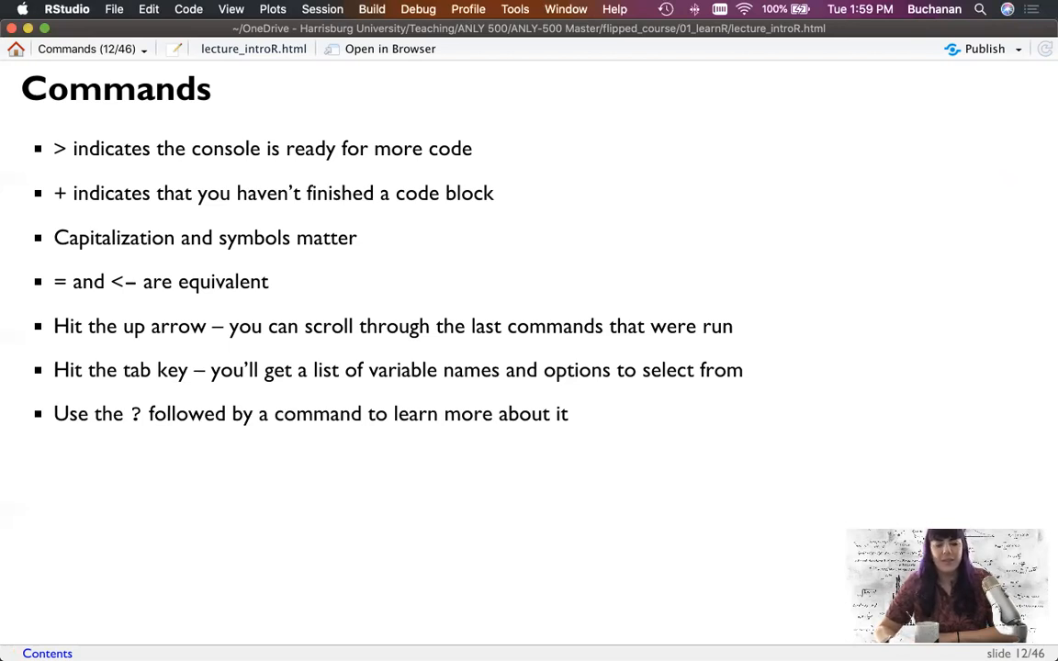
key("right")
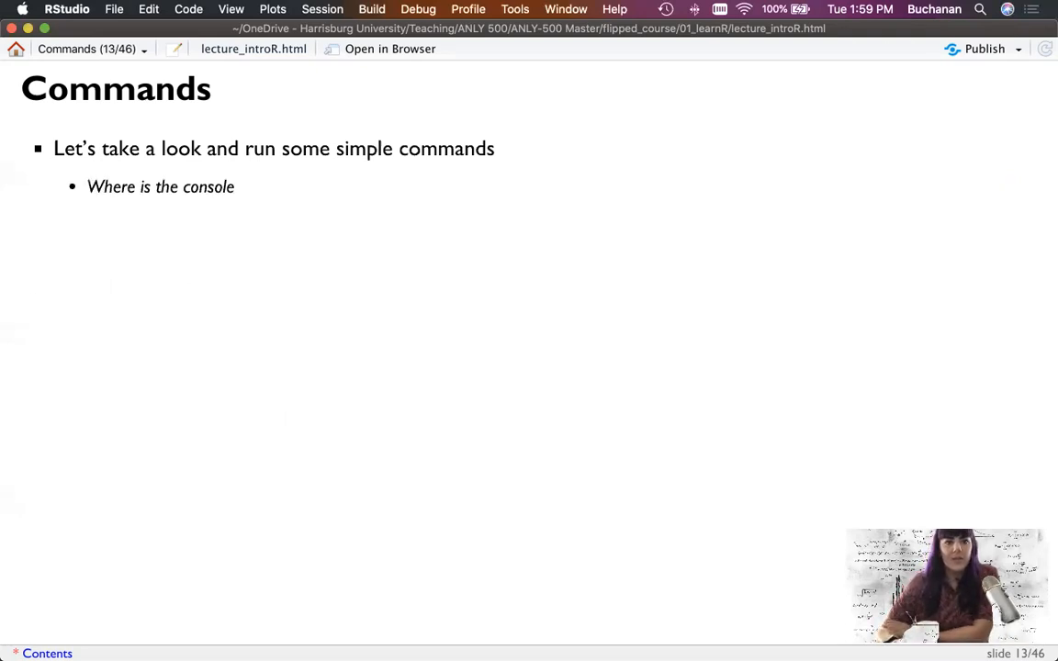
key("left")
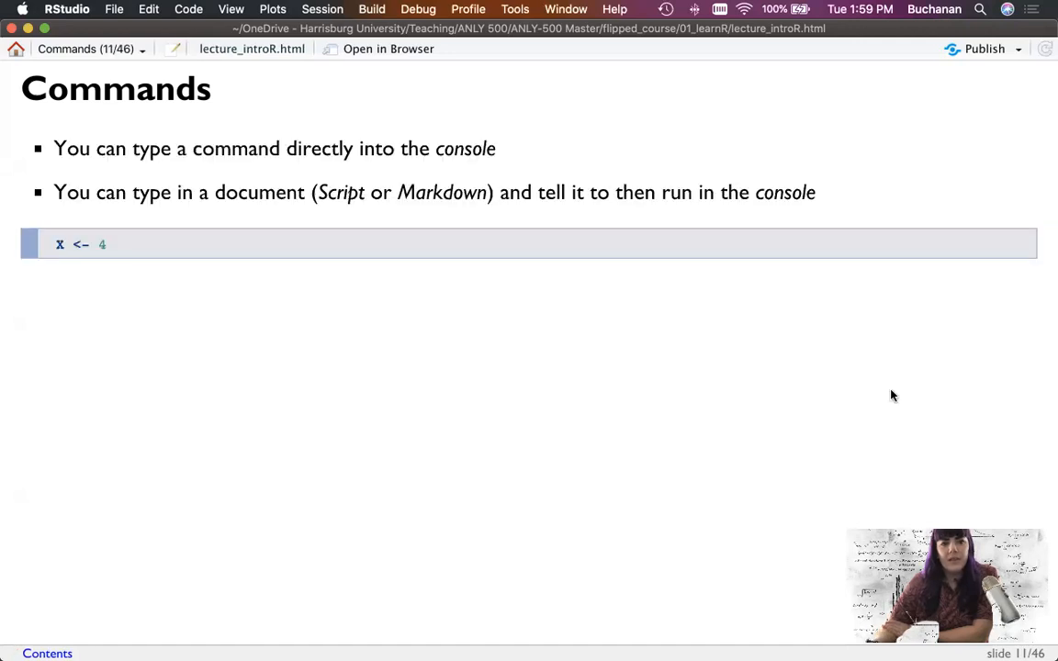
mouse_move(130, 251)
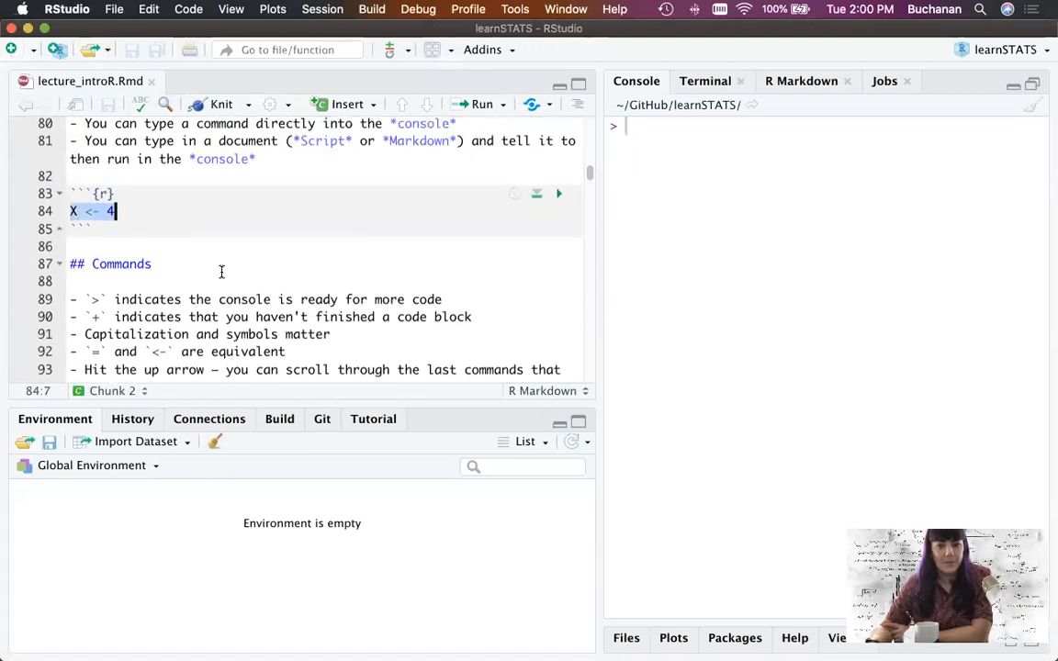
Return to the lecture slides and advance past slide 12's tips to slide 13.
left_click(220, 104)
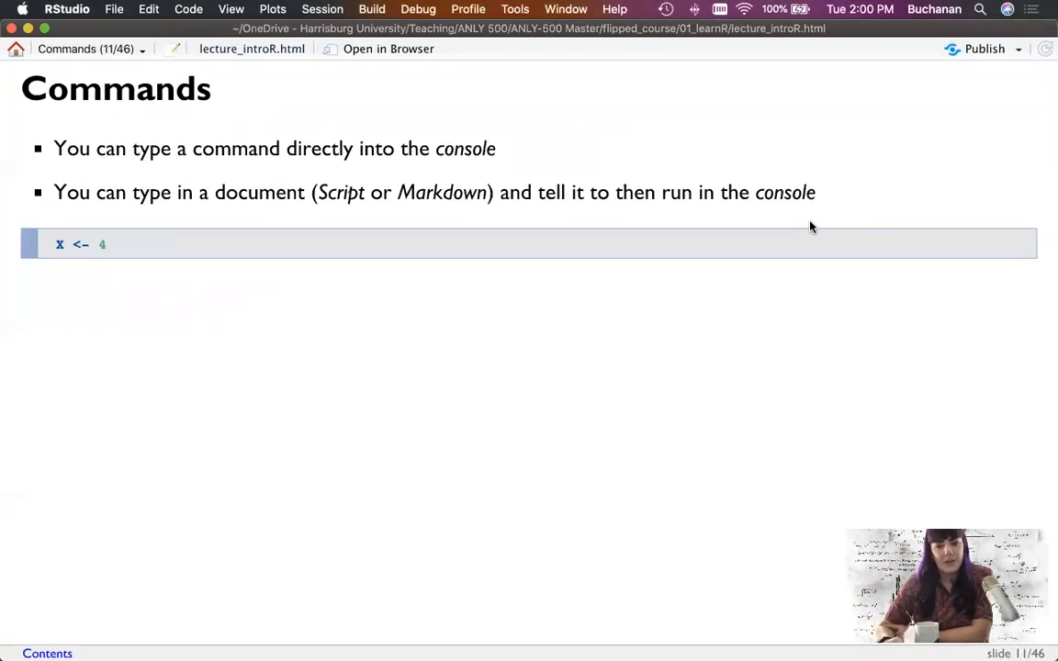
key("right")
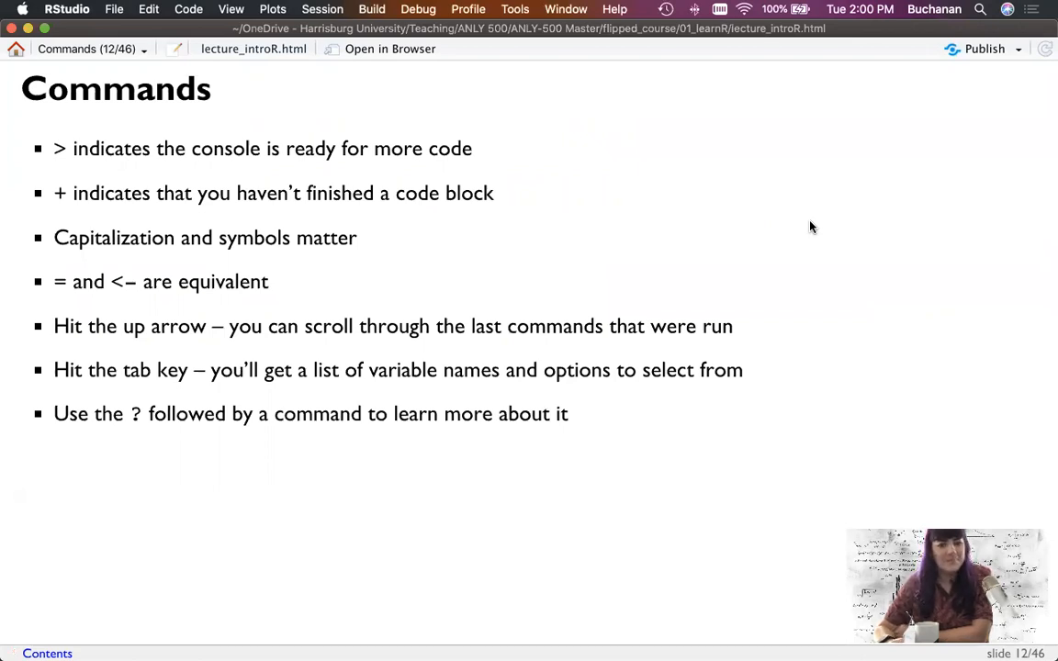
key("right")
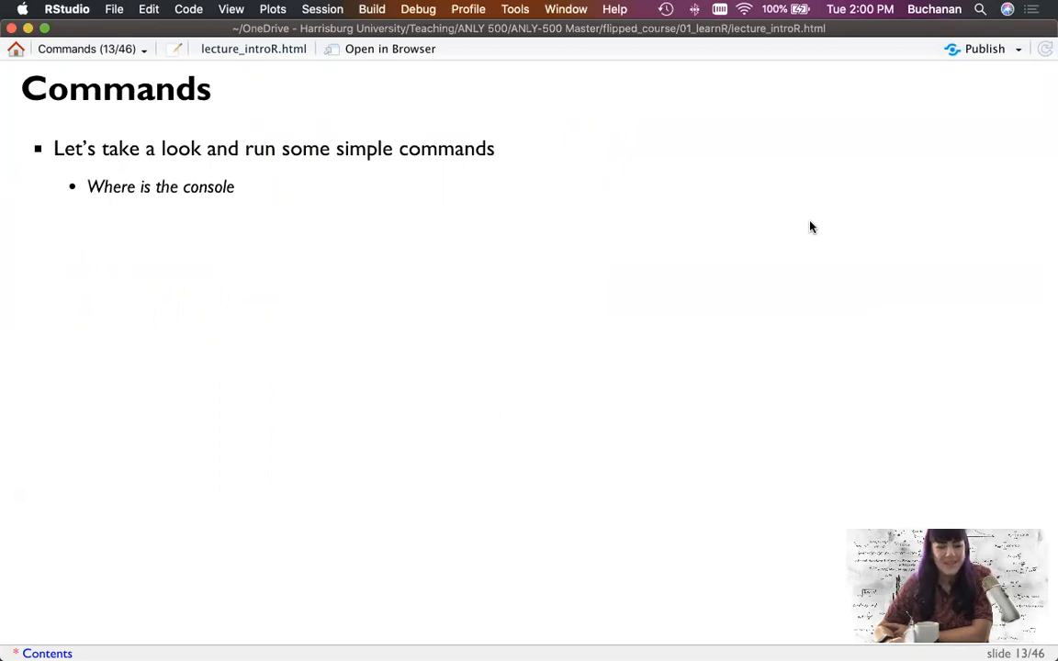
mouse_move(538, 265)
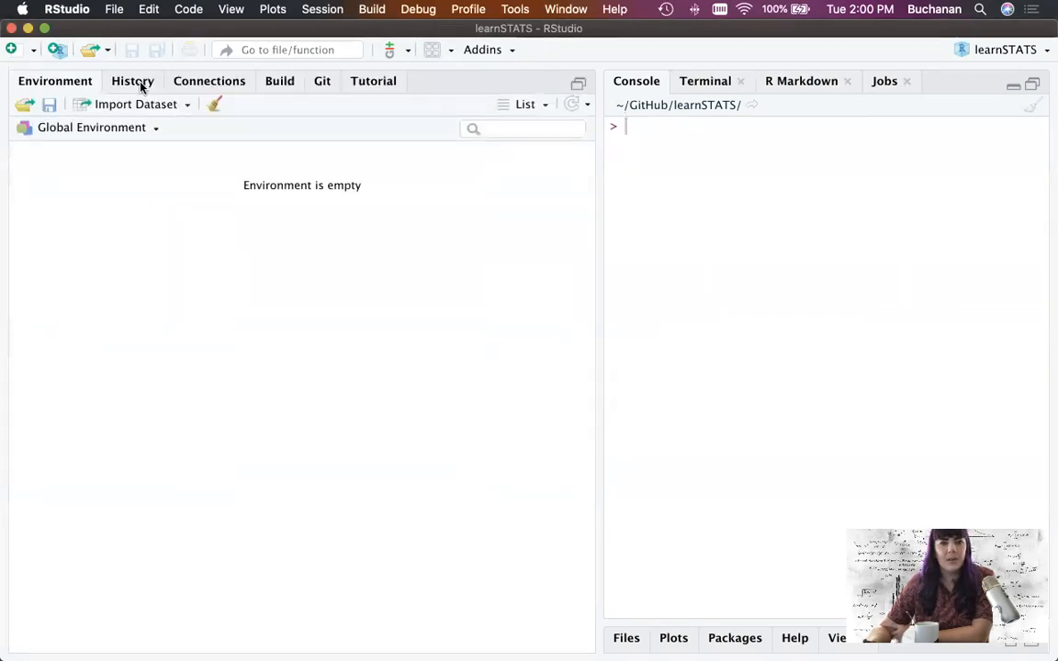
In Pane Layout, put Environment, History, Connections in the top-right quadrant and apply.
left_click(431, 50)
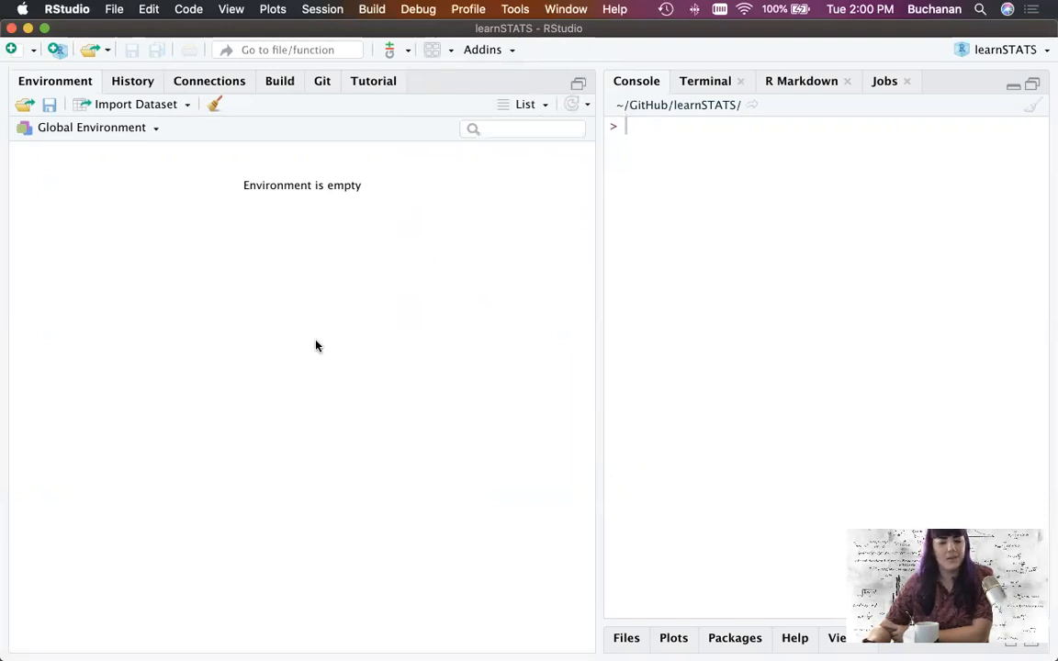
mouse_move(417, 215)
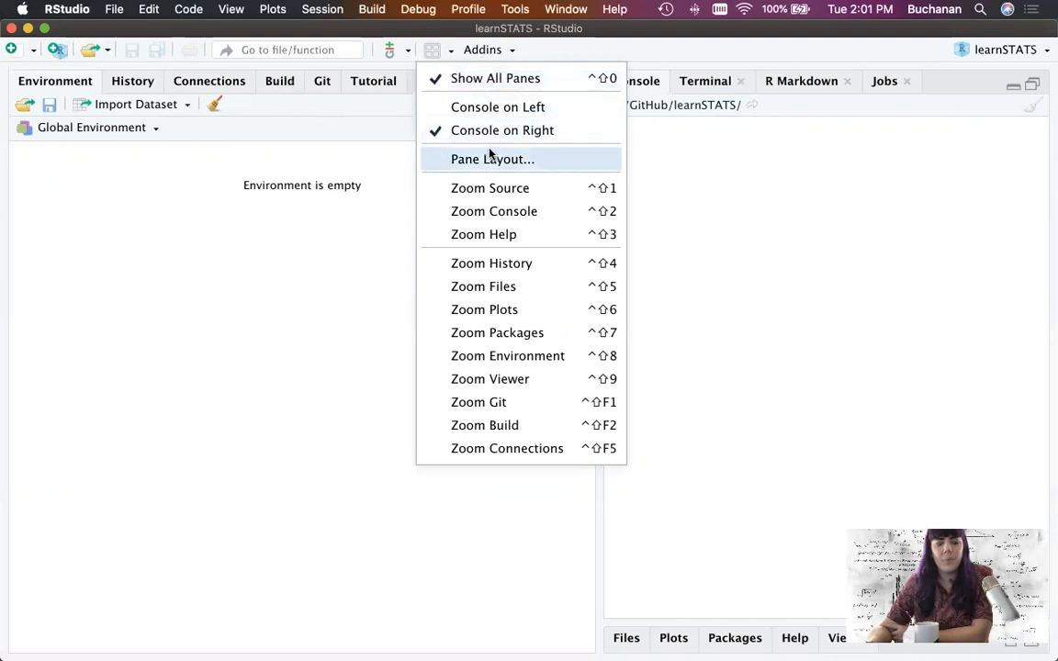
left_click(492, 159)
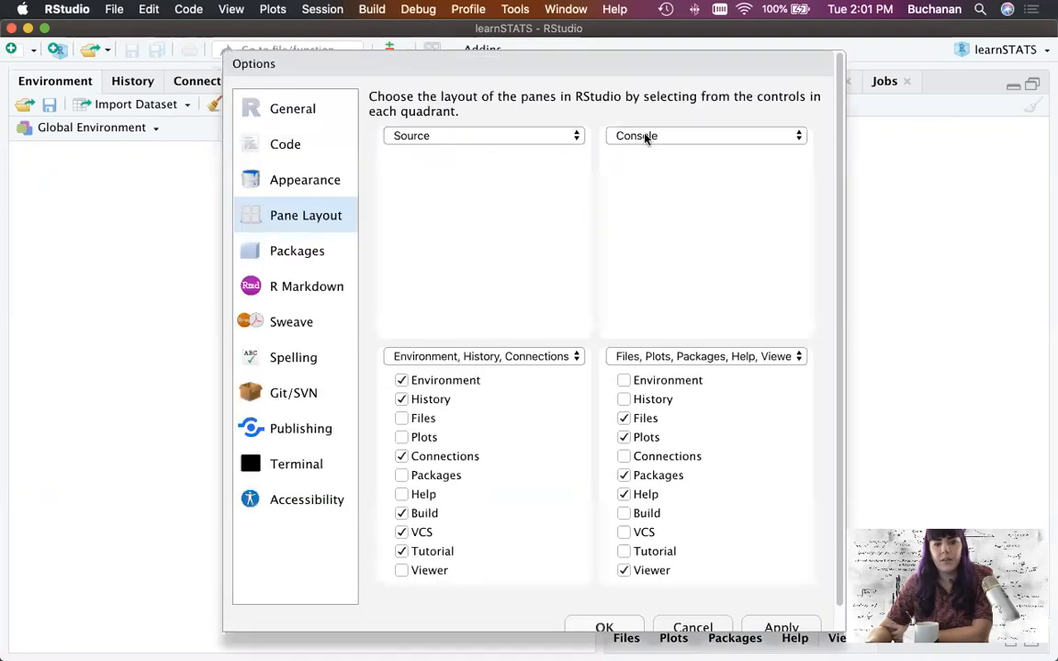
mouse_move(665, 202)
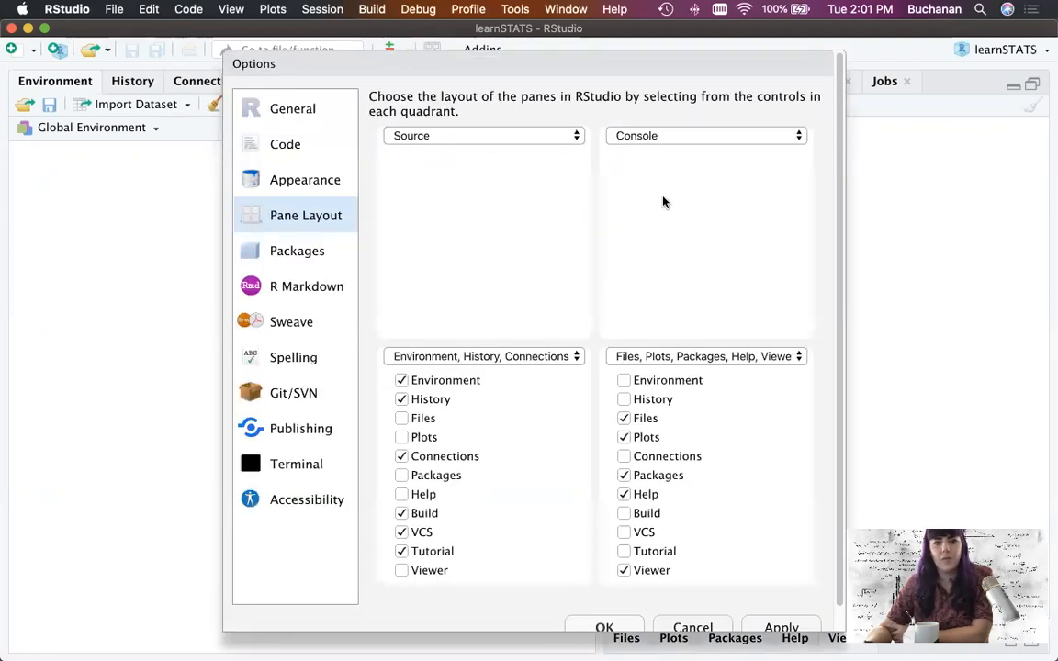
left_click(483, 356)
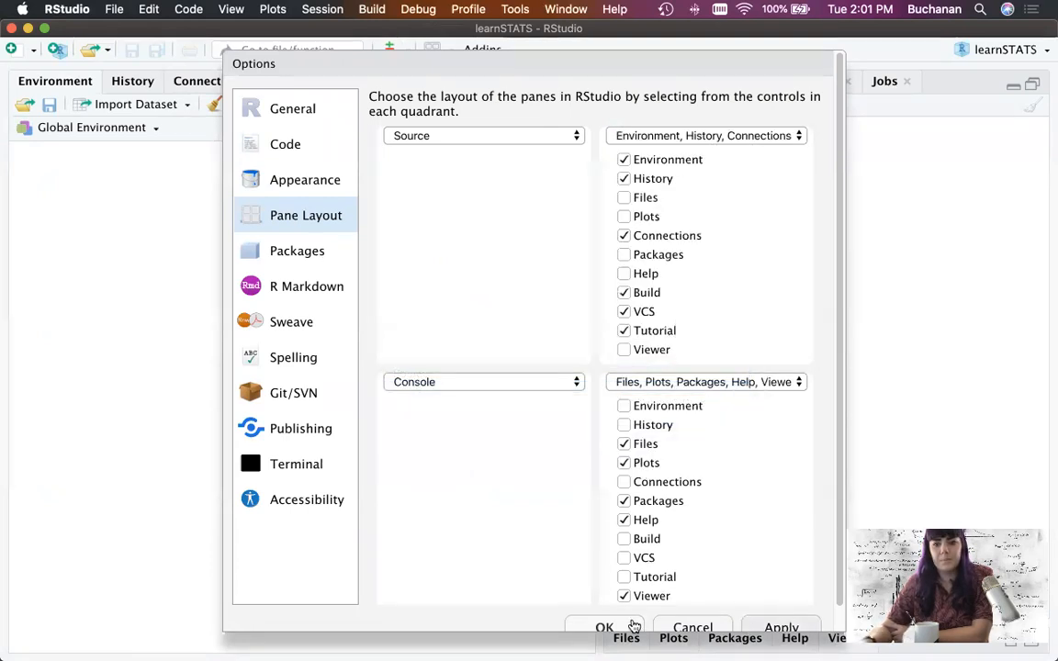
left_click(604, 627)
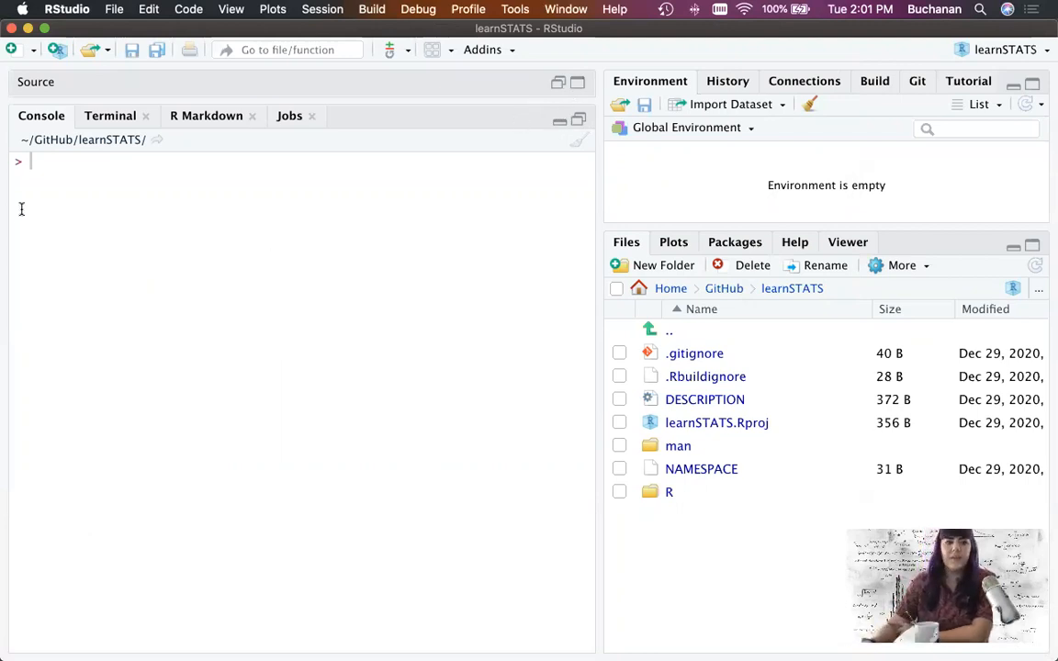
mouse_move(470, 253)
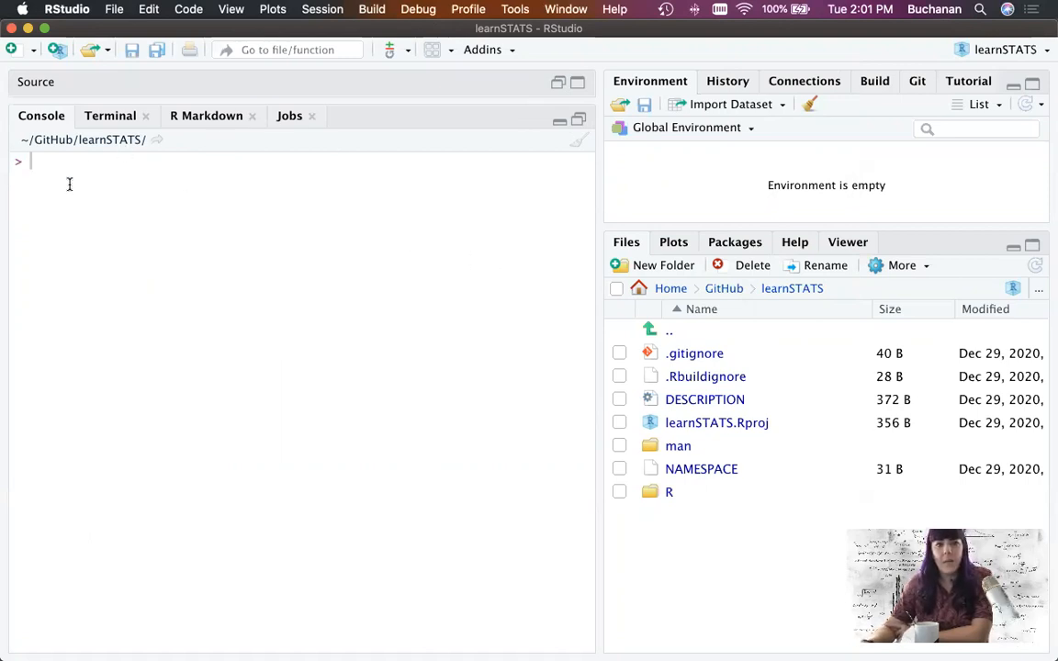
mouse_move(243, 412)
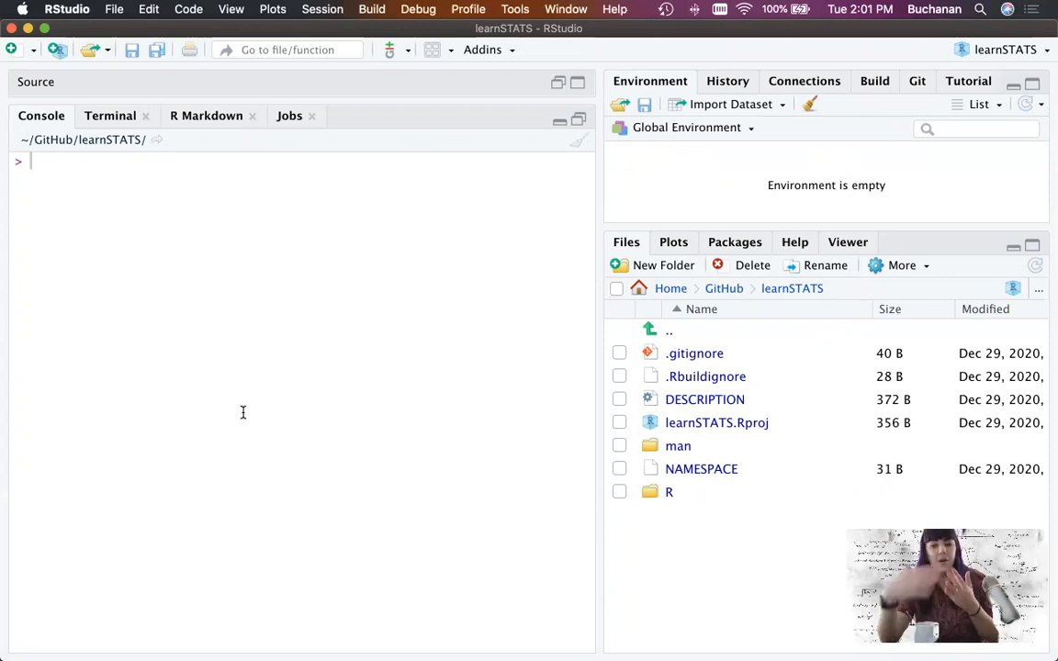
mouse_move(547, 470)
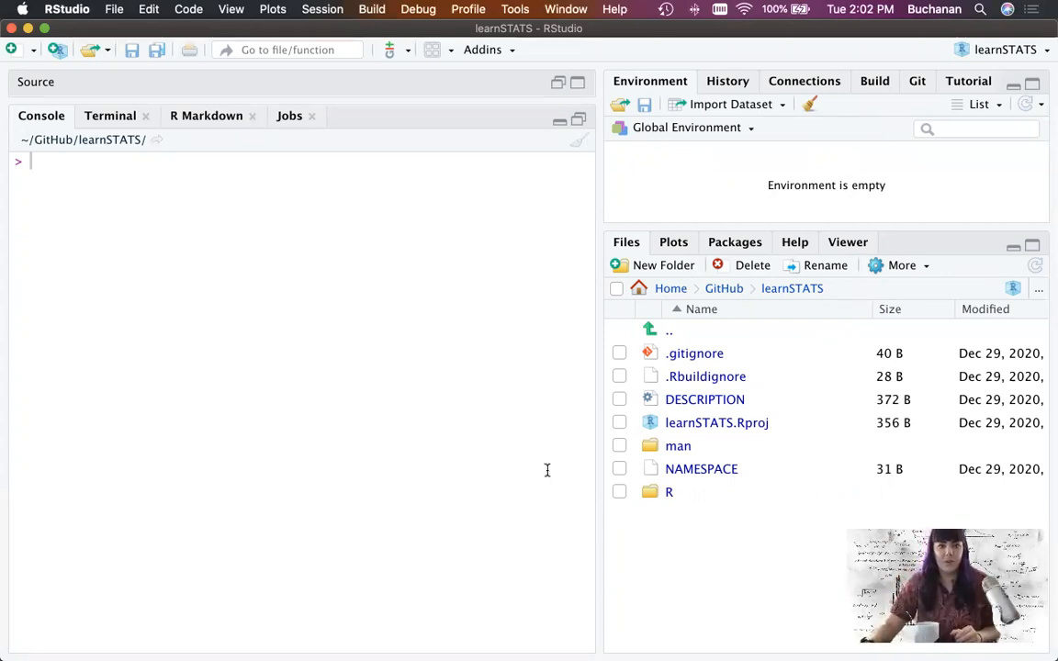
mouse_move(265, 263)
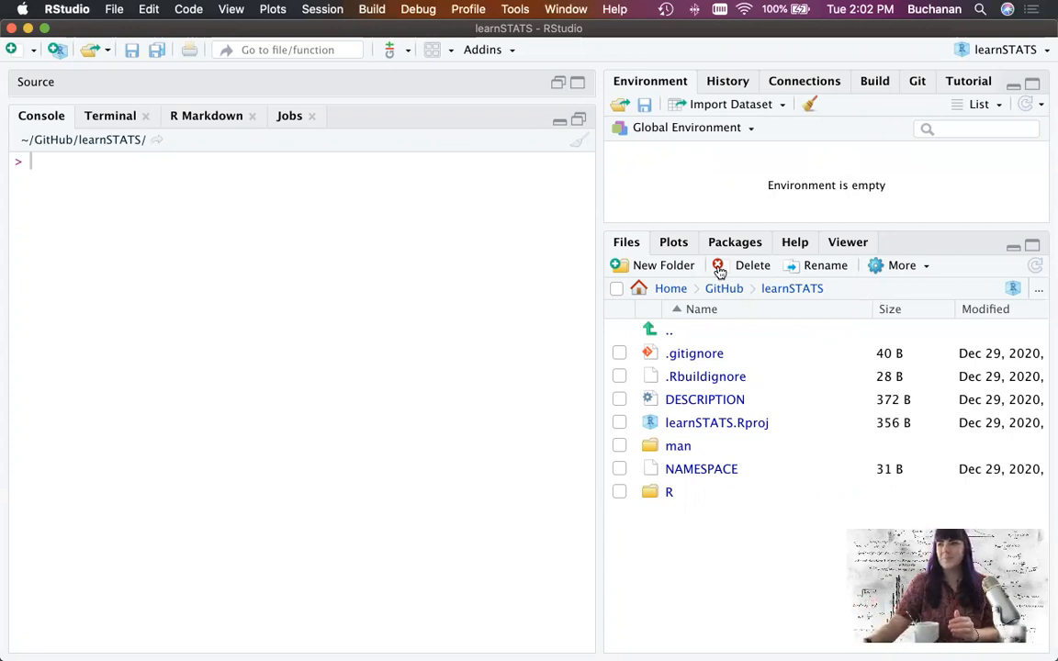
mouse_move(144, 349)
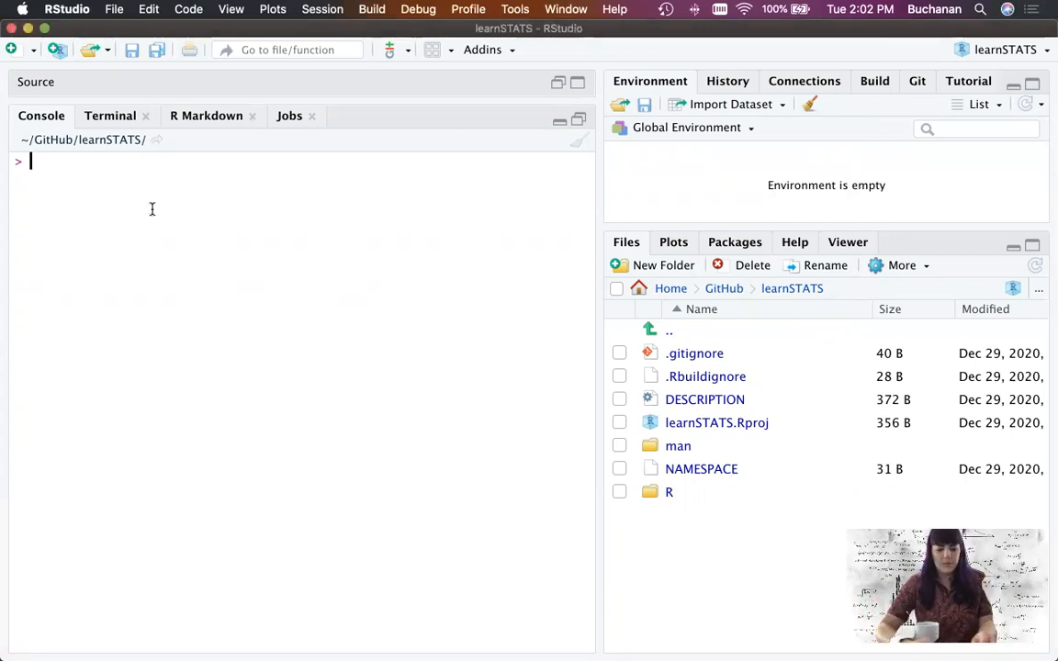
Assign the string "delicious" to cheese at the console prompt.
type("chee")
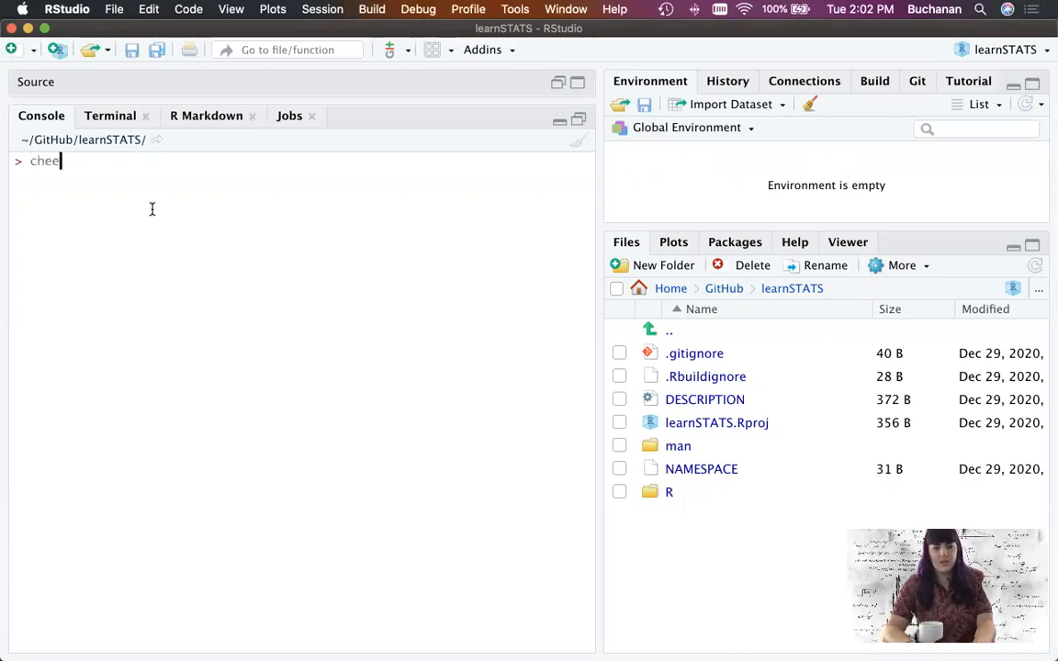
type("se <- \"d")
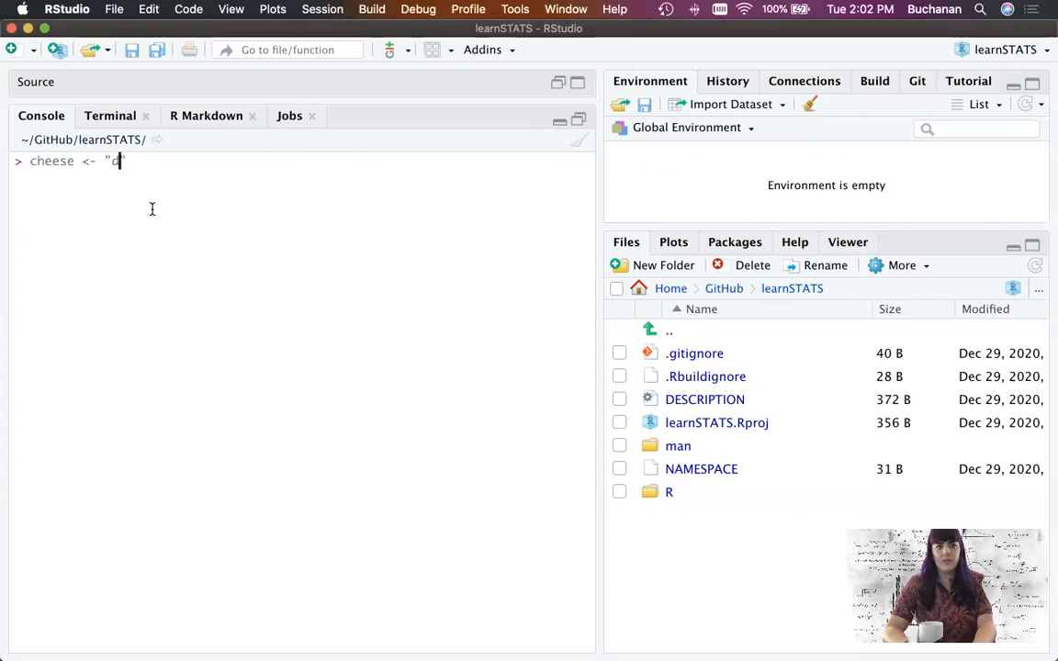
type("elicious")
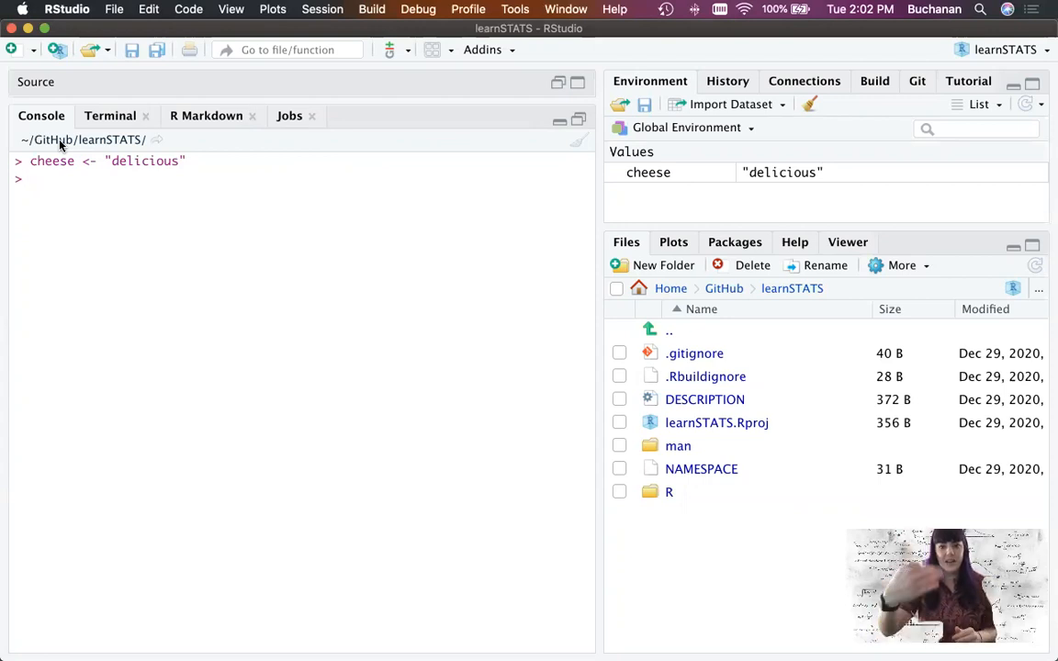
mouse_move(12, 190)
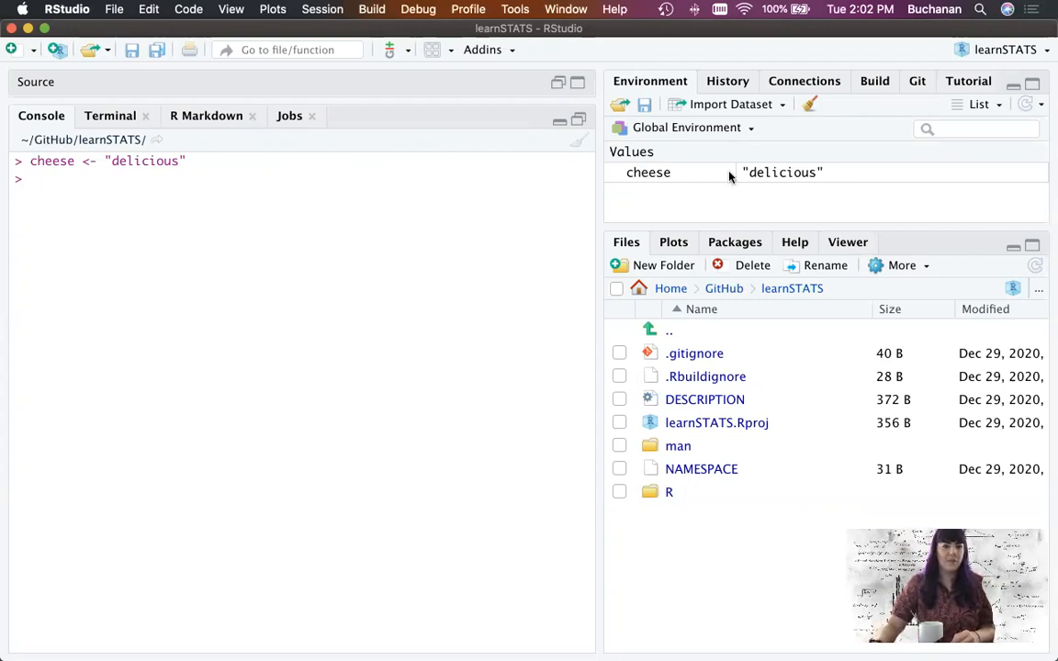
mouse_move(699, 174)
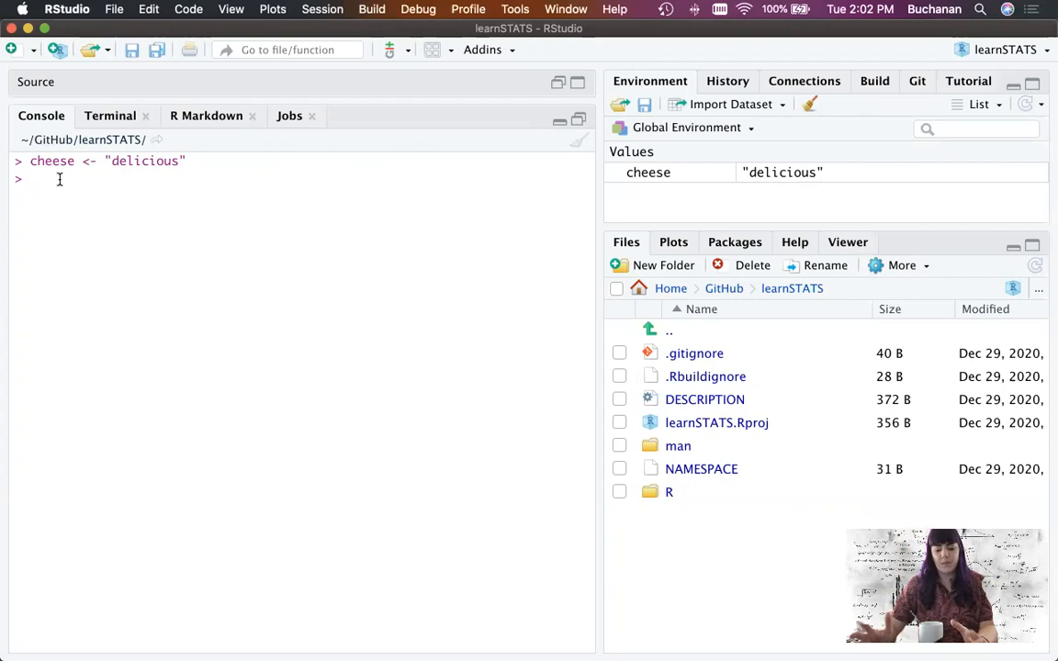
type("cheese <-")
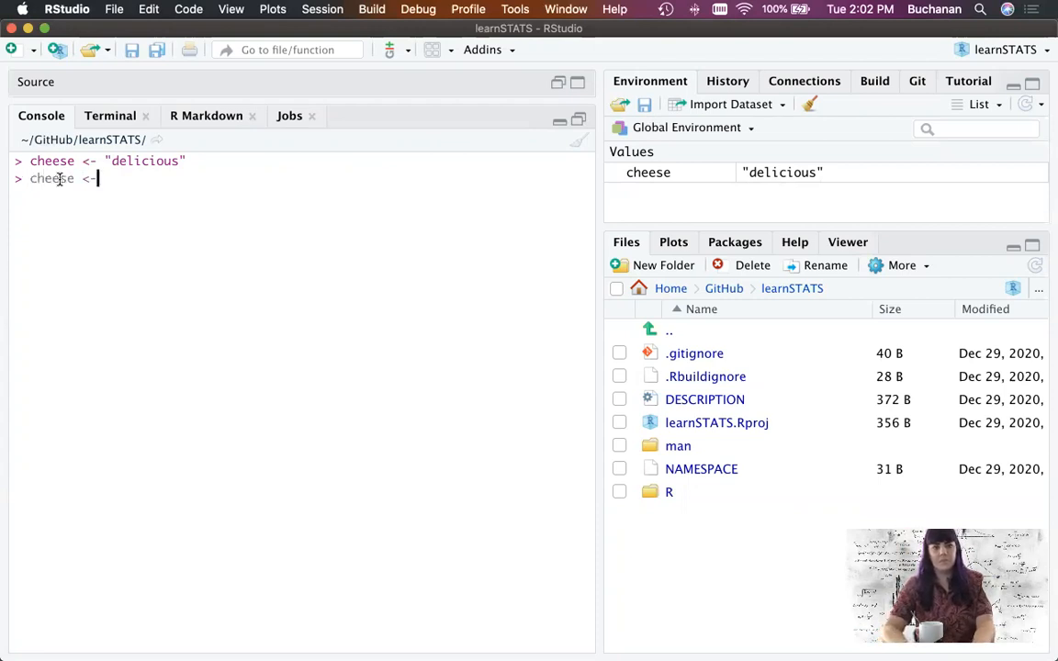
type("\"")
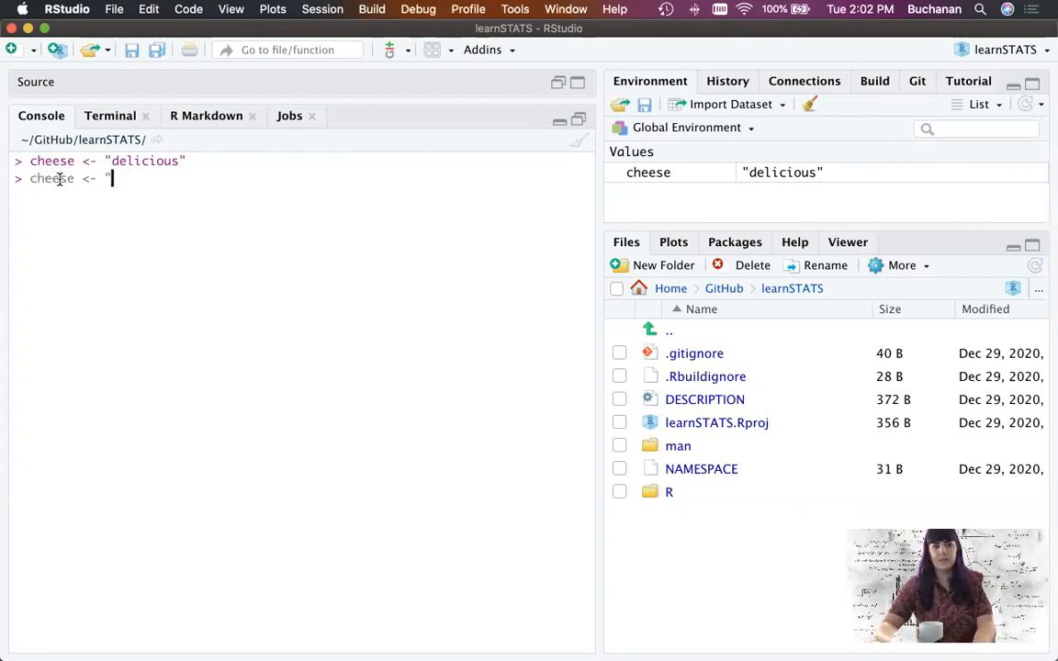
type("delicou")
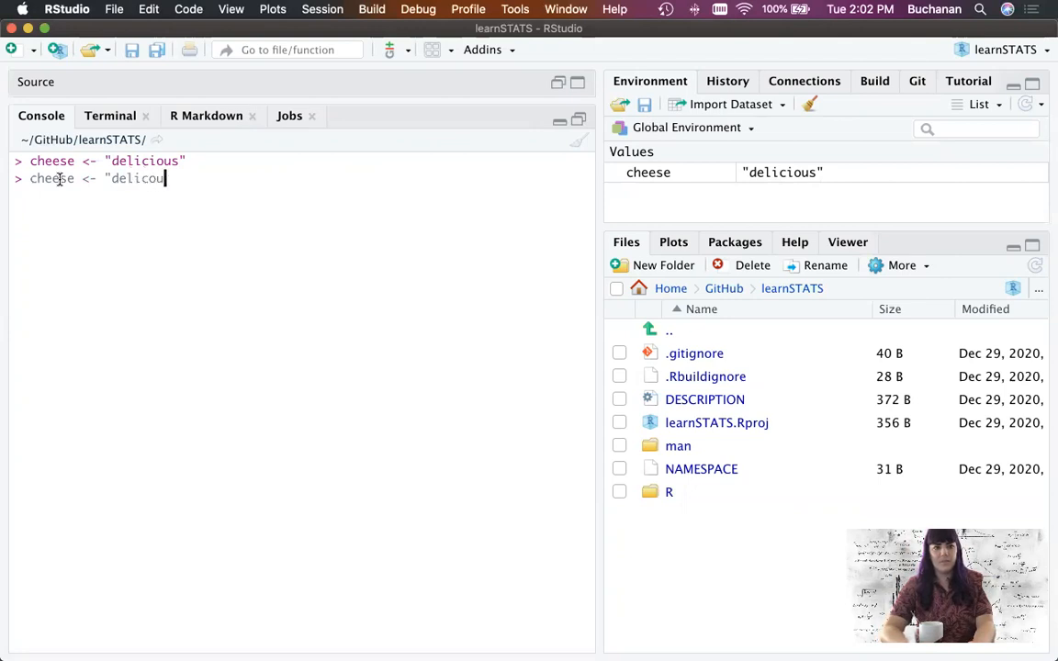
type("us")
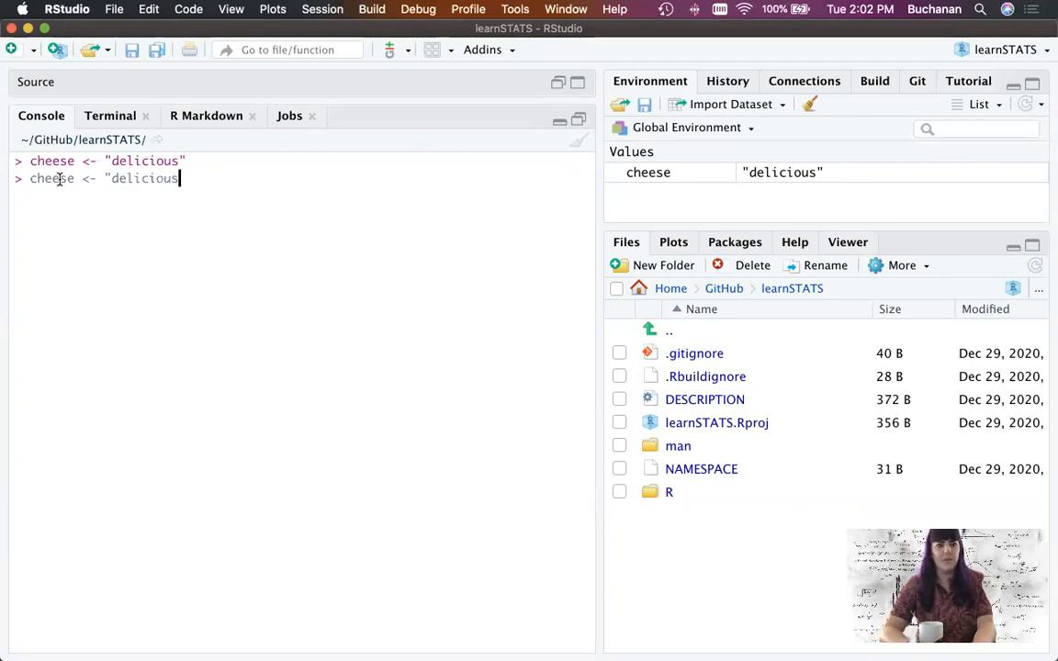
key("enter")
type("\"")
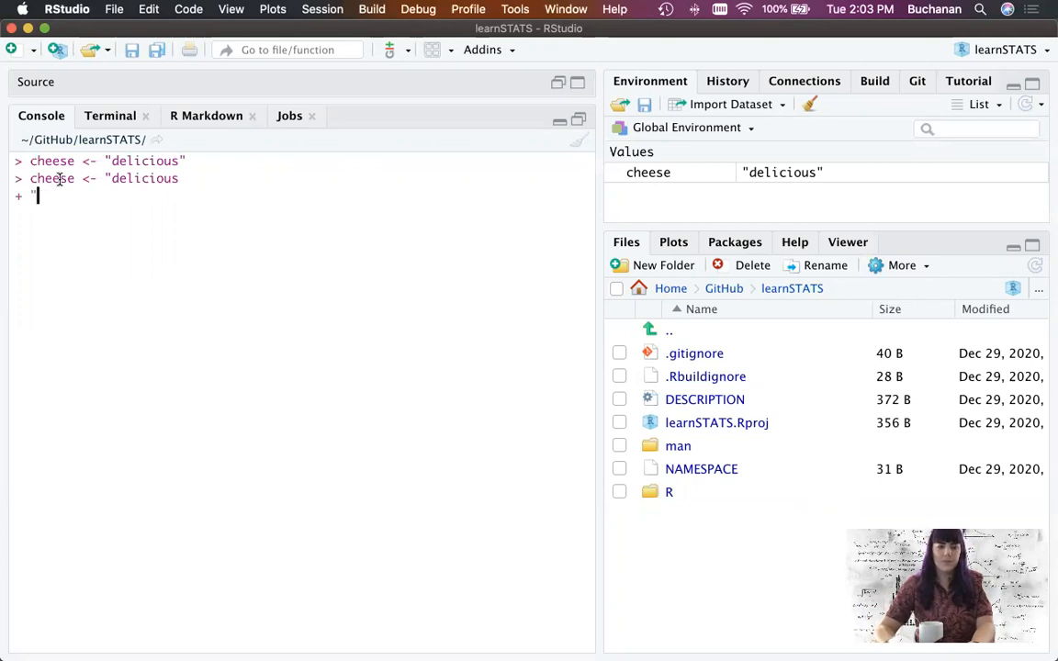
key("enter")
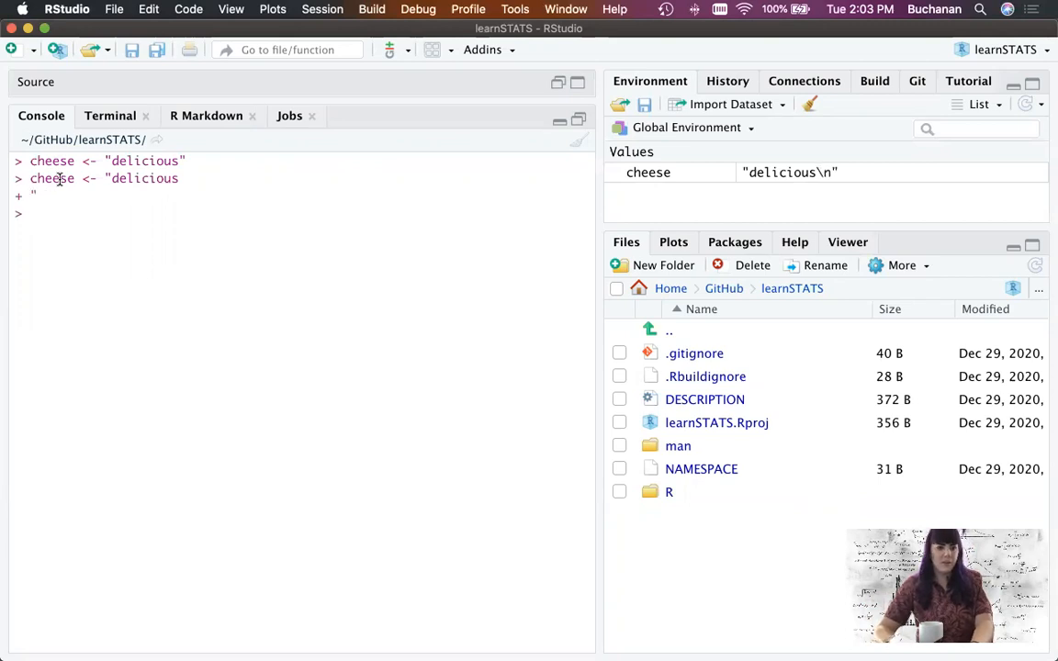
type("cheese <- \"delicious")
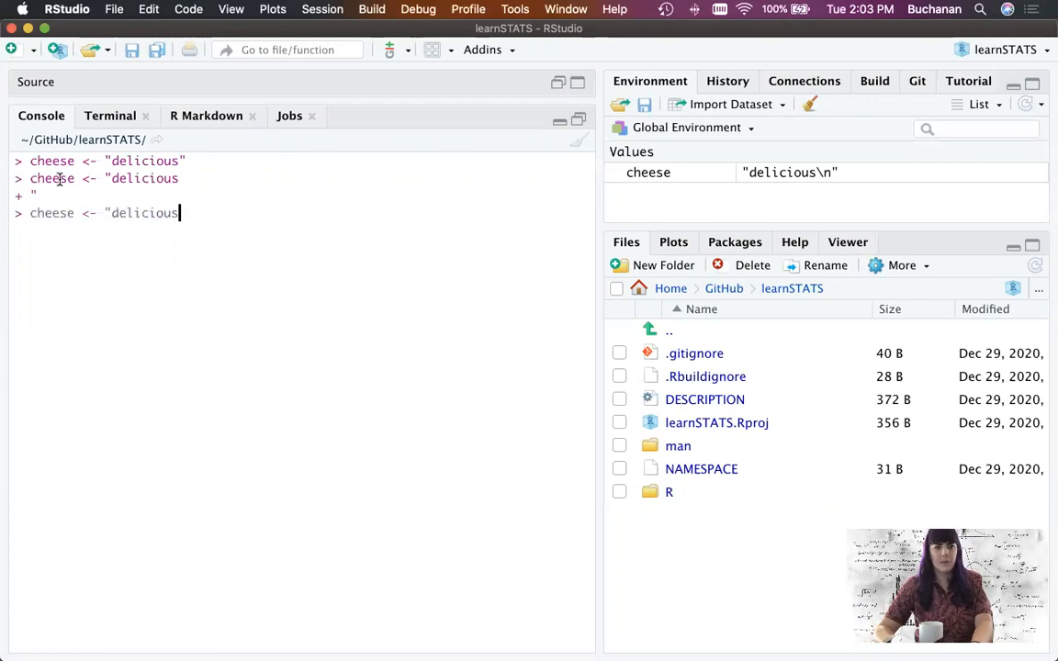
type("tapply(iris$Sepal.Length, iris$Species, mean)")
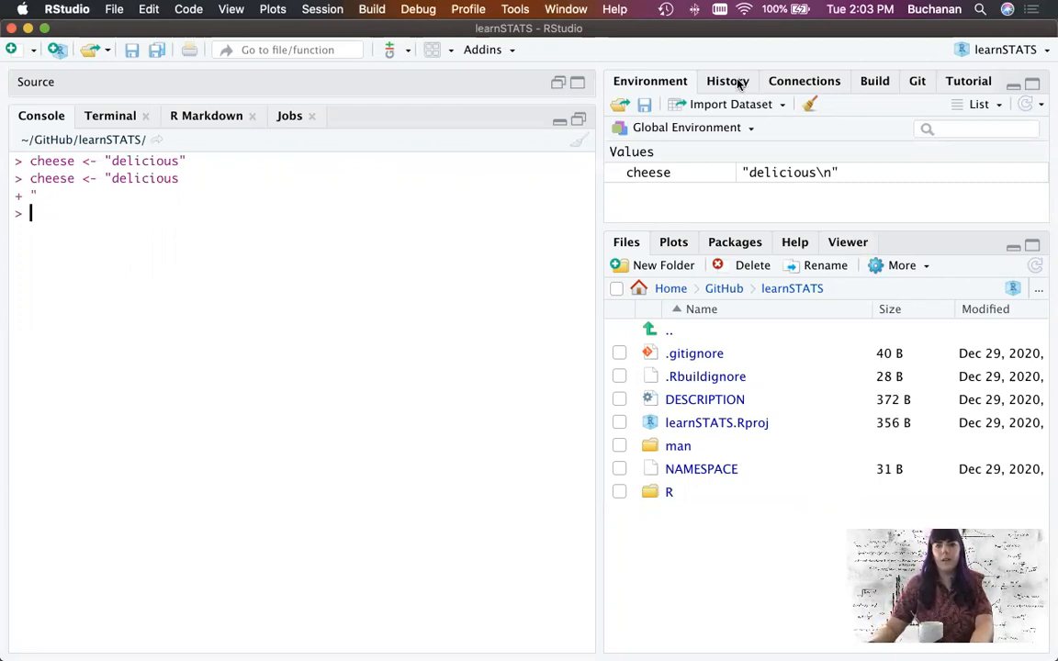
left_click(727, 80)
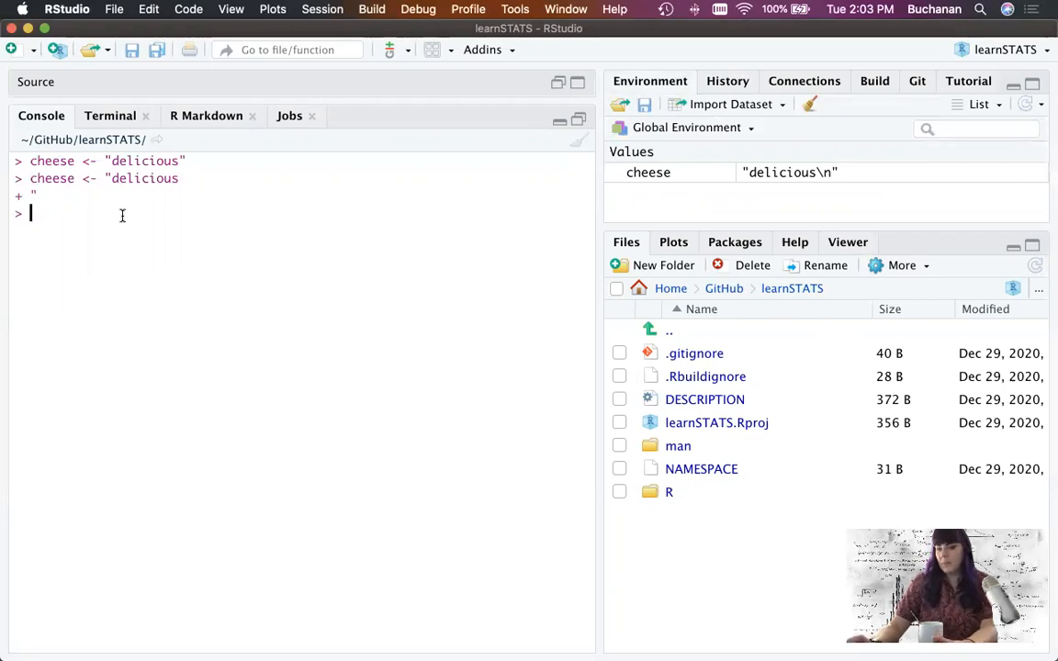
mouse_move(549, 93)
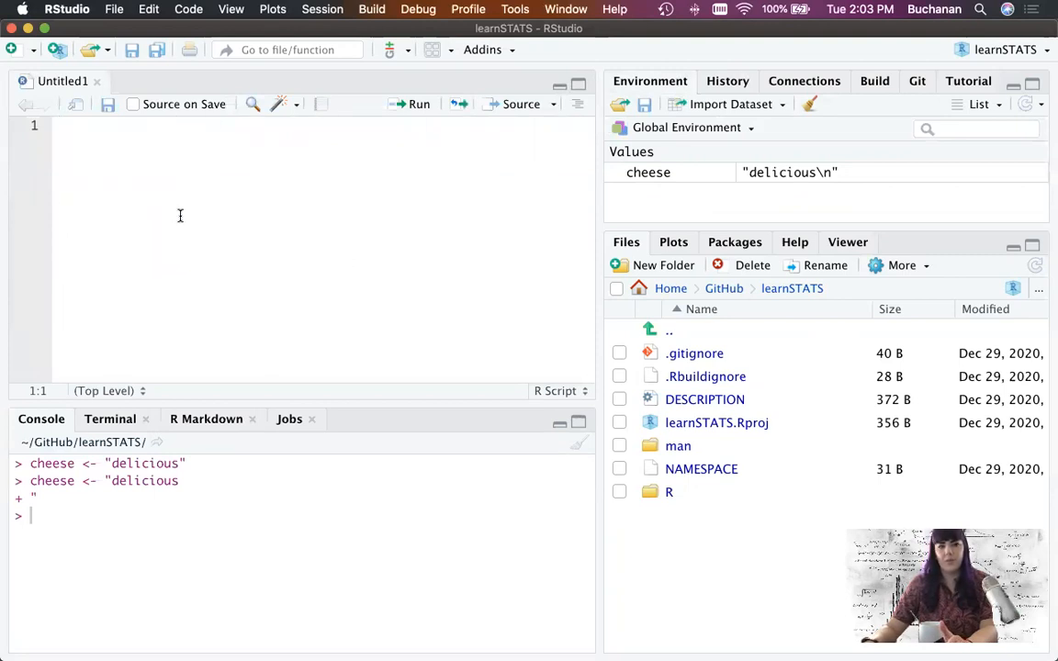
mouse_move(456, 337)
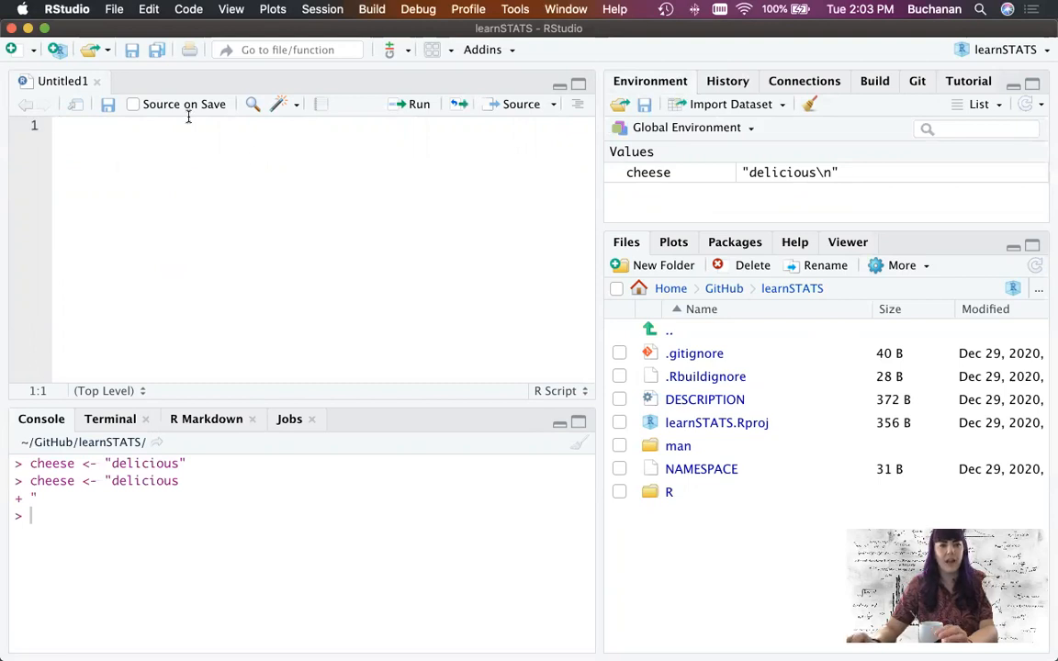
mouse_move(145, 163)
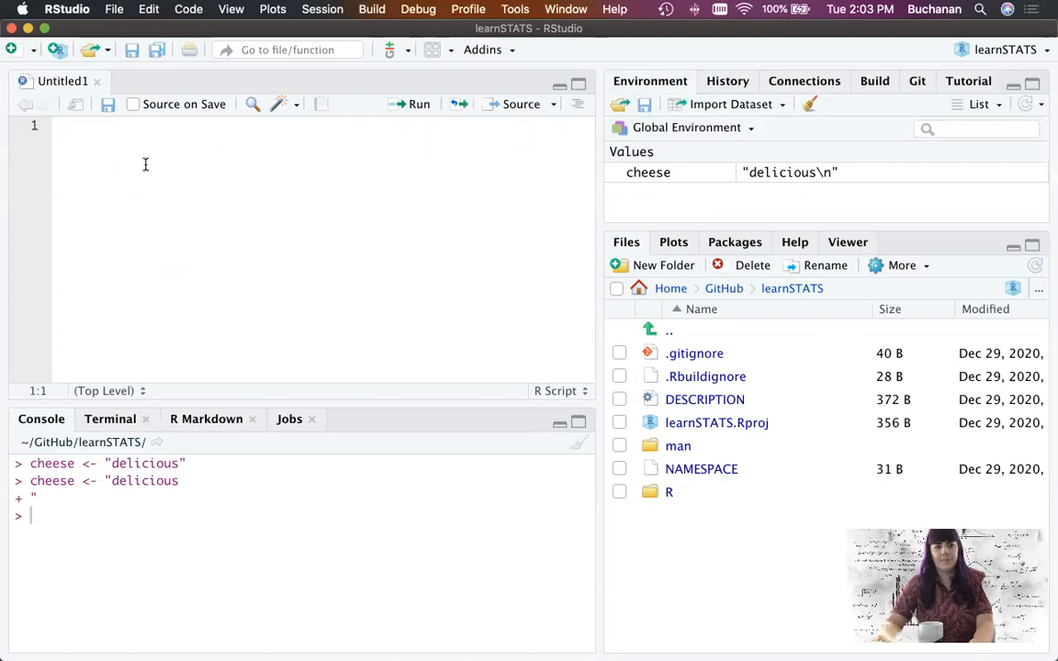
Enter cheese <- "delicious" as line 1 of the new untitled script.
type("cheese <- \"delic")
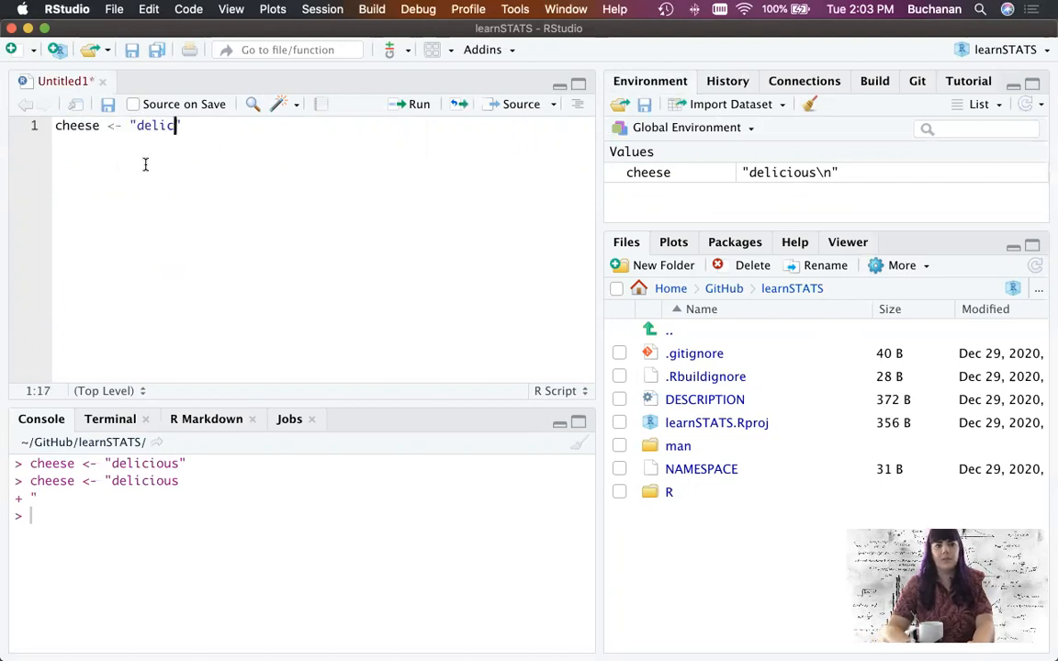
type("ous")
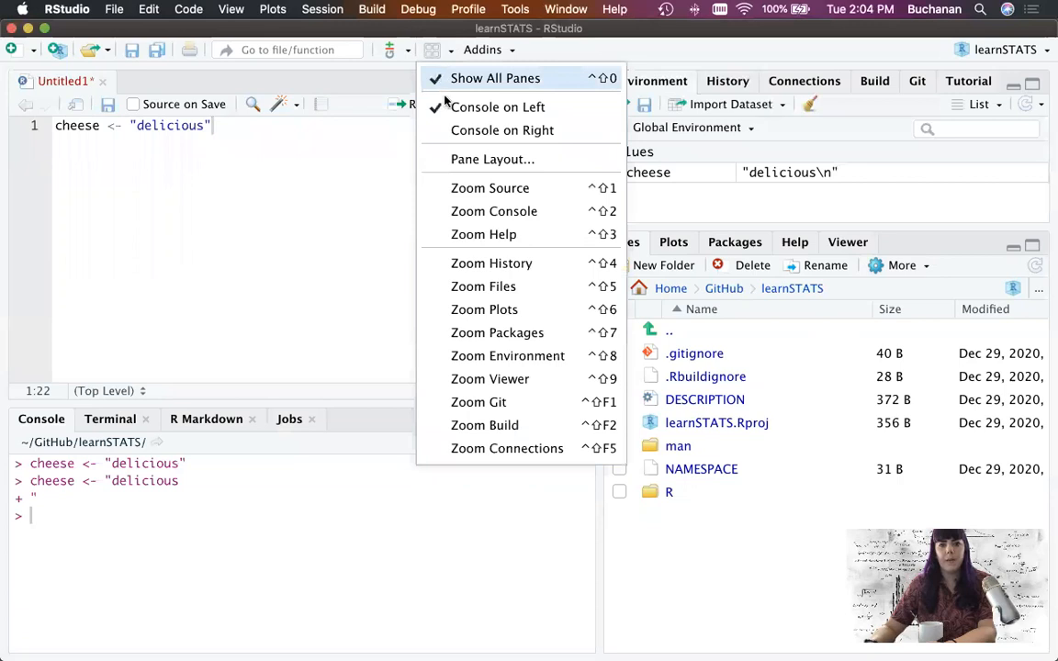
Place the Console in the upper-right quadrant in the Pane Layout options.
left_click(493, 159)
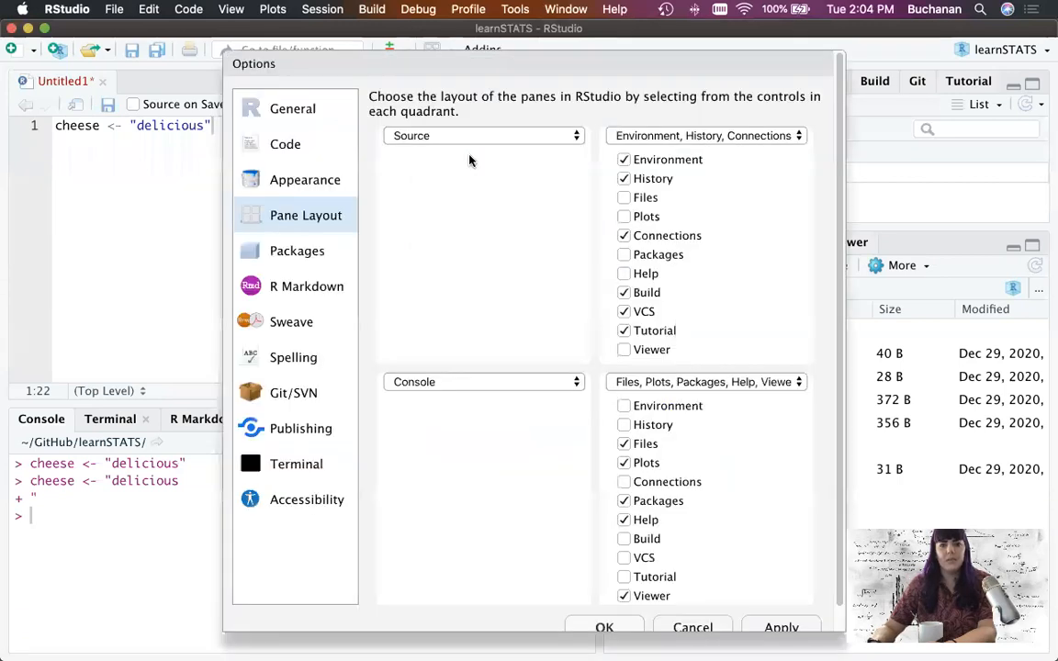
left_click(704, 135)
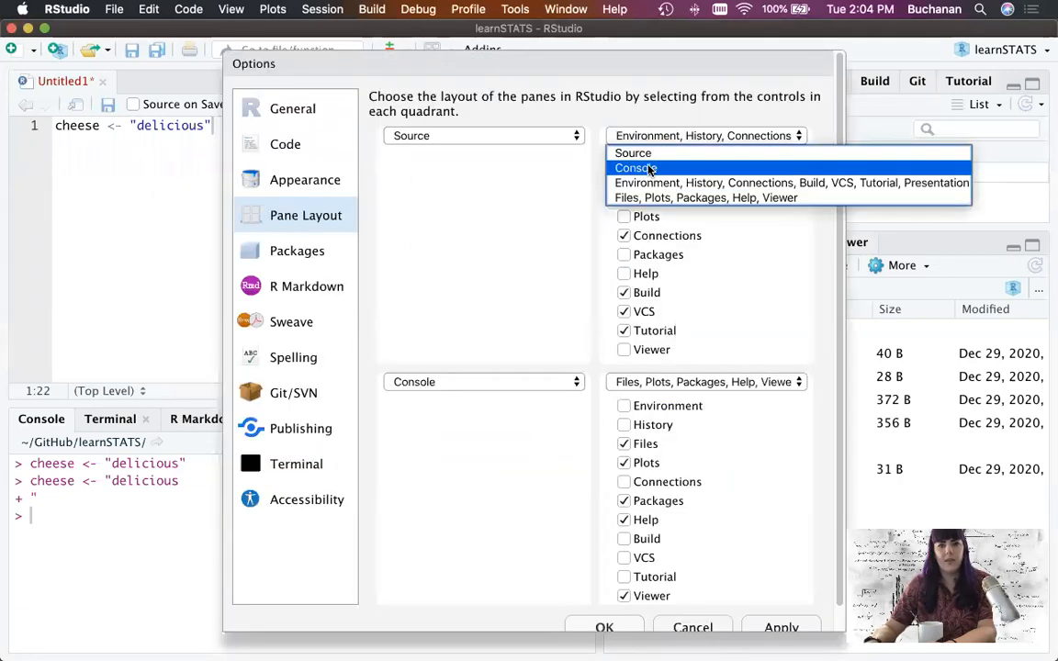
left_click(636, 168)
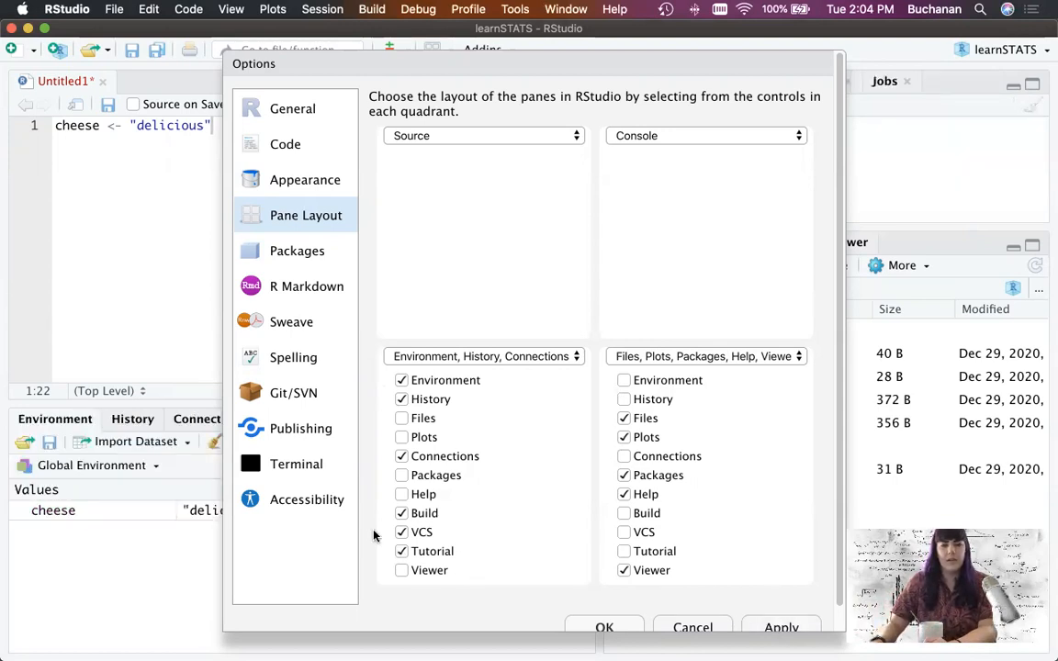
left_click(305, 180)
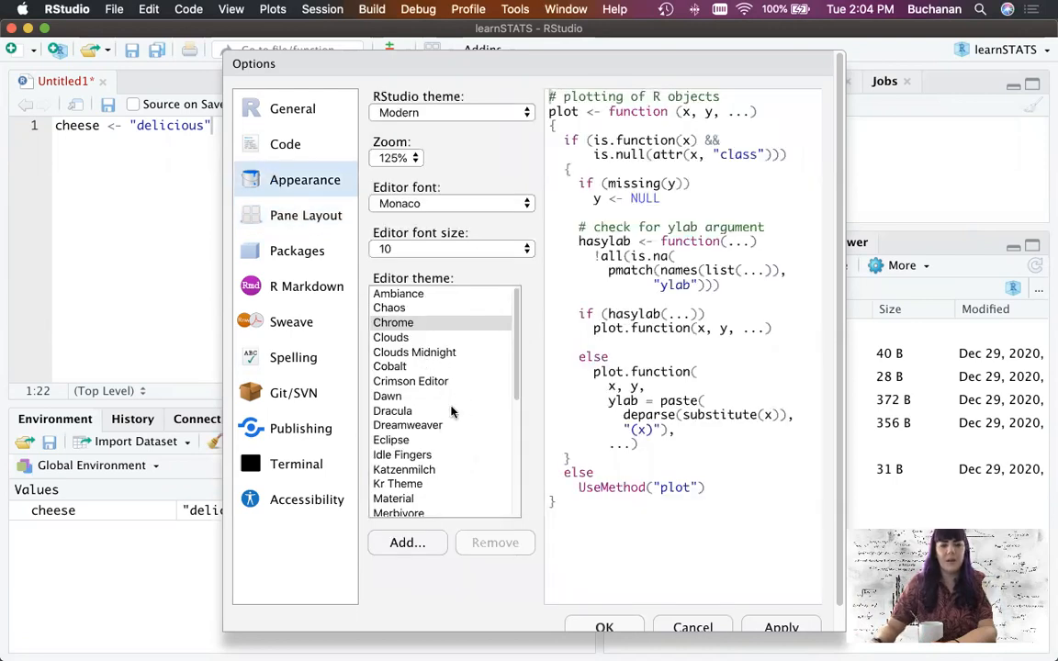
mouse_move(422, 360)
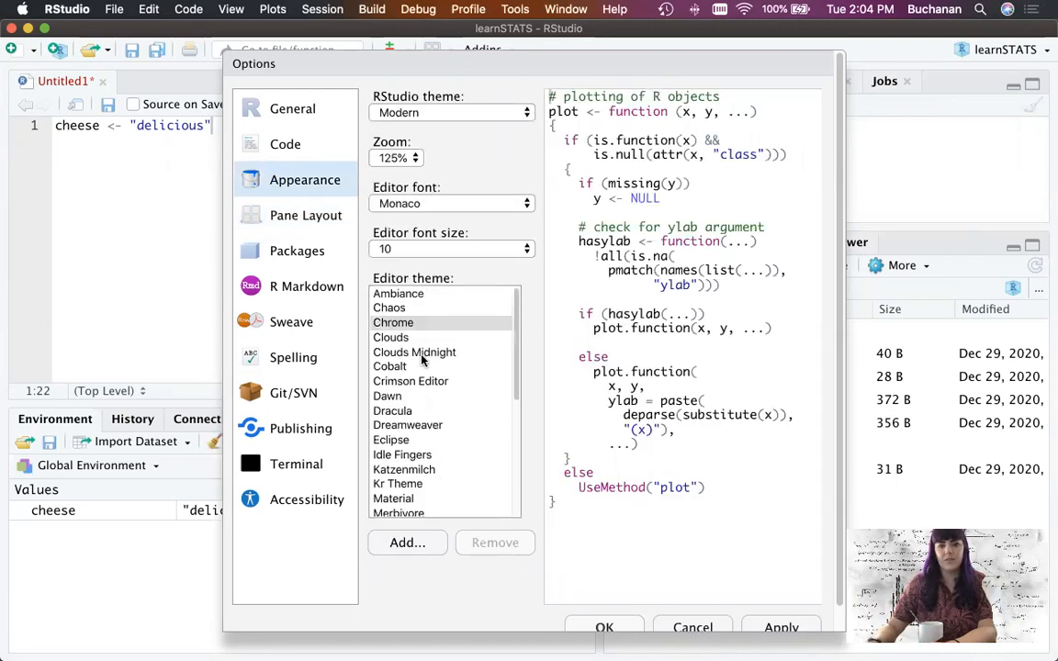
Review the Appearance options and apply the console-upper-right layout with OK.
left_click(410, 411)
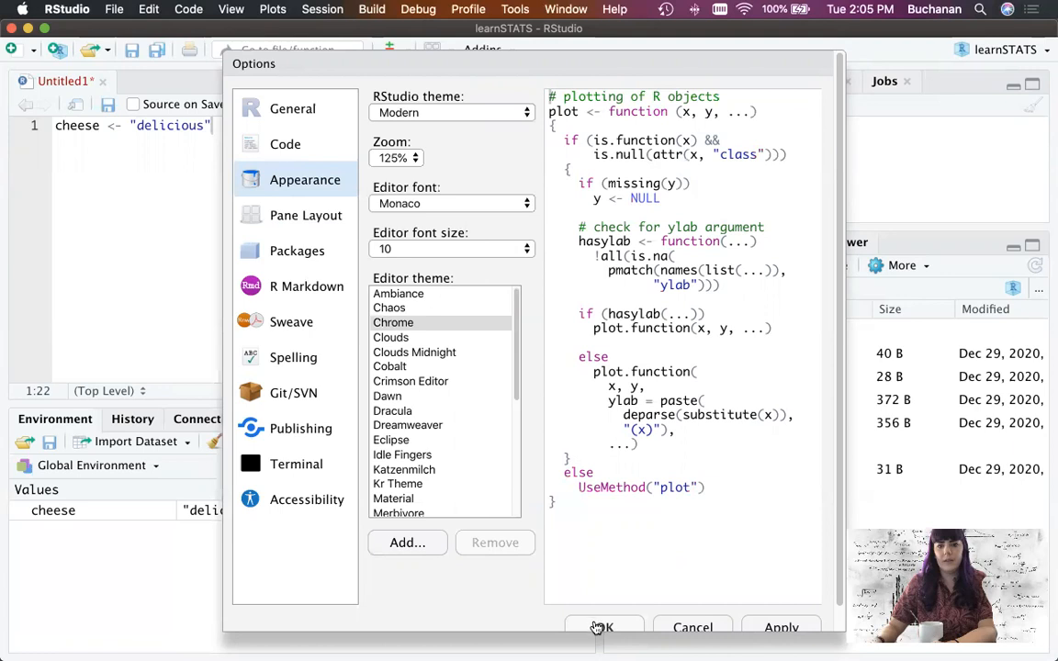
left_click(604, 628)
type("X = 8")
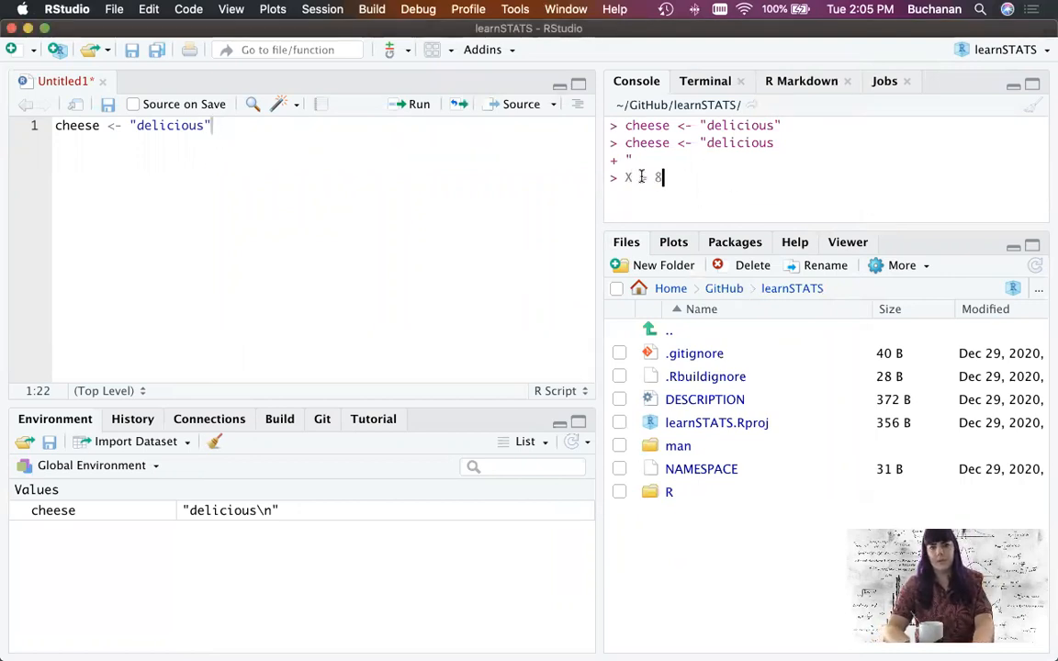
Run X = 8 in the console and begin typing lm(Y ~ X, ...).
key("enter")
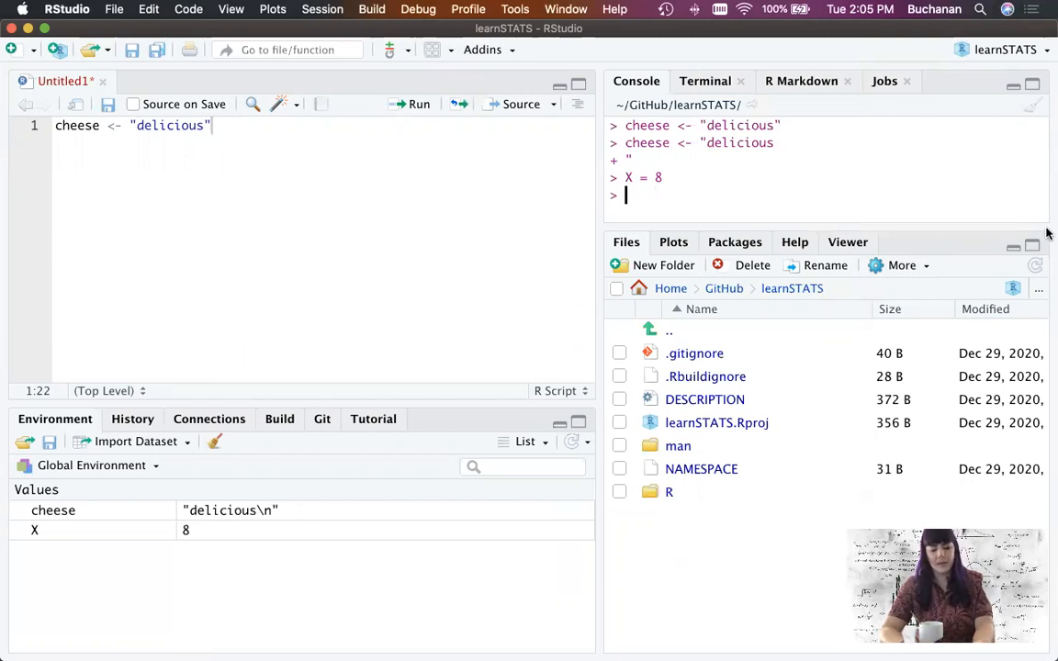
type("lm(")
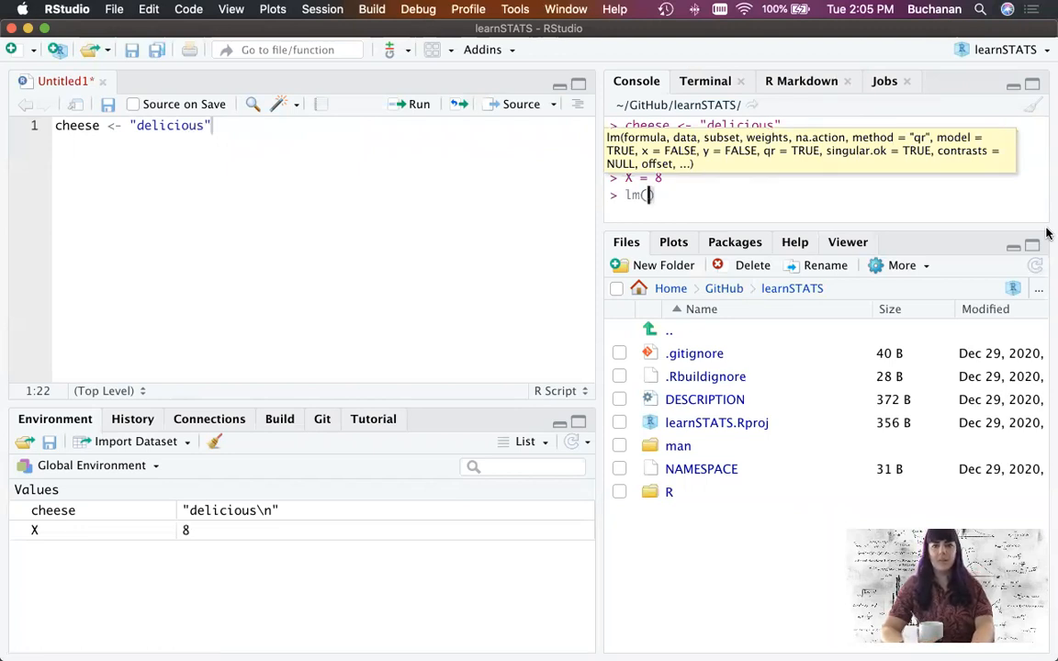
type("Y")
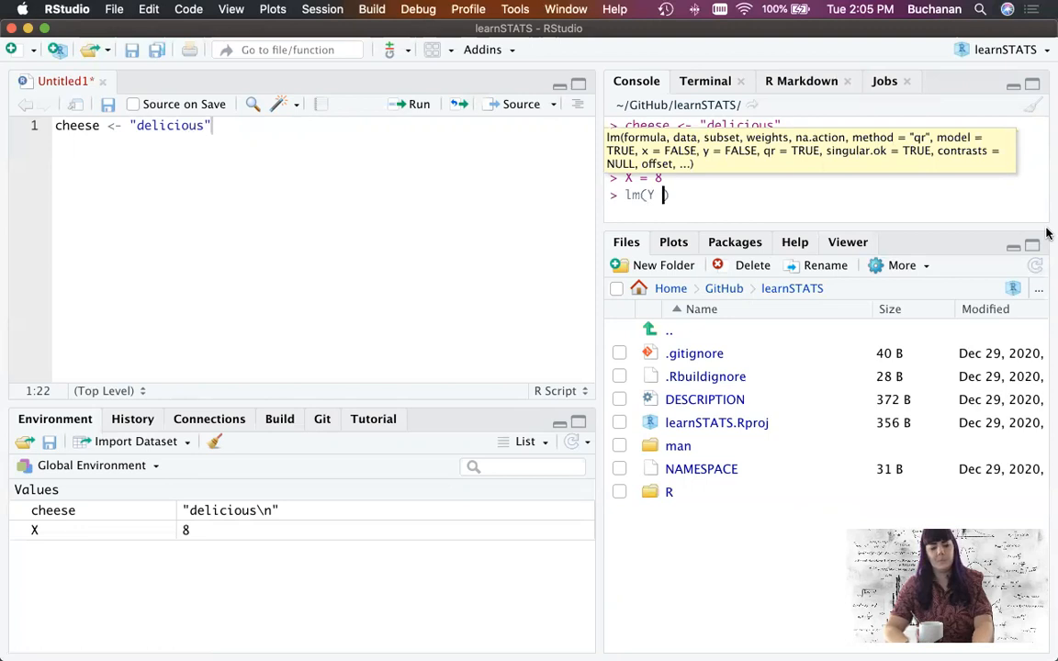
type("~ X,")
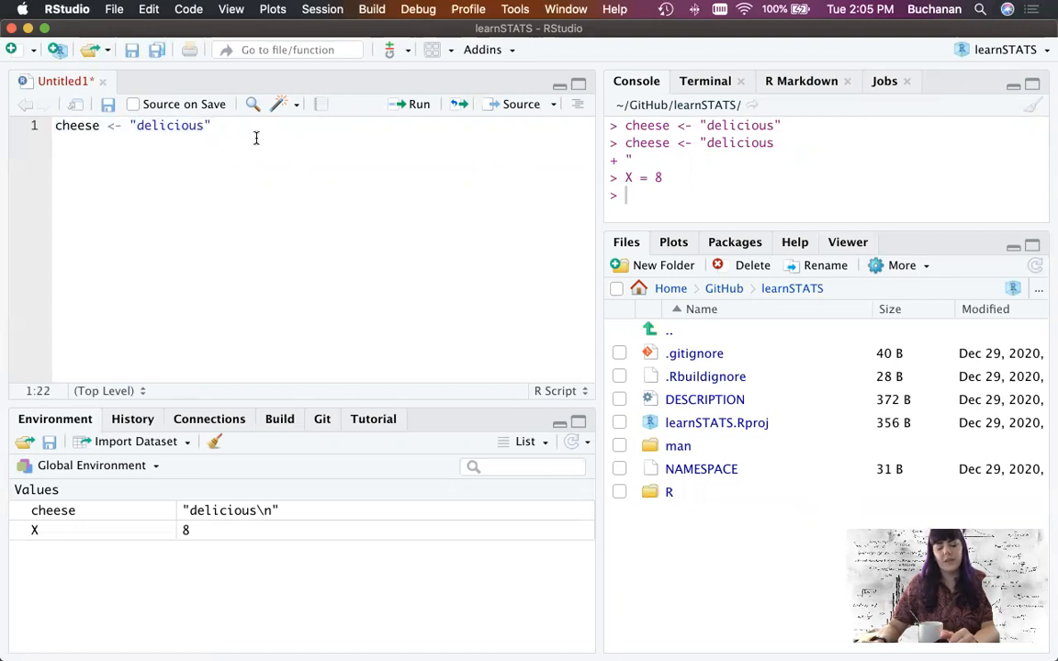
Add X = 9 and Y = 4 to the script and select the cheese line.
type("X = 9")
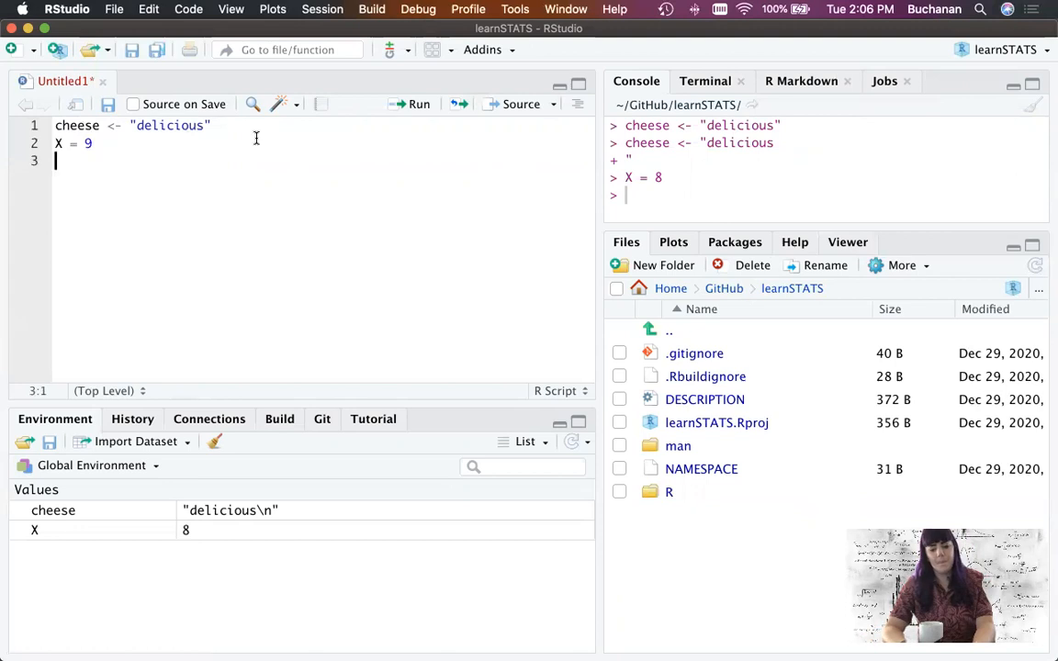
type("Y = 4")
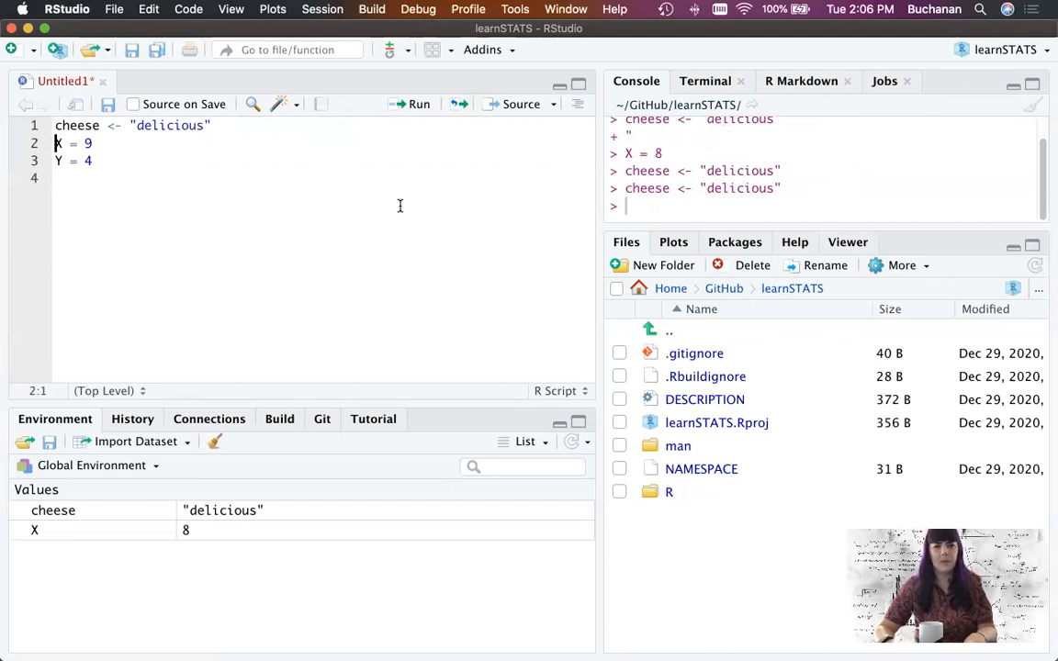
mouse_move(393, 166)
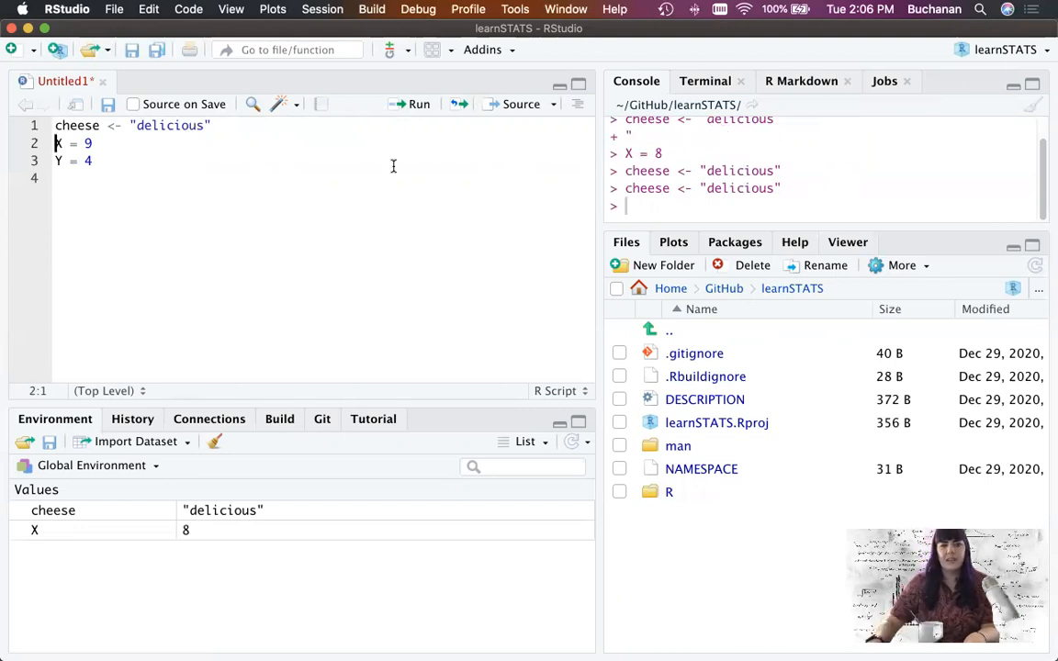
double_click(171, 125)
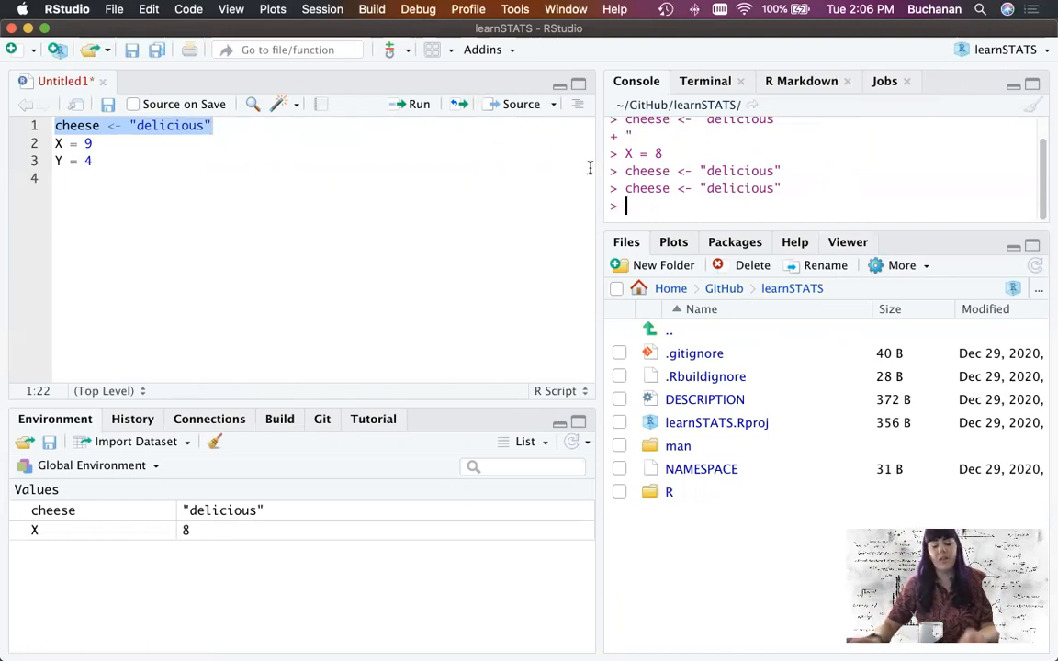
mouse_move(128, 138)
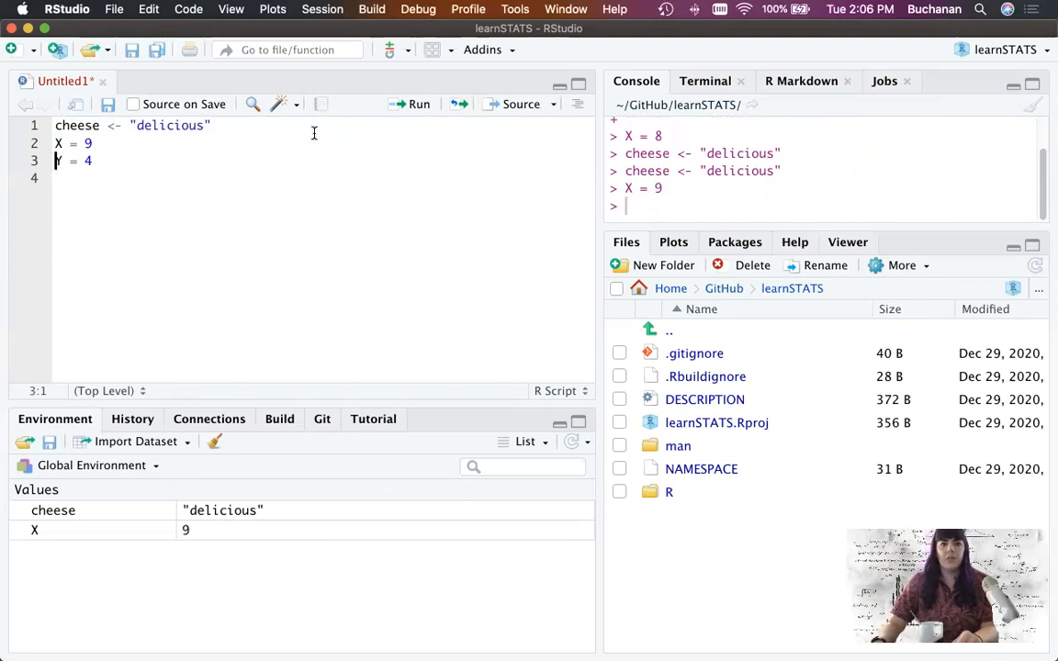
Send the script's cheese, X = 9 and Y = 4 lines to the console again.
double_click(73, 161)
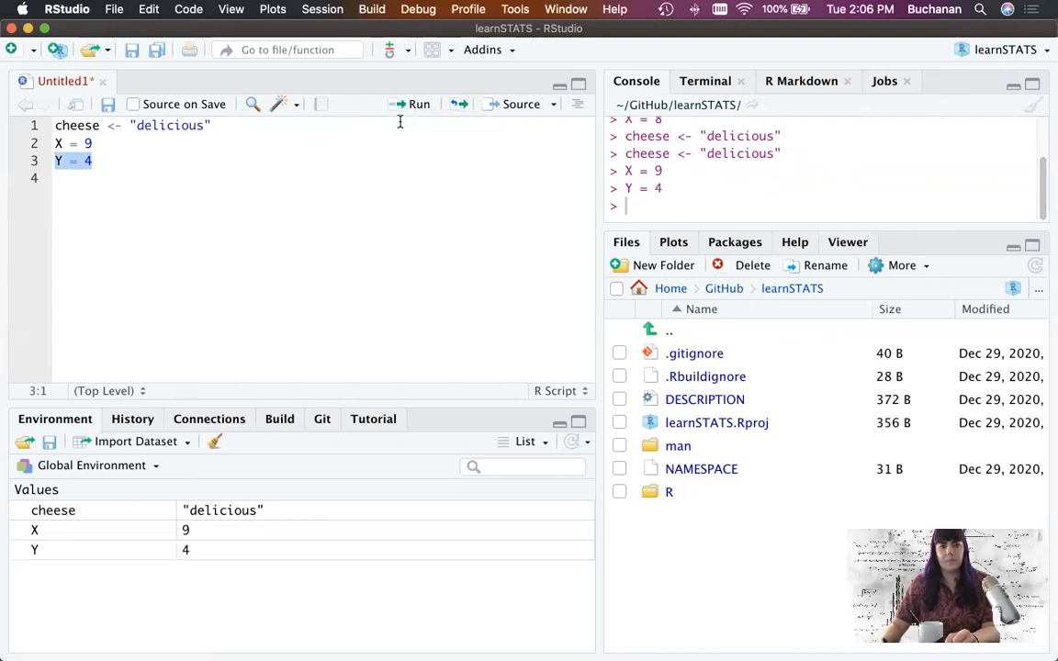
left_click(92, 143)
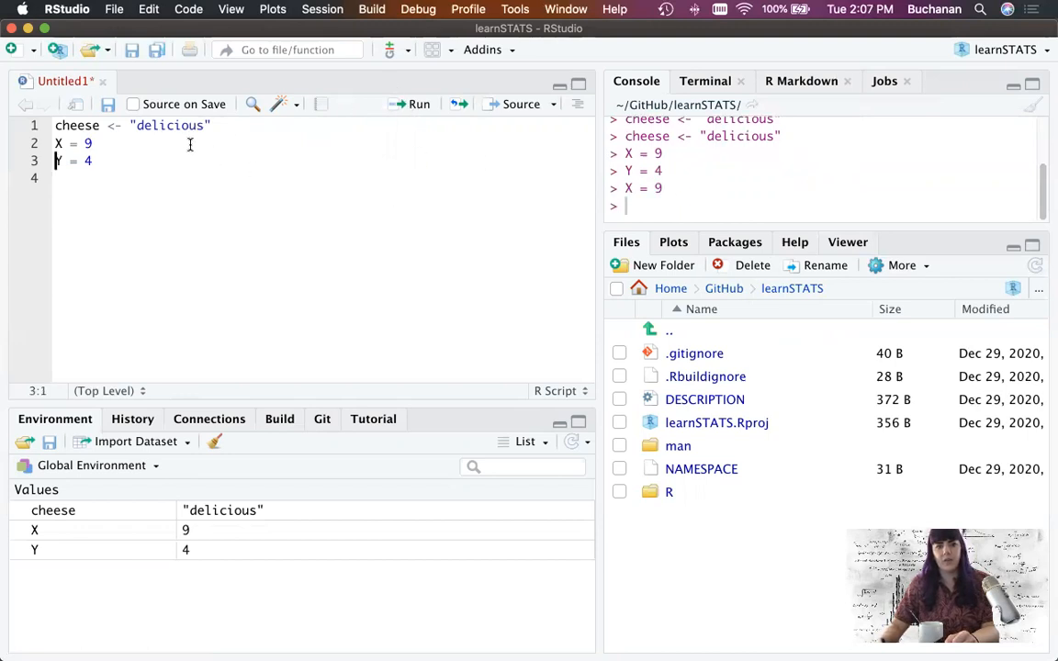
left_click(418, 104)
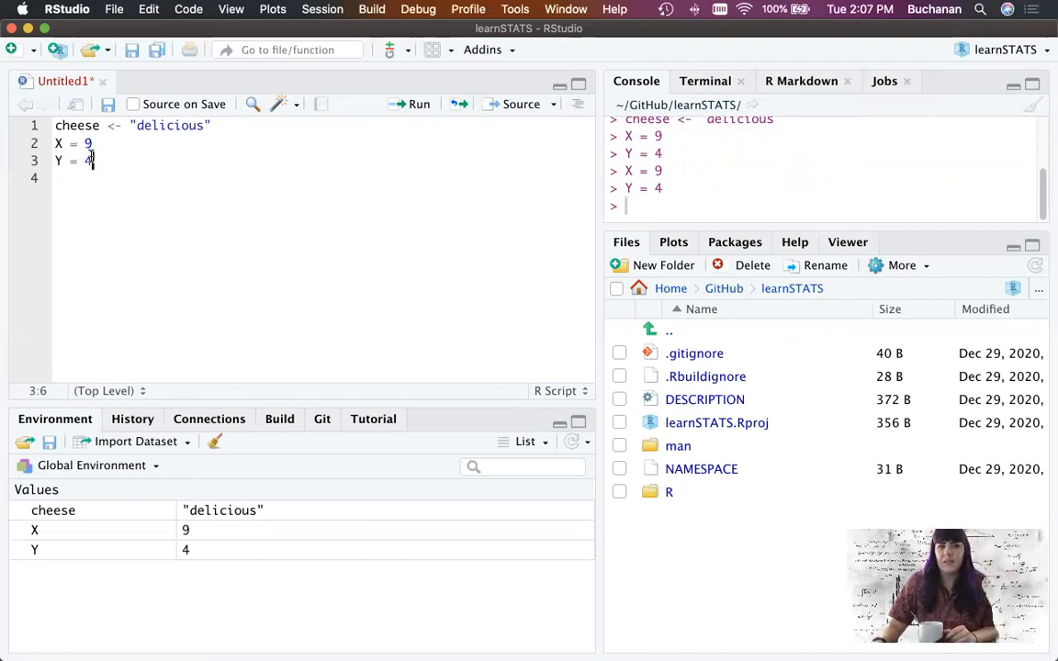
mouse_move(184, 197)
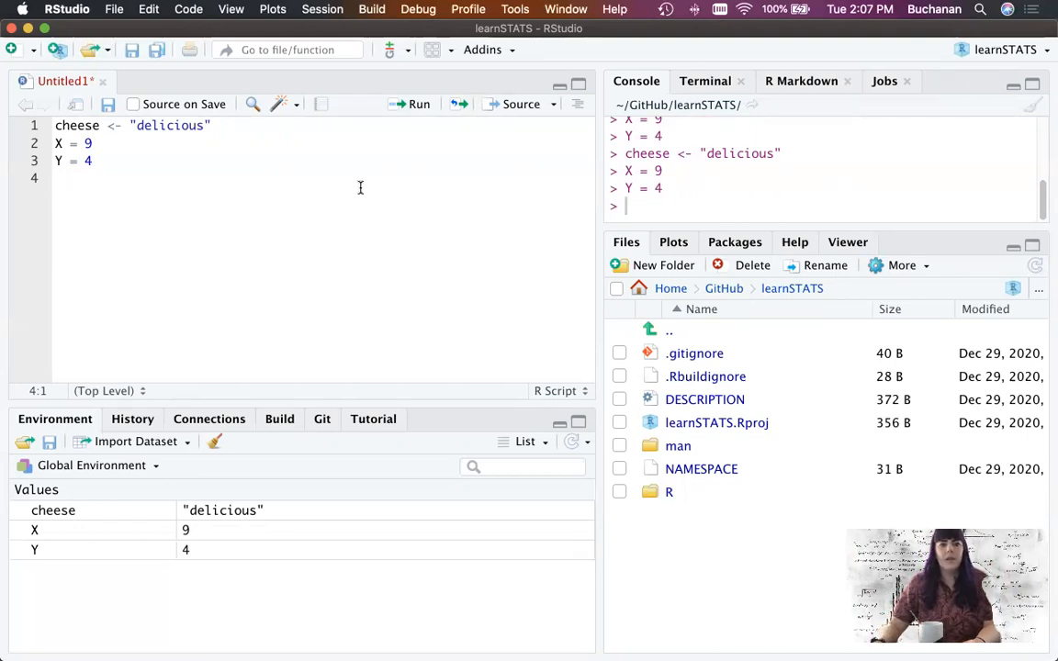
mouse_move(186, 402)
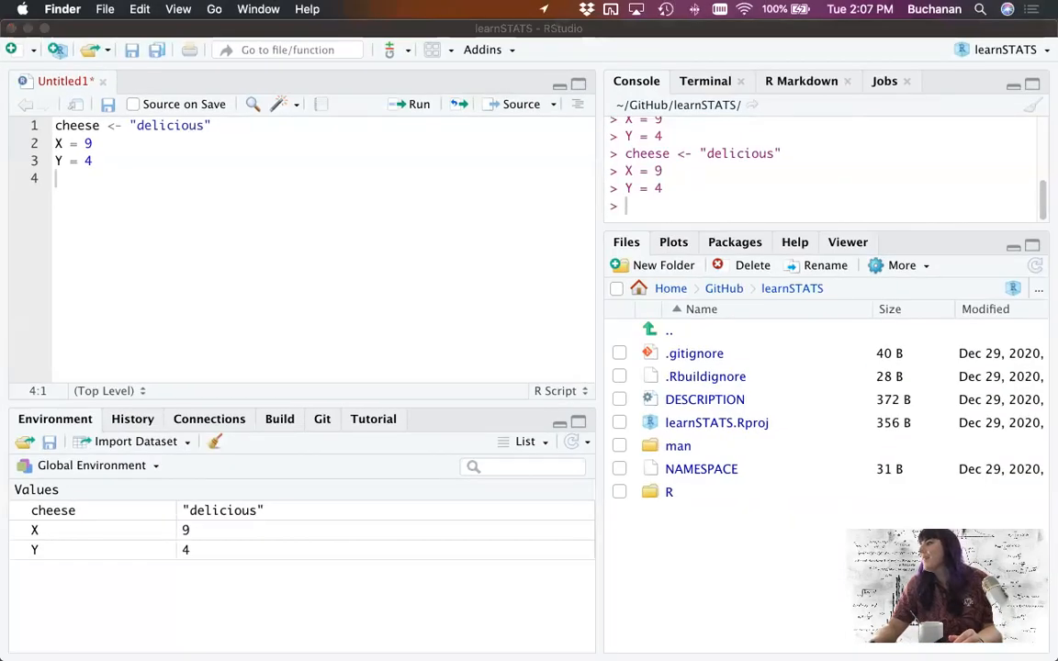
In lecture_introR.Rmd, scroll to the X <- 4 chunk near line 84 and run it.
left_click(198, 81)
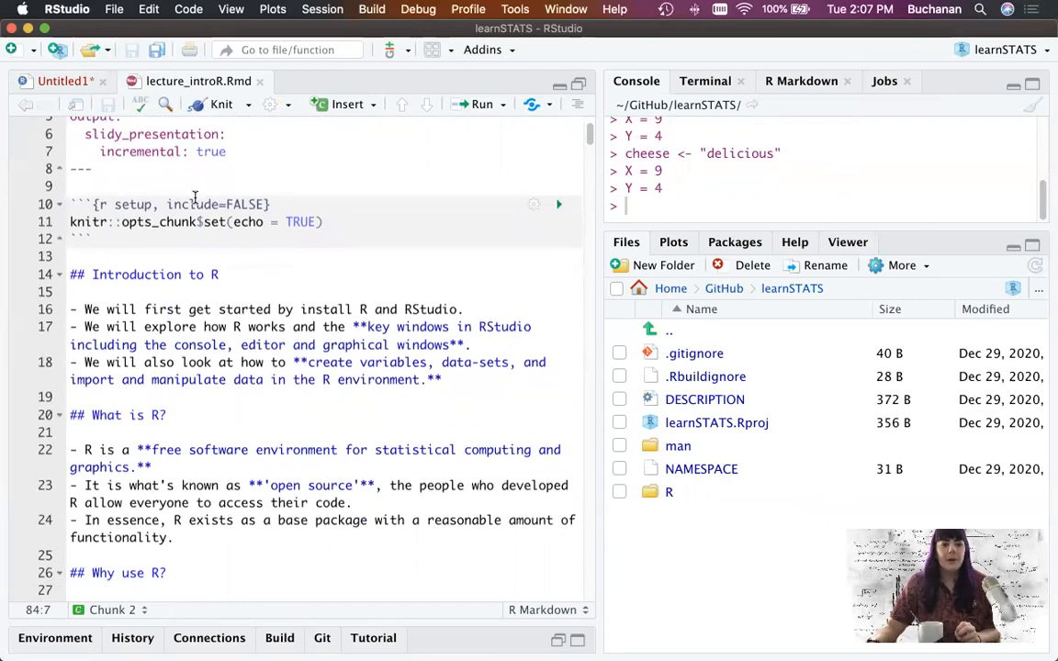
scroll("down", 3)
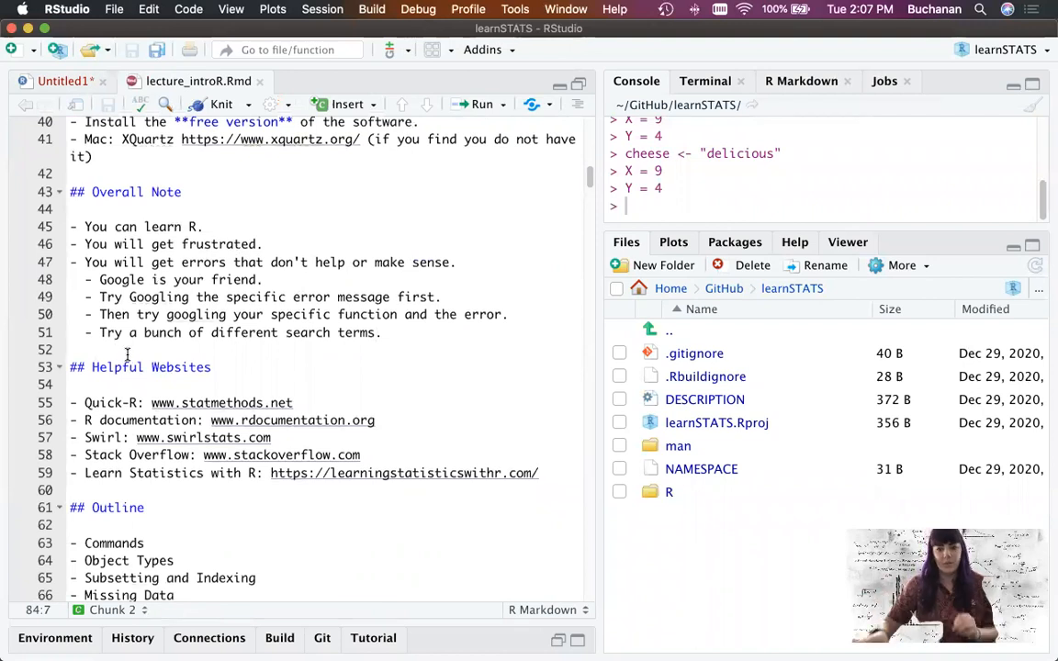
scroll("down", 3)
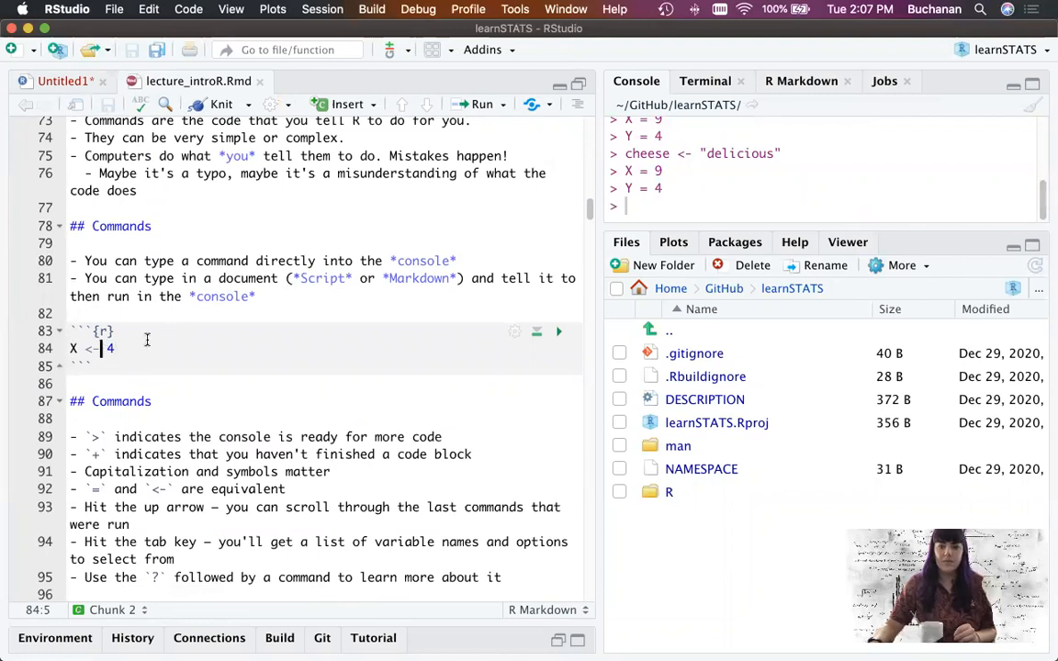
mouse_move(352, 349)
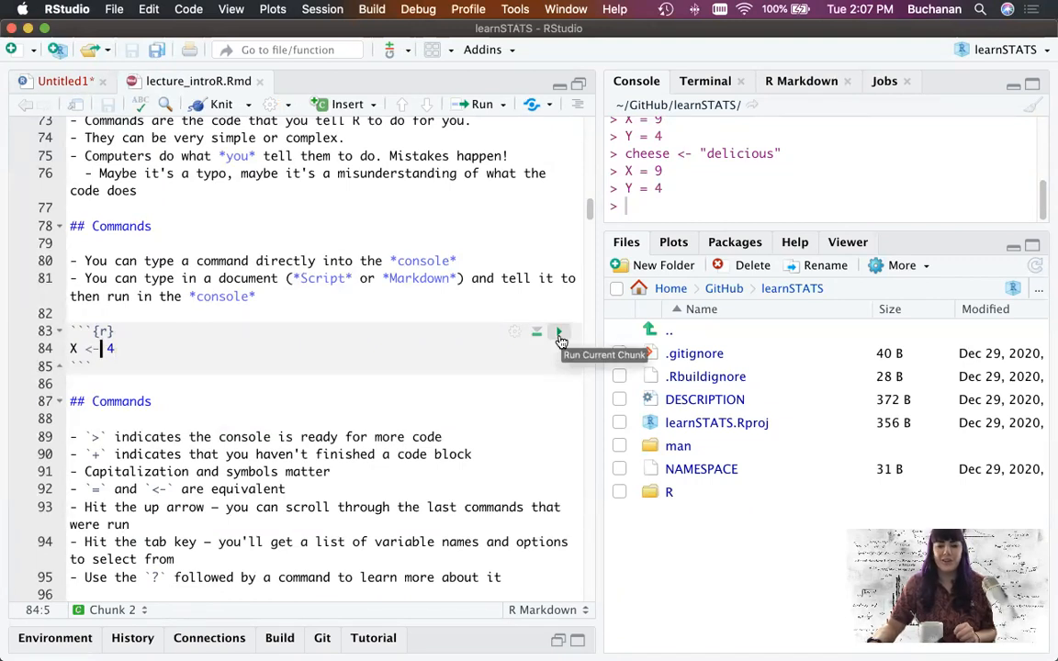
left_click(558, 332)
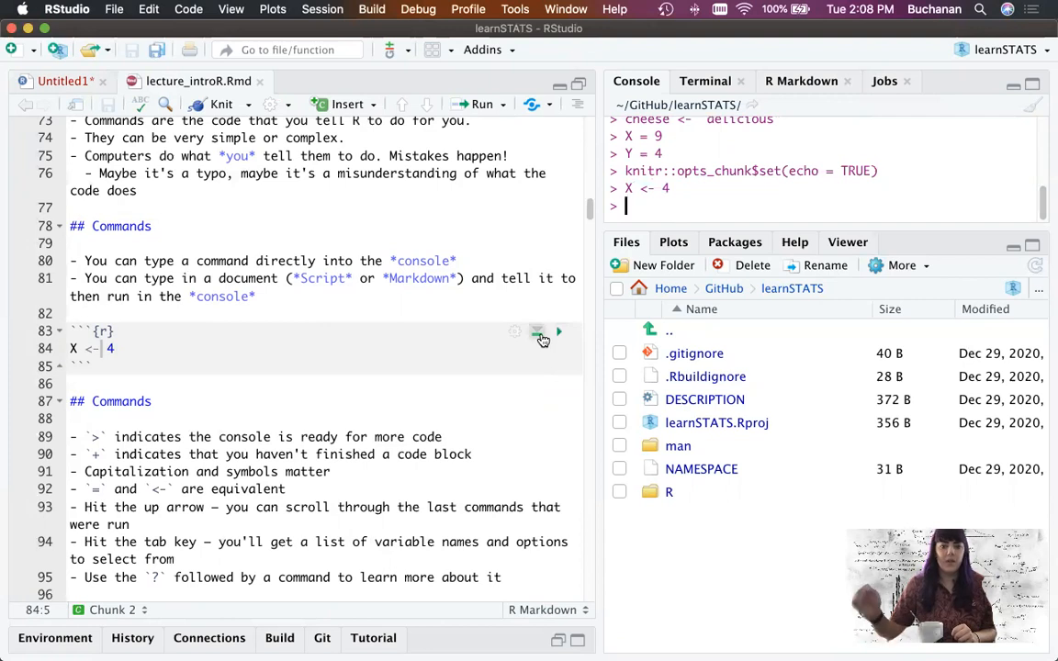
mouse_move(538, 332)
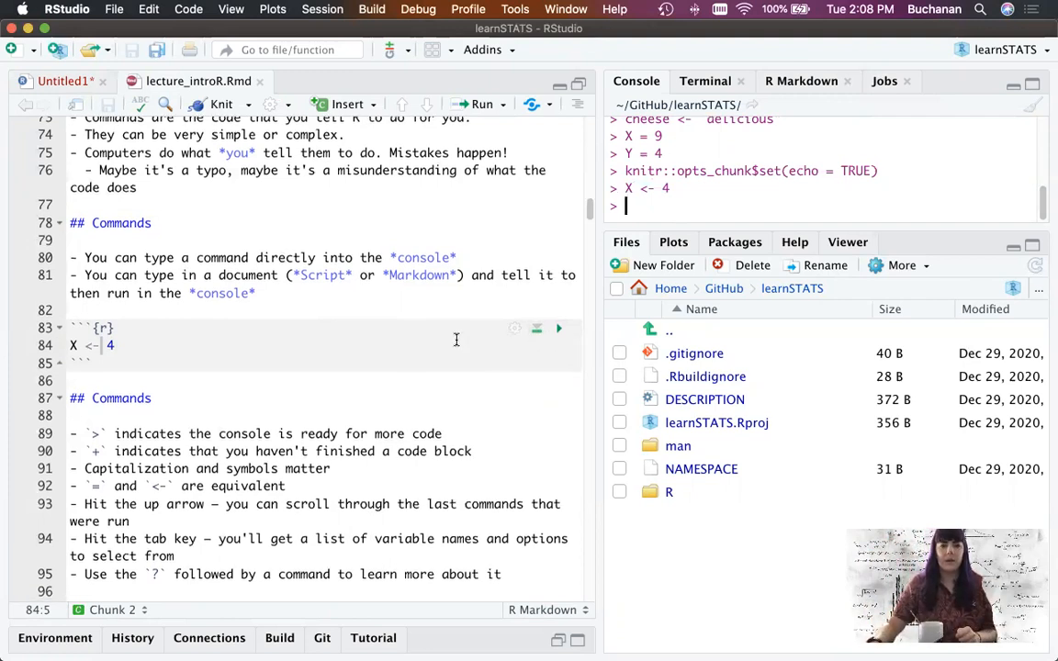
scroll("down", 3)
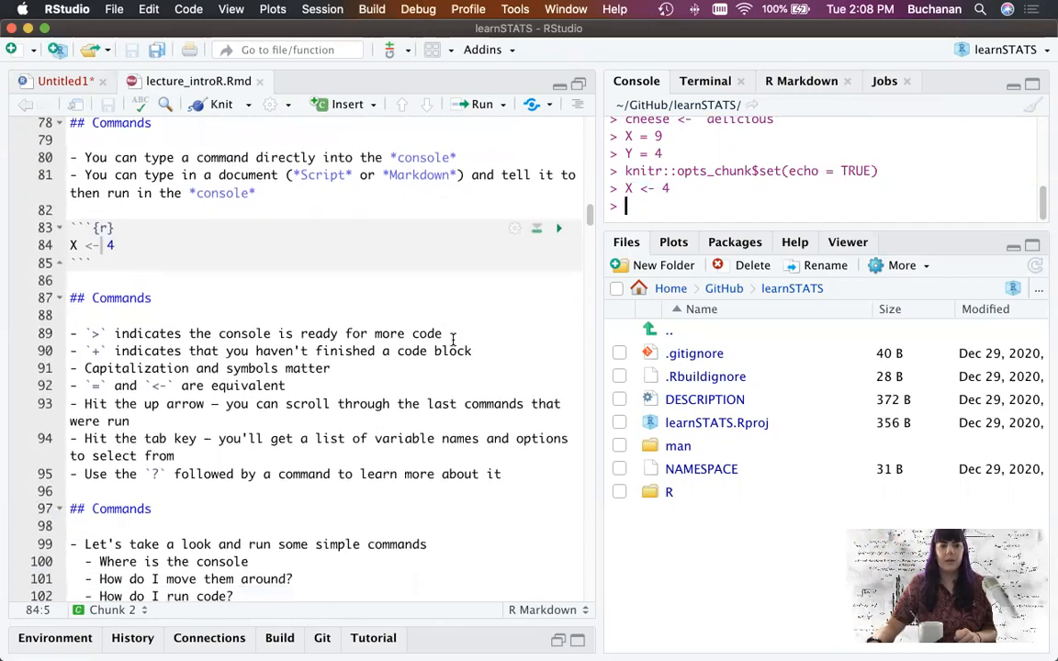
scroll("down", 3)
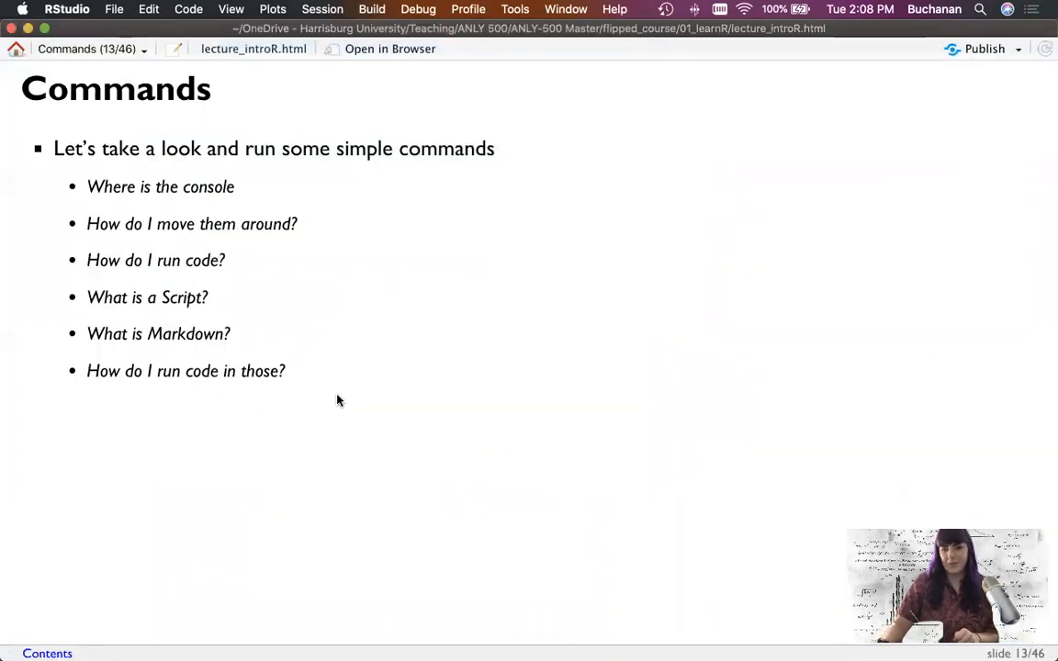
mouse_move(464, 430)
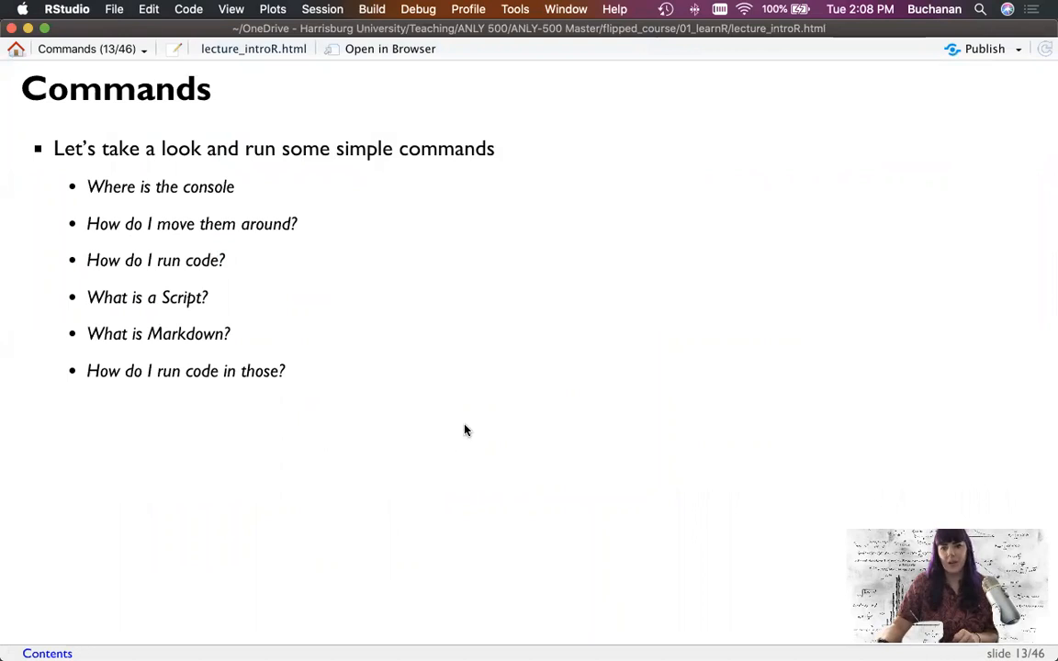
mouse_move(459, 452)
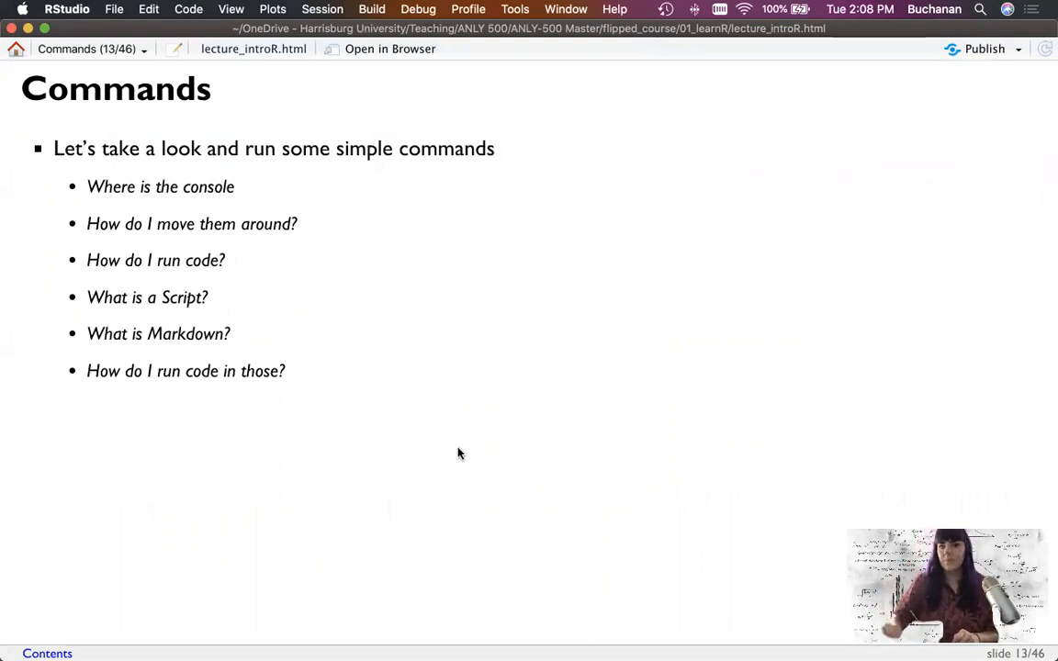
Close the lecture presentation after viewing the Commands slide.
key("right")
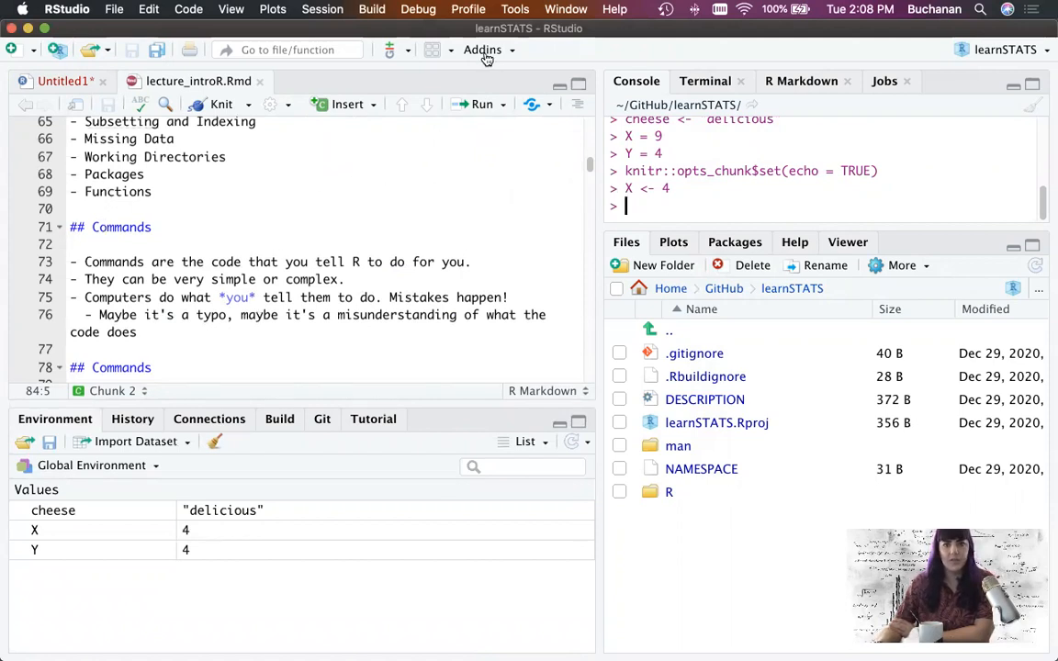
Collapse the Environment and Files panes from the pane layout toolbar menu.
left_click(483, 50)
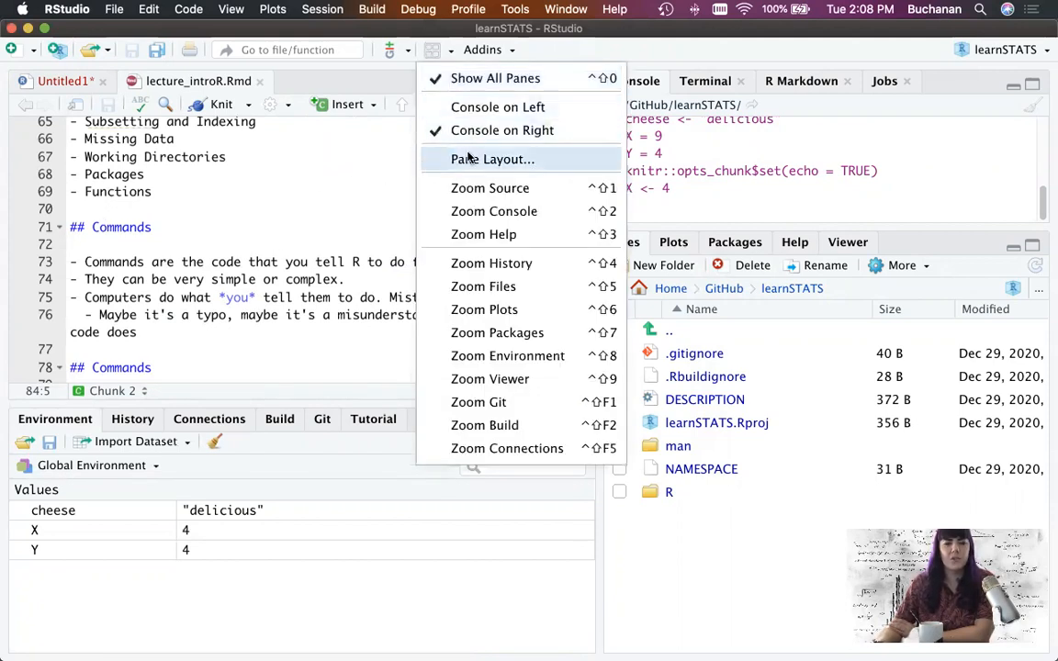
left_click(492, 159)
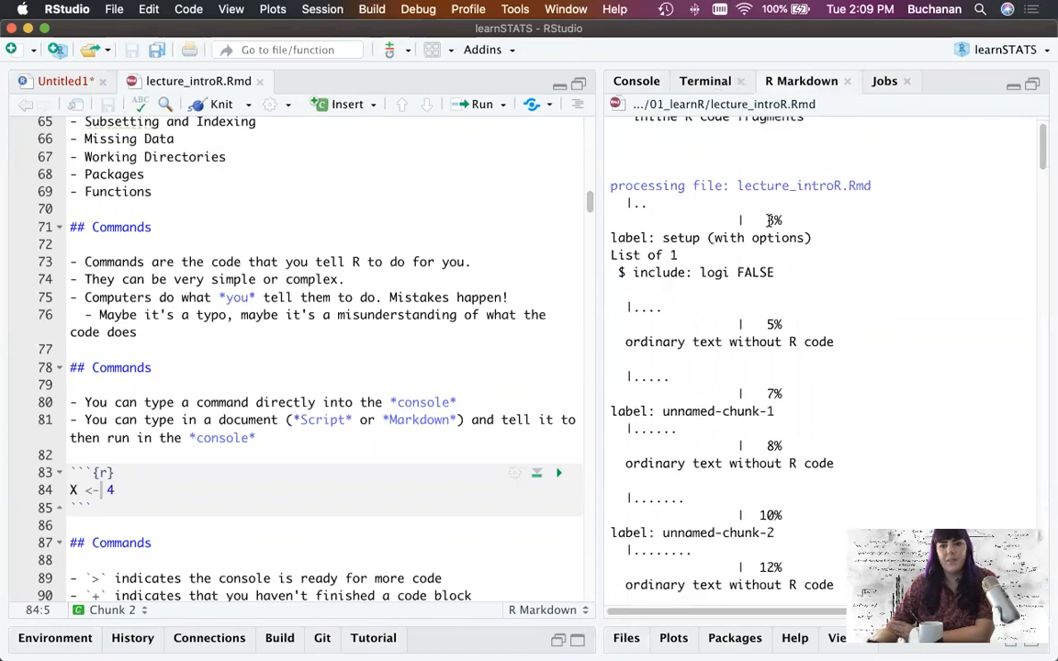
scroll("down", 3)
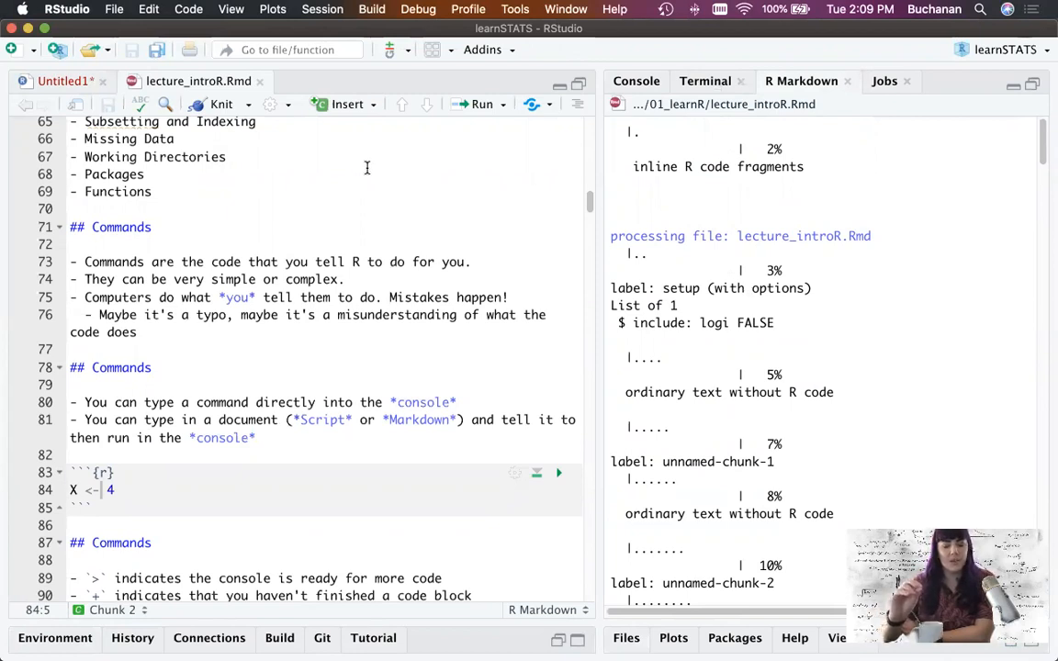
mouse_move(220, 259)
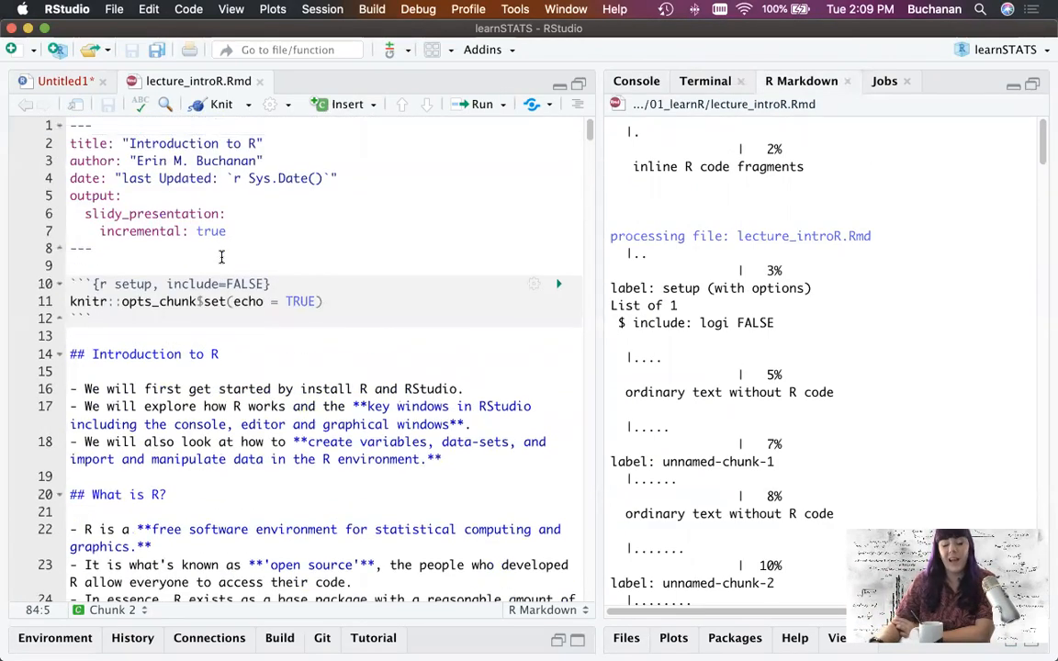
left_click_drag(70, 196, 234, 230)
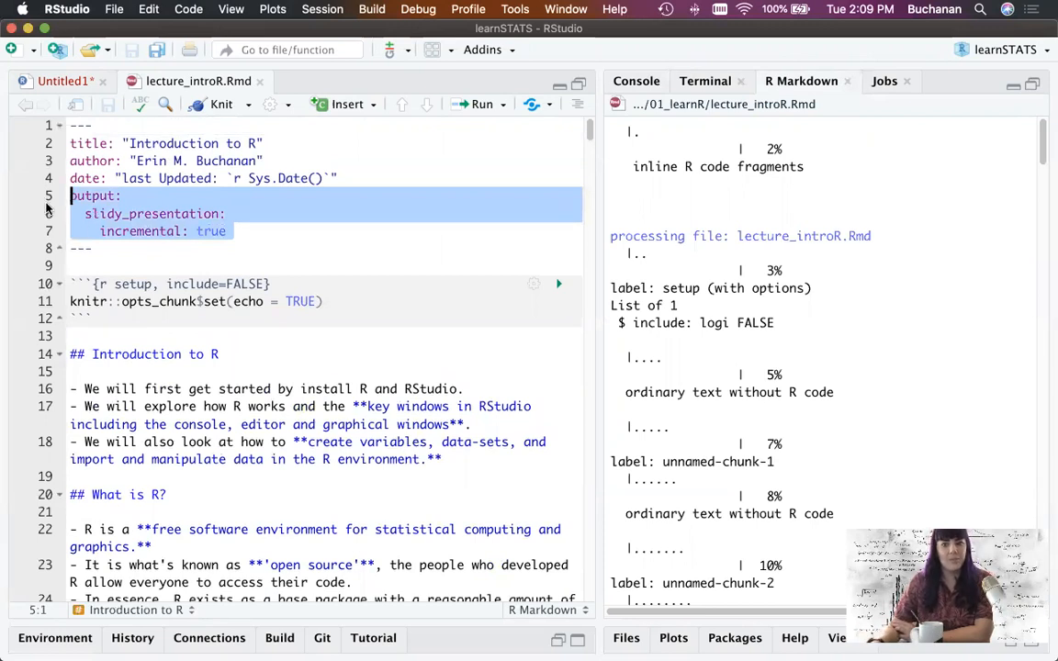
mouse_move(213, 259)
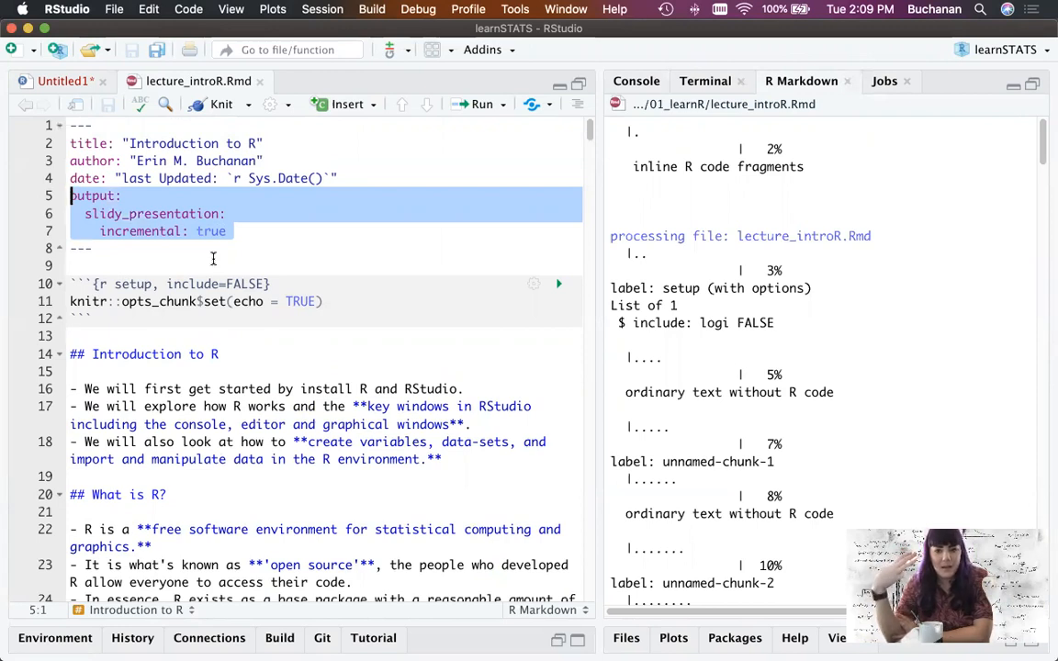
left_click(221, 104)
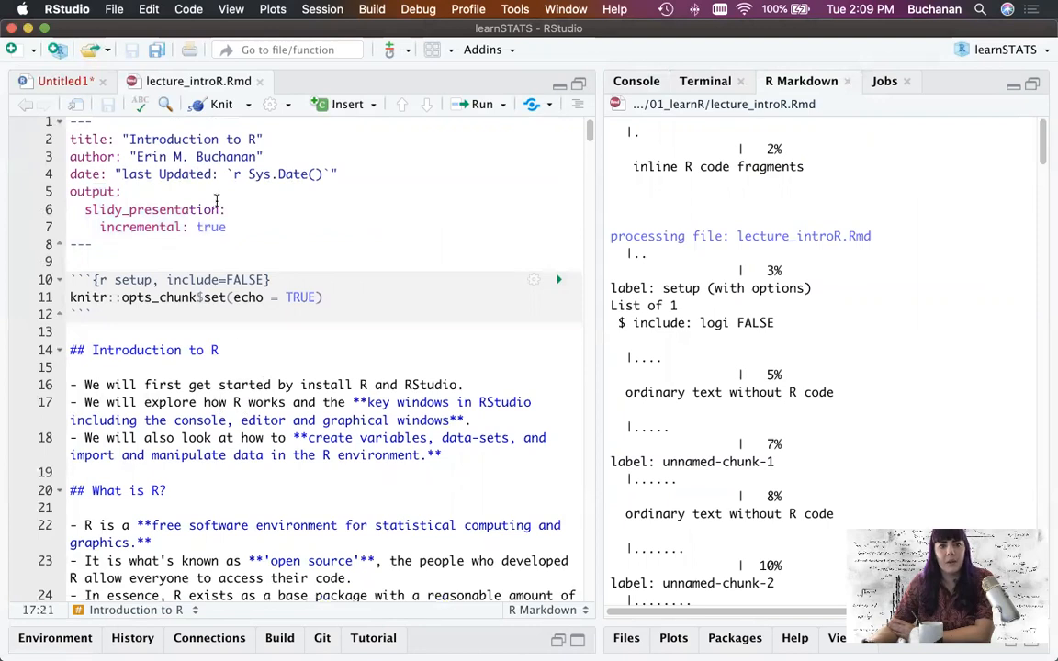
mouse_move(301, 120)
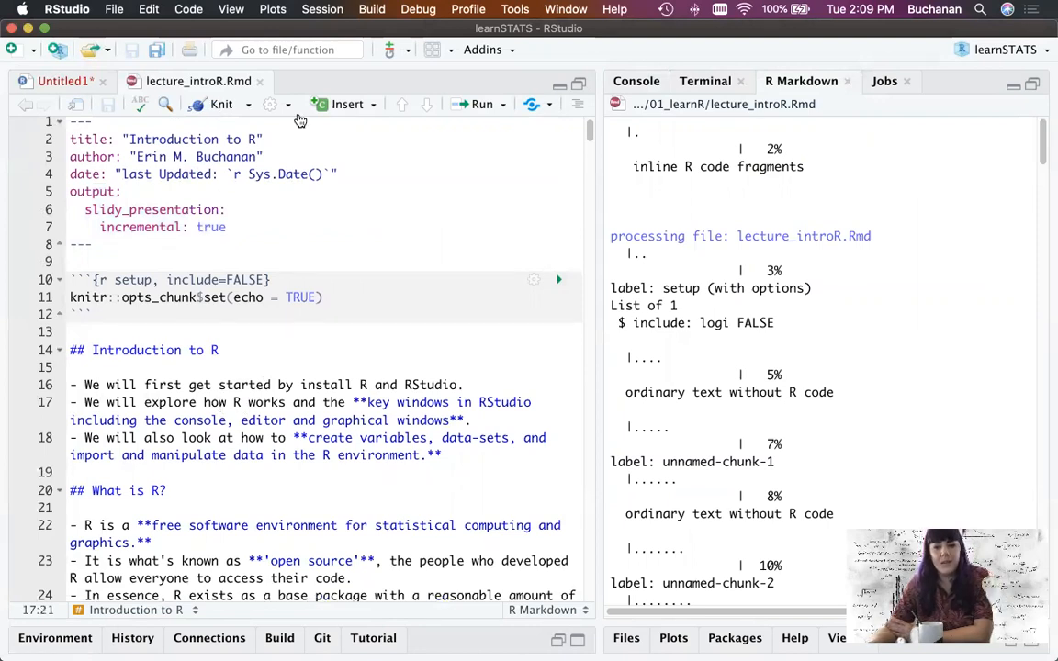
mouse_move(347, 214)
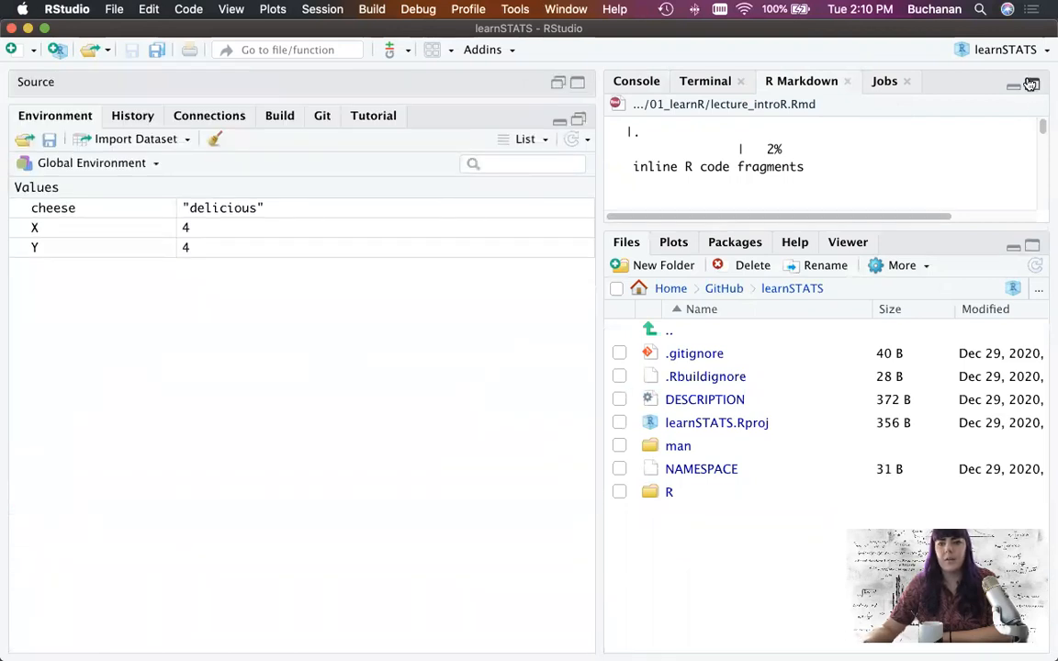
left_click(1029, 82)
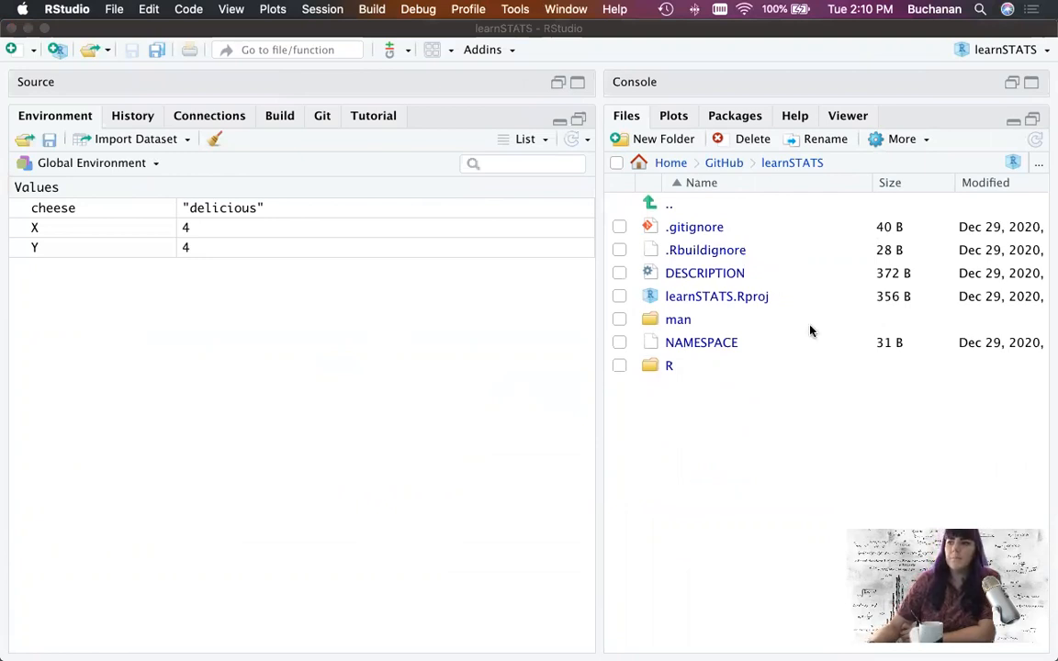
mouse_move(102, 292)
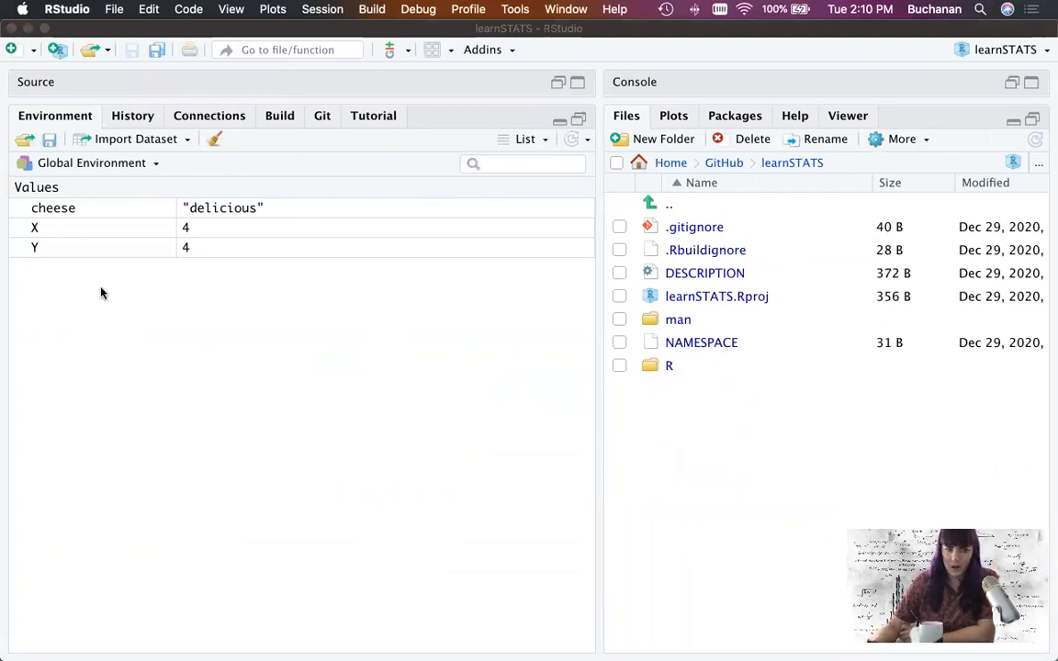
mouse_move(195, 296)
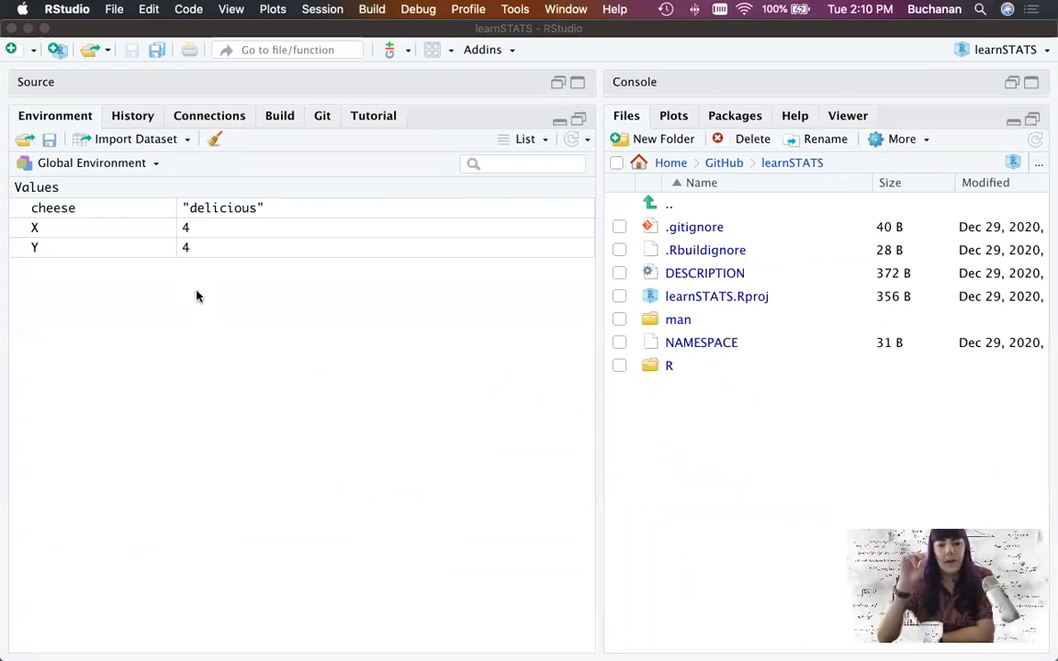
mouse_move(118, 190)
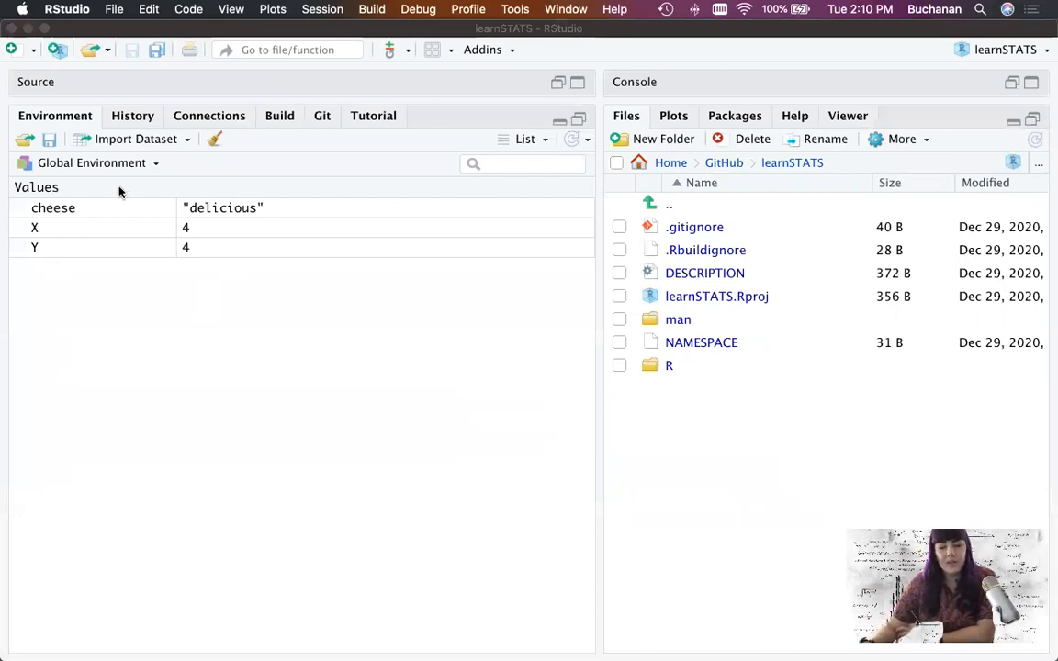
mouse_move(89, 198)
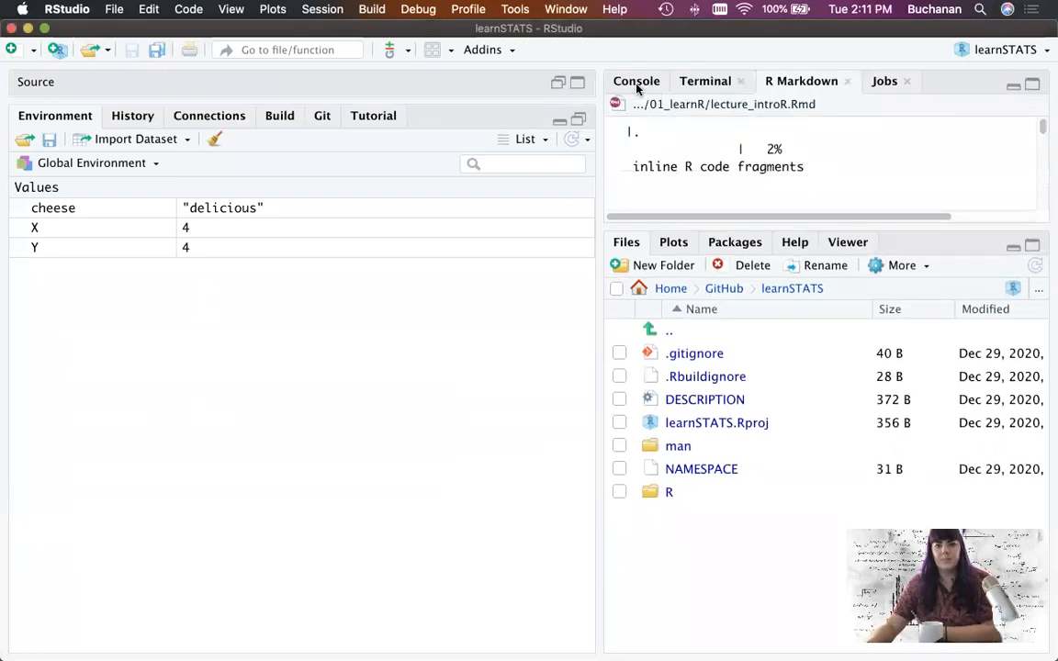
In the console, print cheese ("delicious") and X (4).
left_click(636, 81)
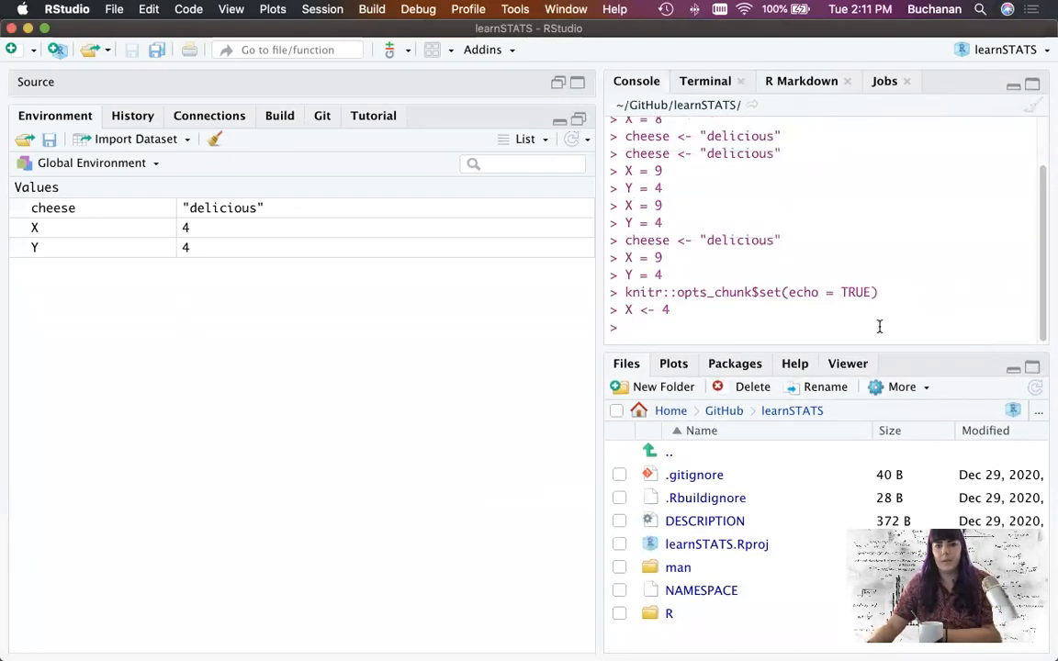
type("cheese")
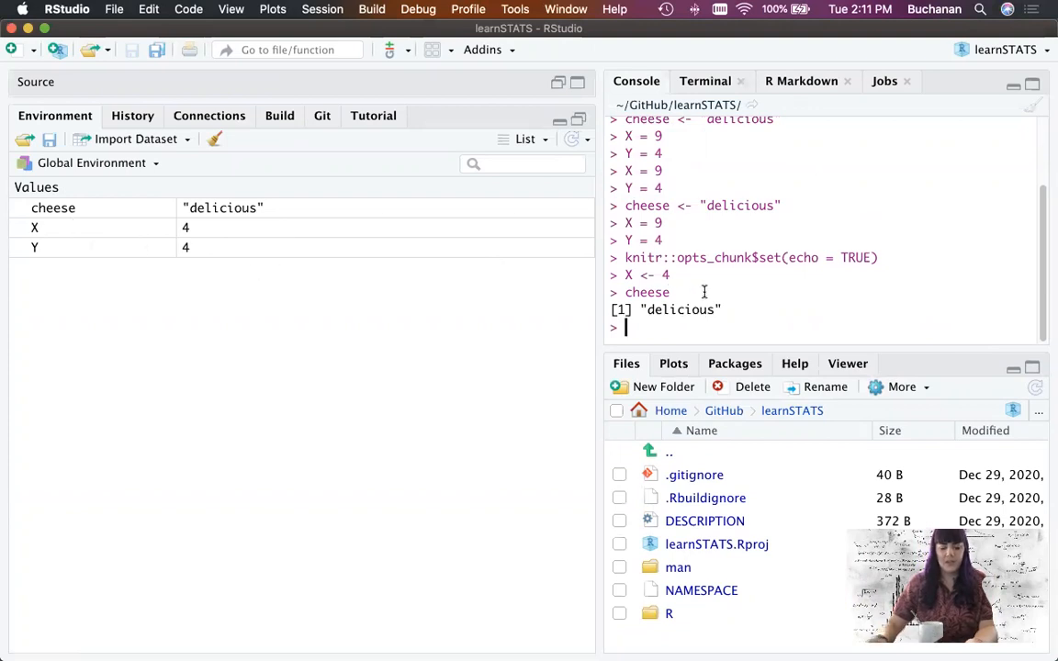
type("X")
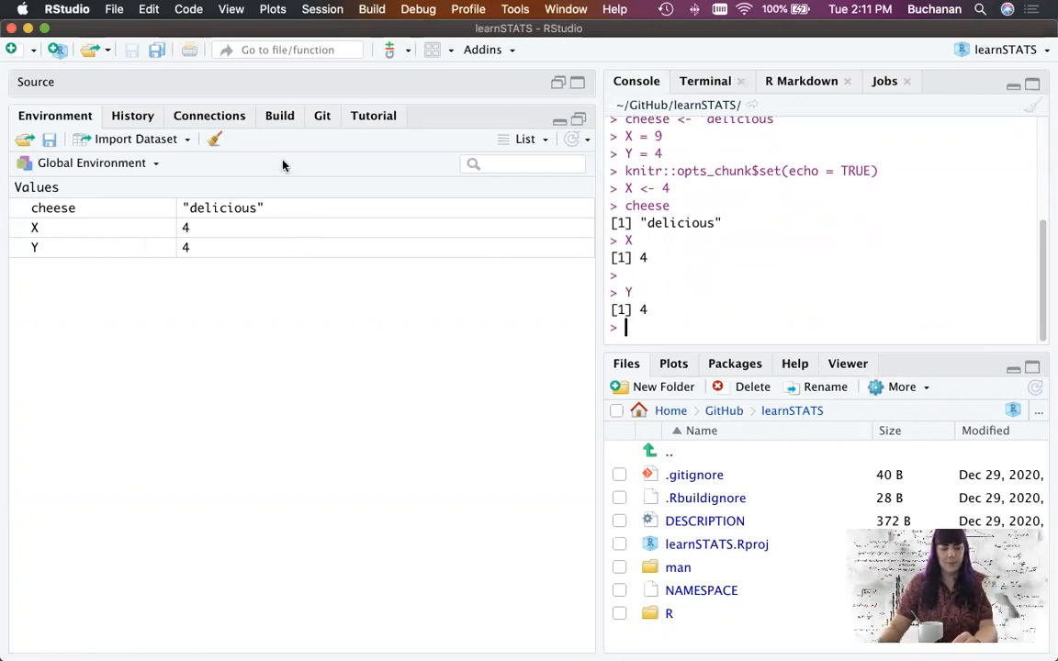
mouse_move(161, 200)
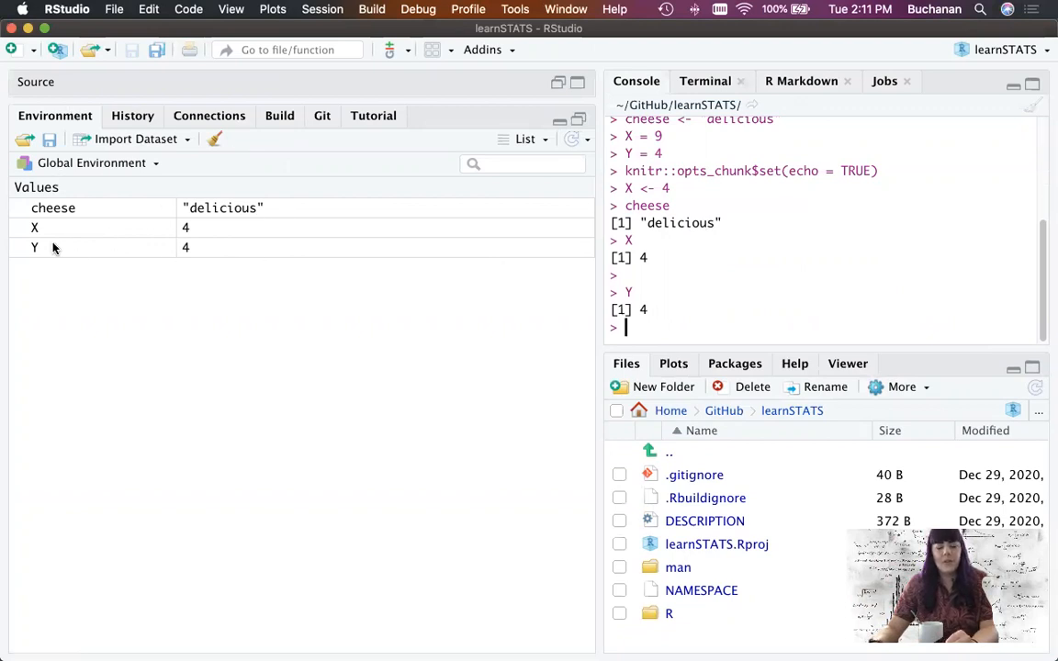
mouse_move(129, 204)
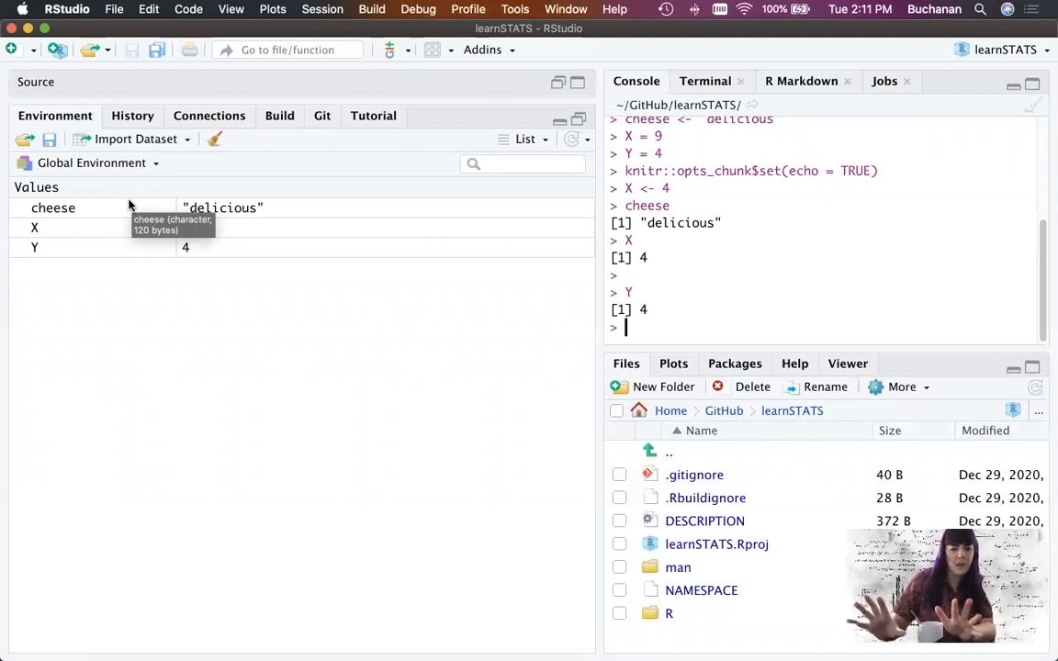
mouse_move(687, 273)
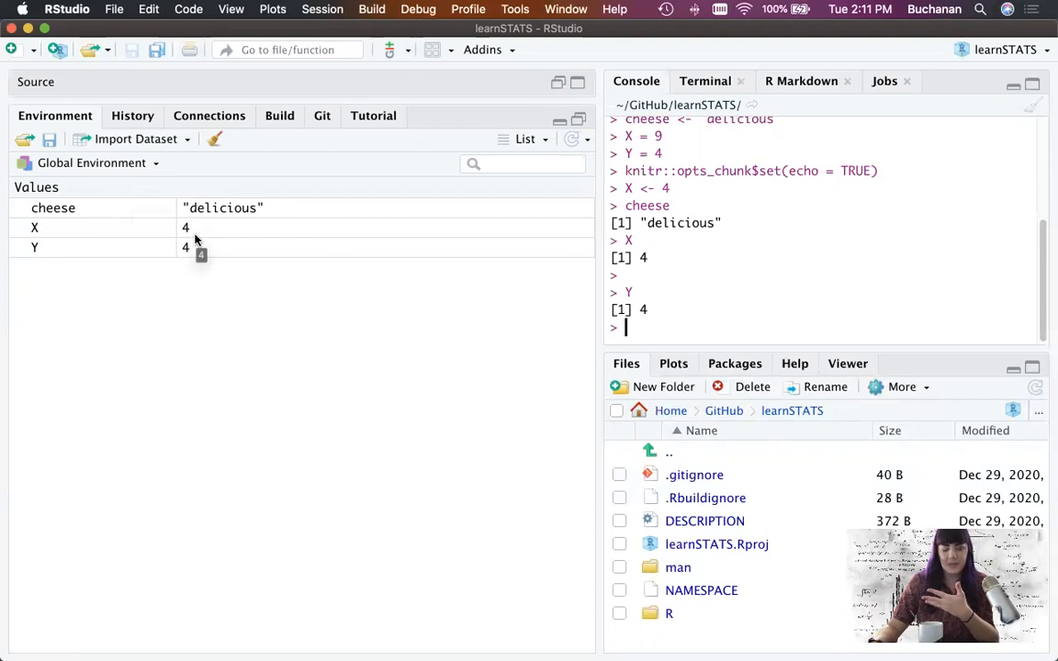
mouse_move(127, 246)
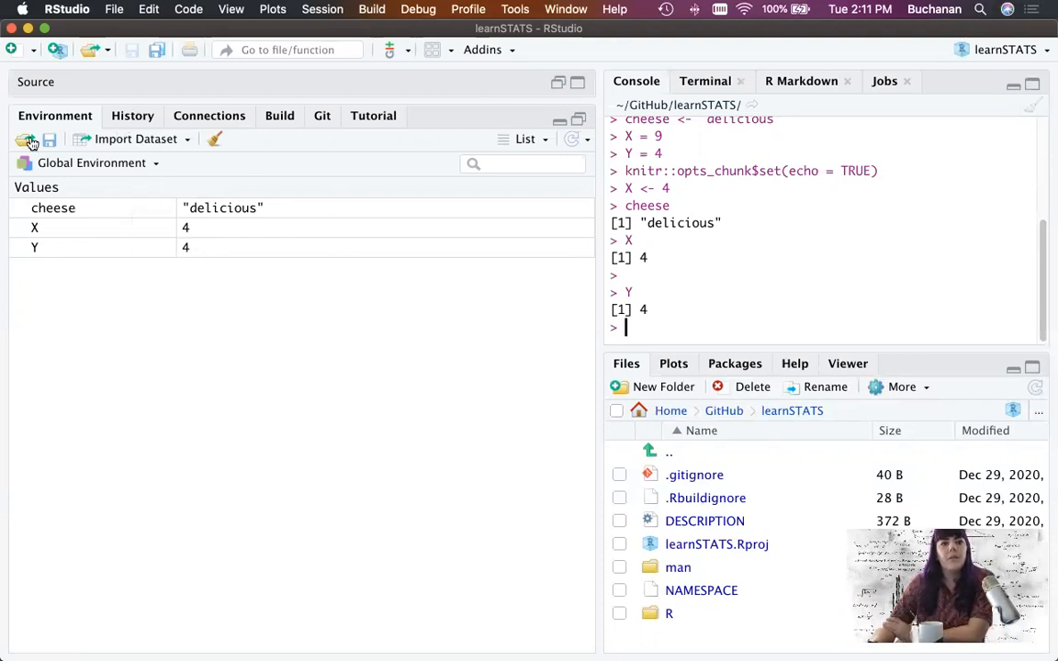
mouse_move(204, 143)
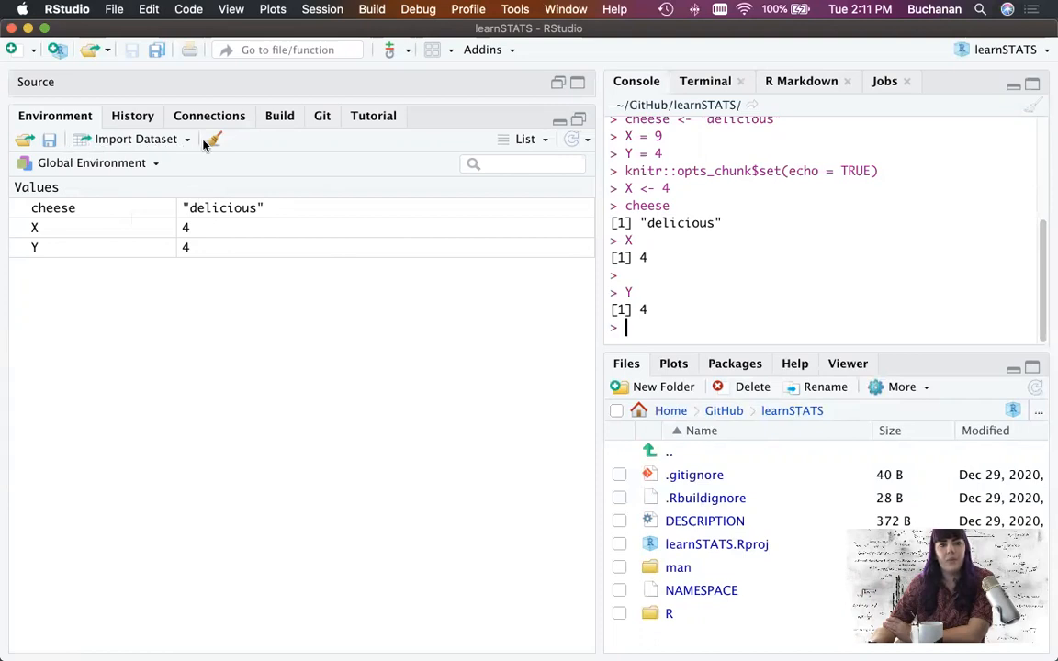
mouse_move(215, 139)
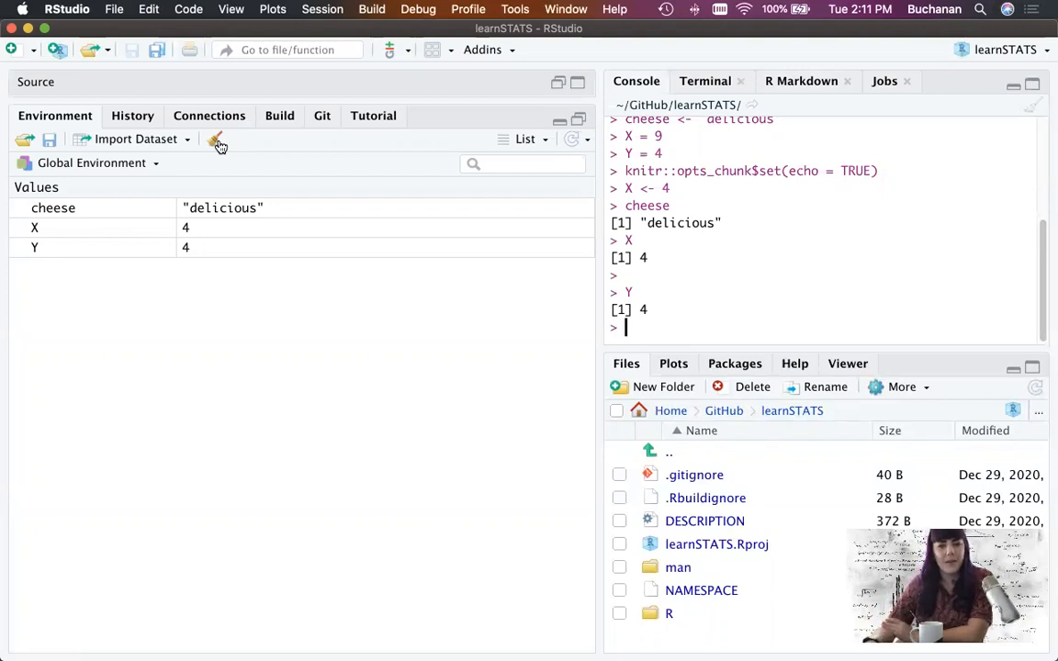
Clear all workspace objects using the Environment pane's broom icon.
left_click(215, 139)
type("cheese")
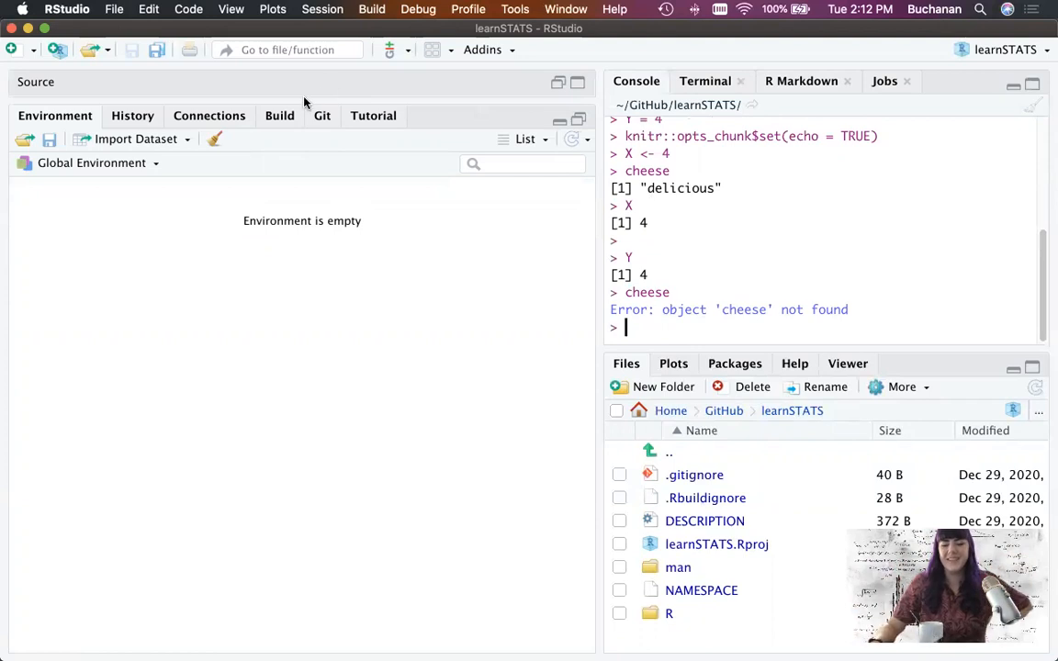
mouse_move(124, 138)
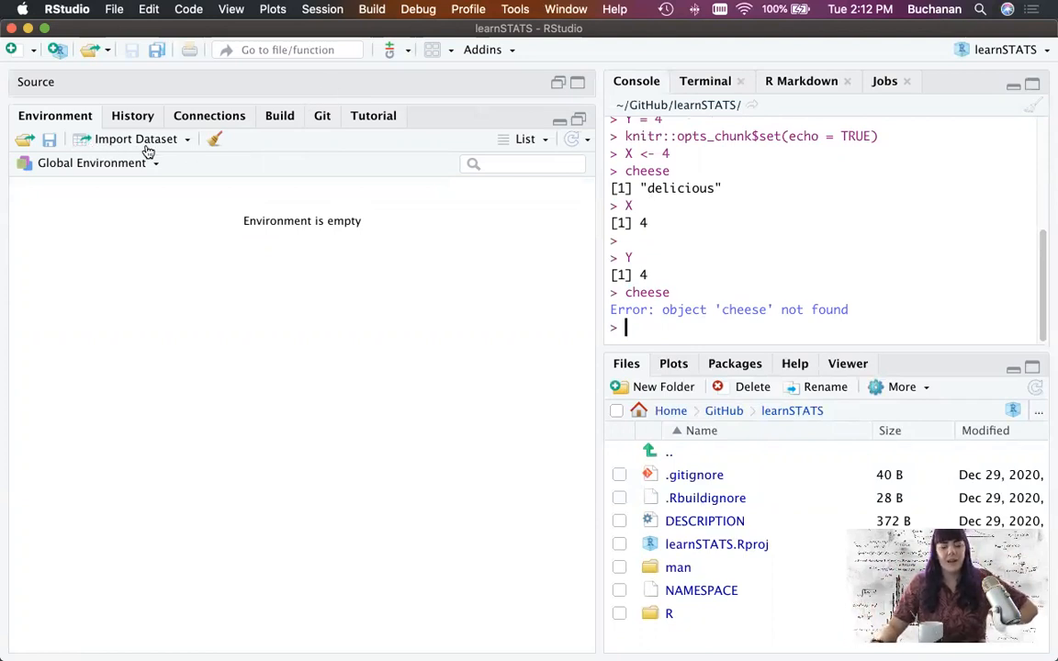
mouse_move(25, 140)
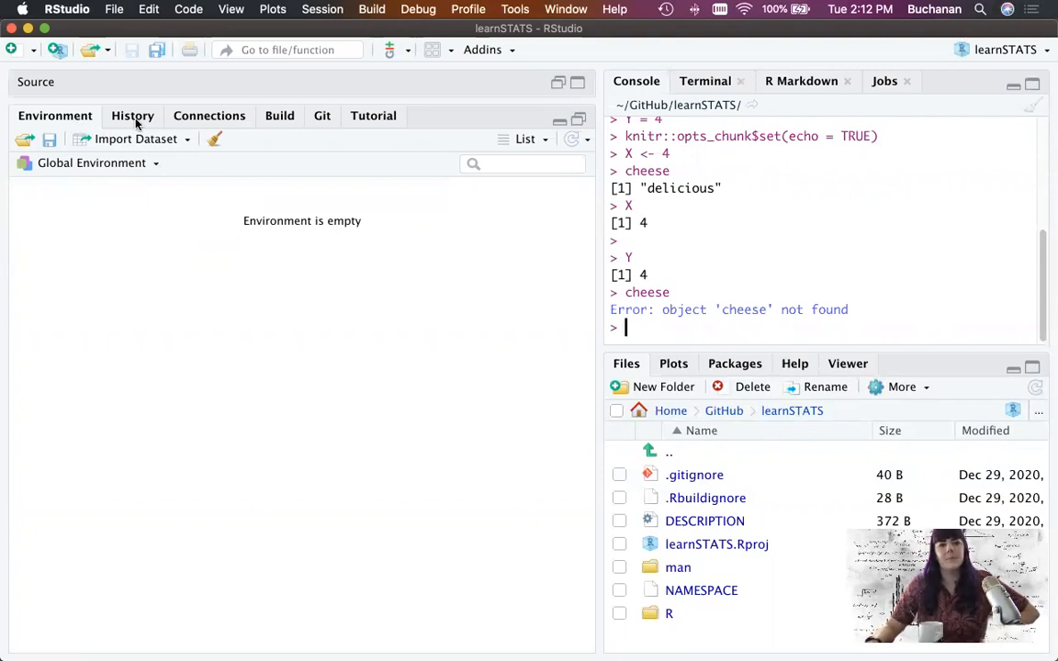
Scroll through past commands in the History tab, then view the empty Connections list.
left_click(133, 115)
type("X = 9")
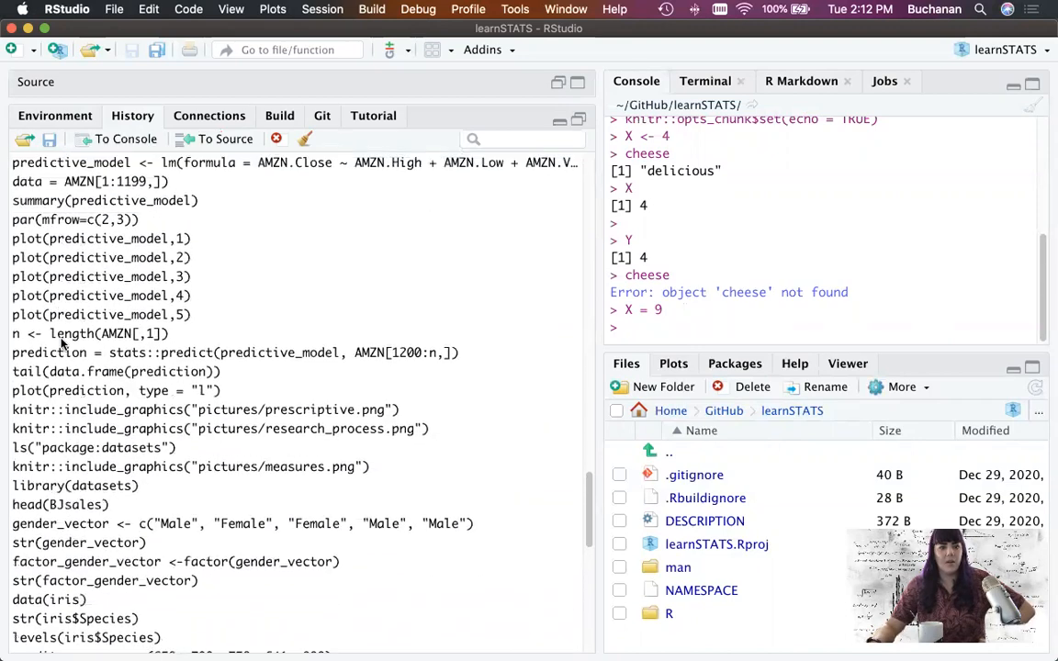
scroll("down", 3)
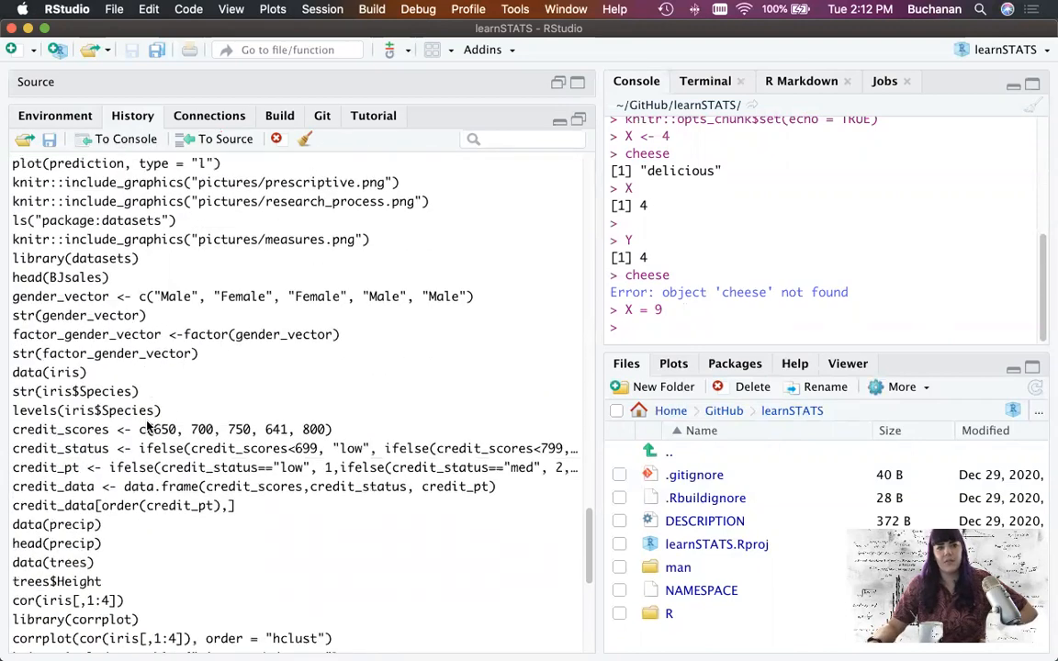
scroll("down", 3)
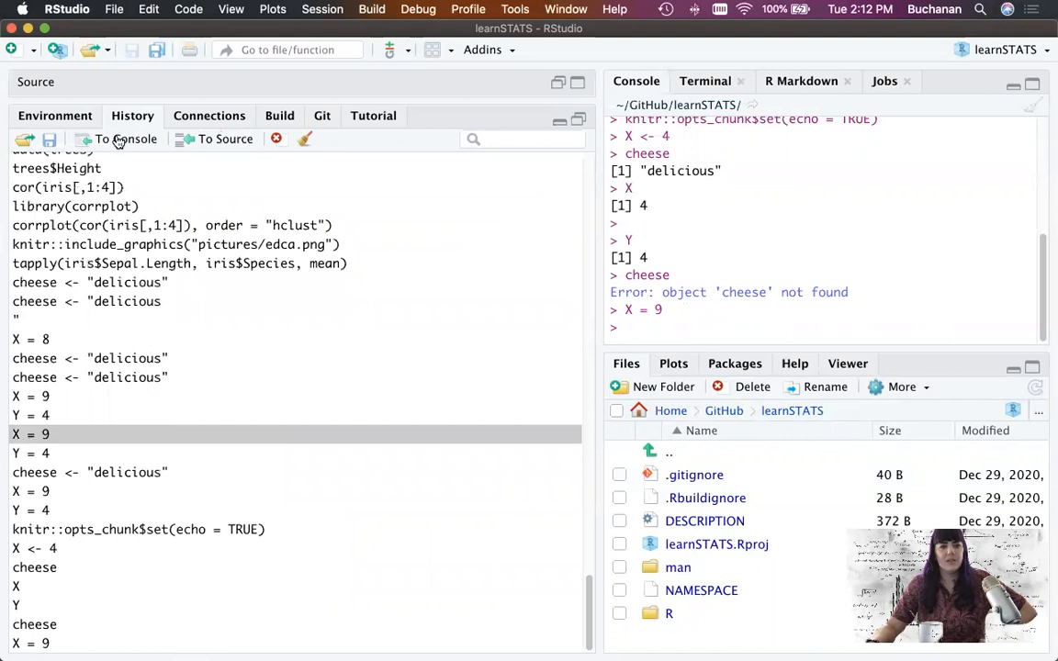
mouse_move(224, 138)
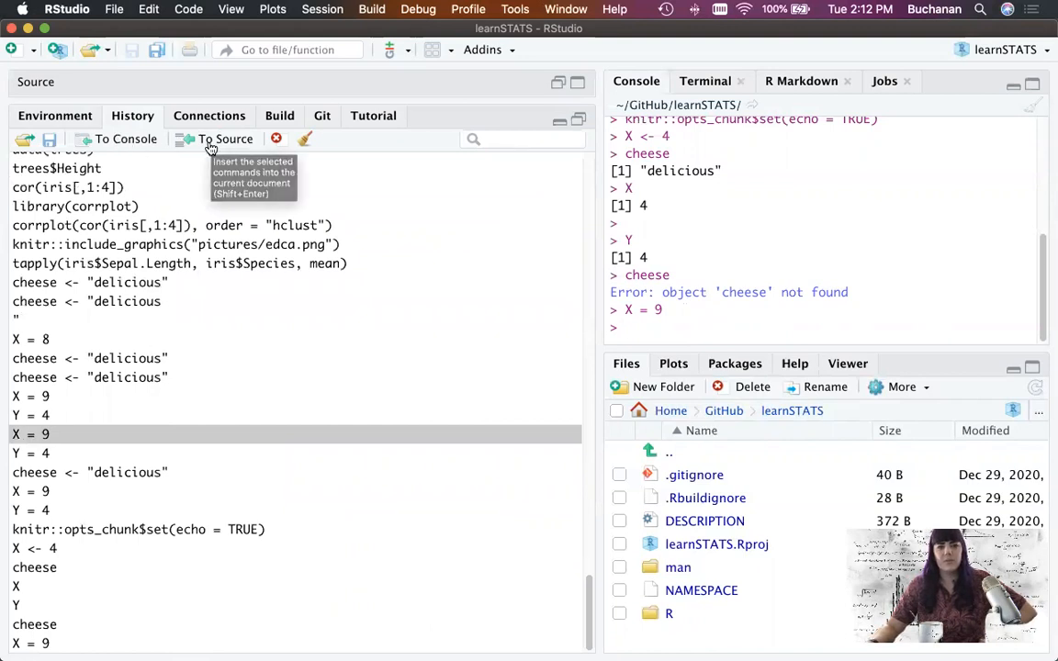
mouse_move(211, 147)
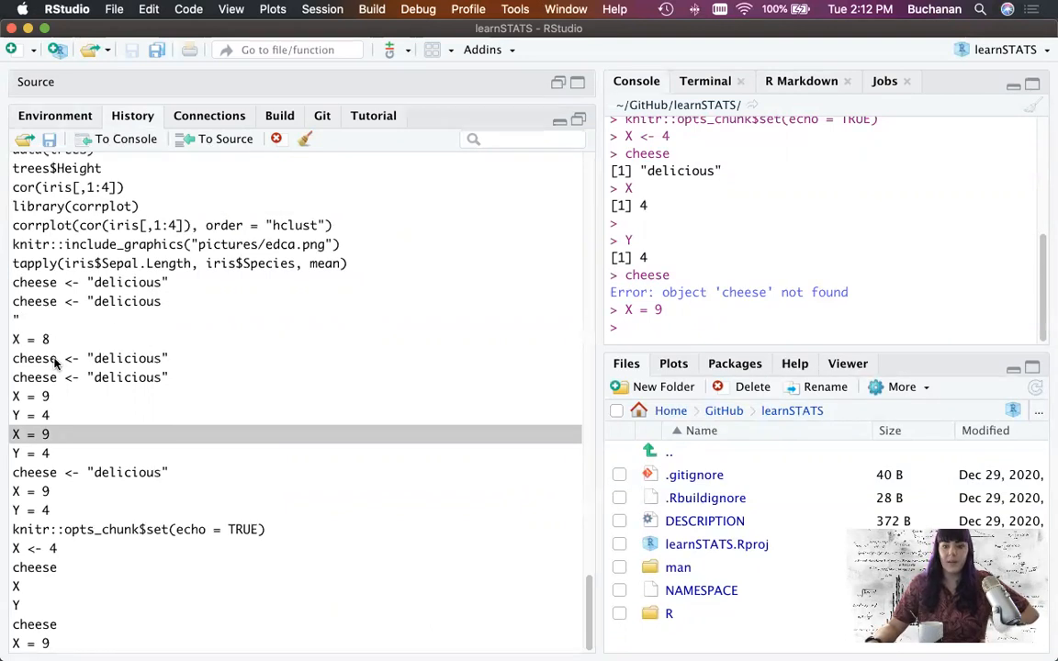
left_click(209, 115)
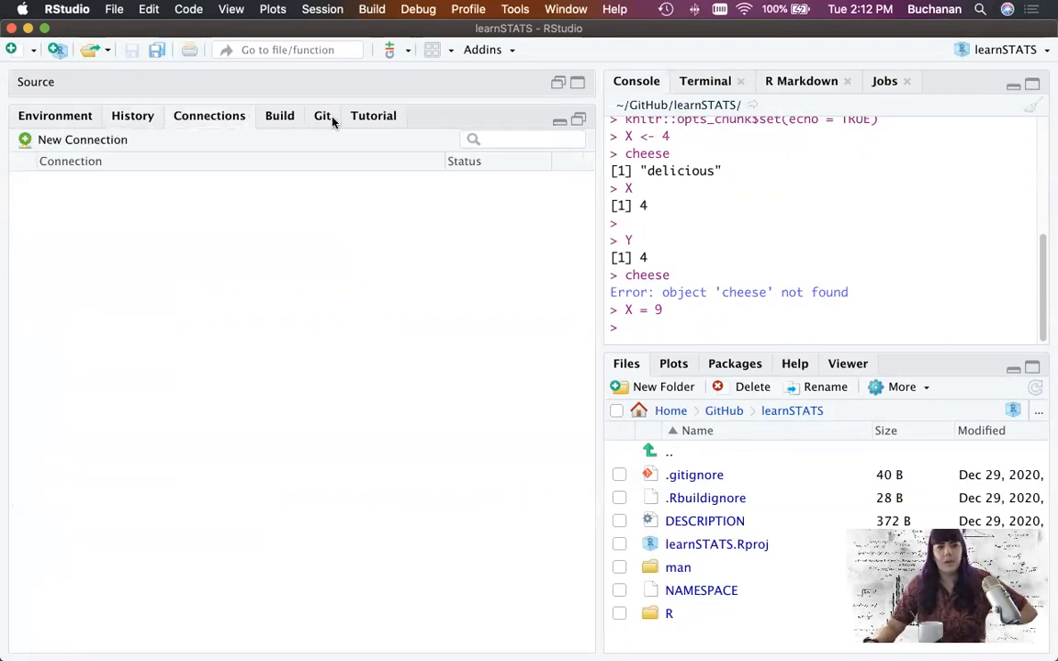
mouse_move(358, 99)
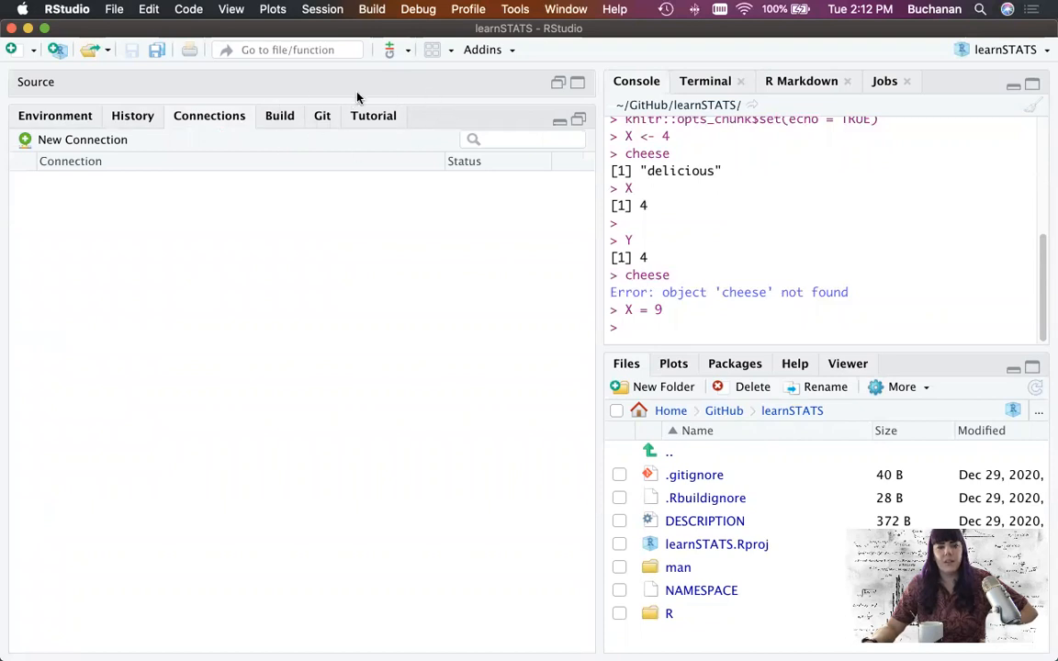
View the Tutorial list, including CFA: Basics, then return to the Environment variables.
left_click(373, 115)
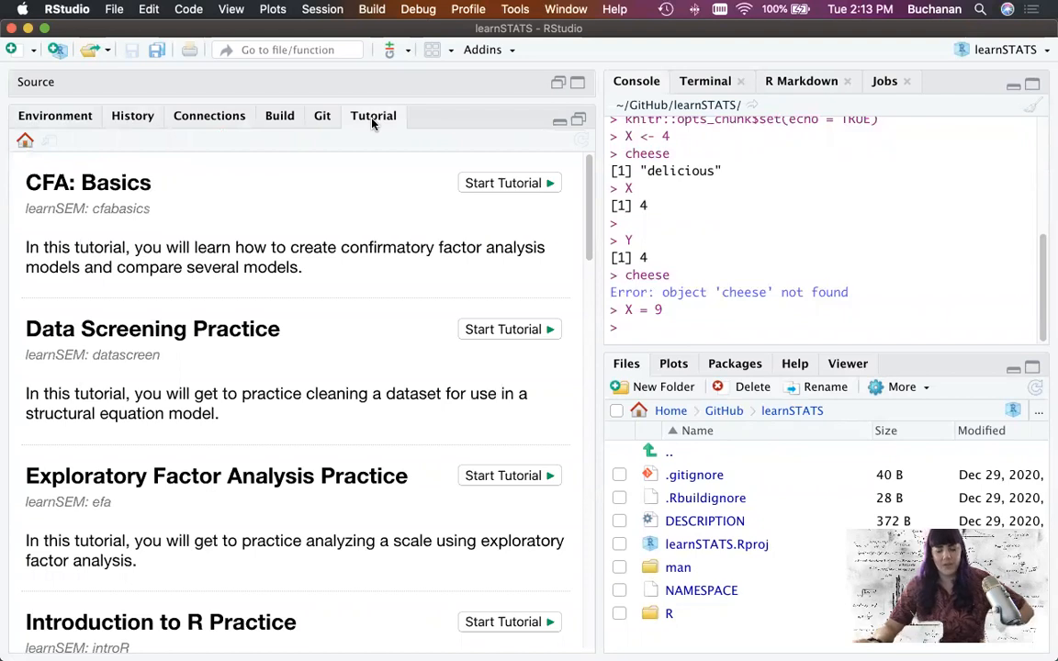
mouse_move(73, 124)
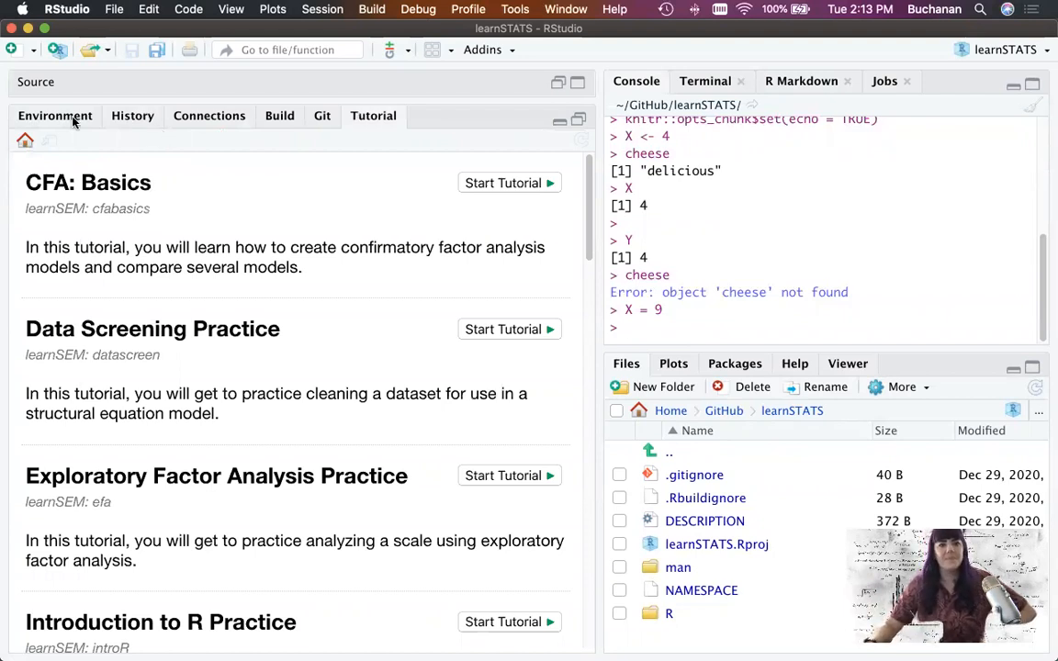
left_click(55, 115)
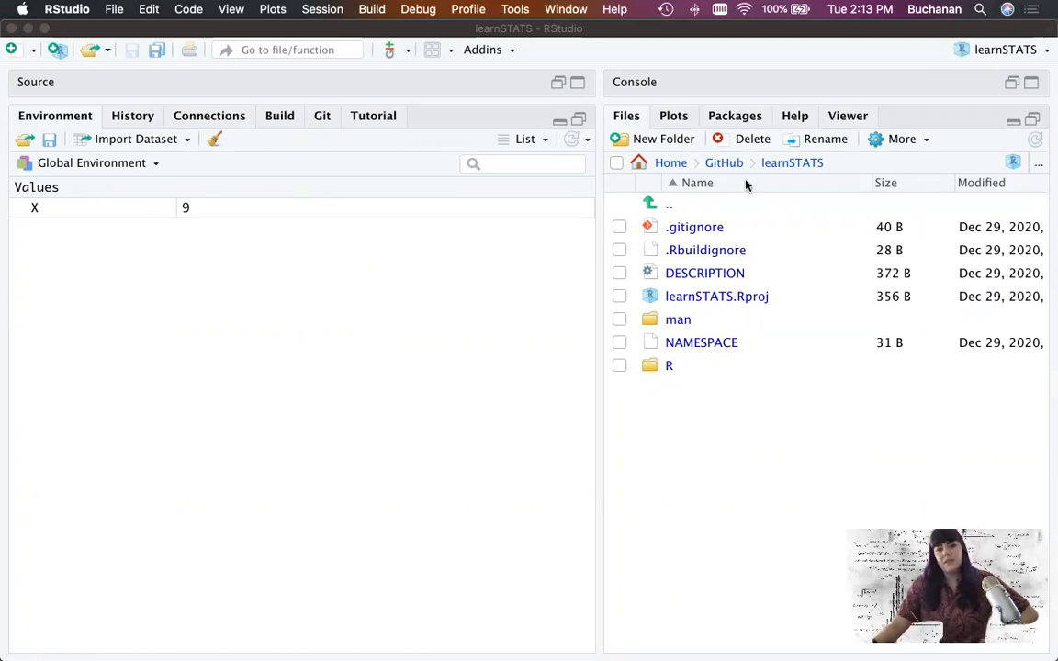
mouse_move(877, 410)
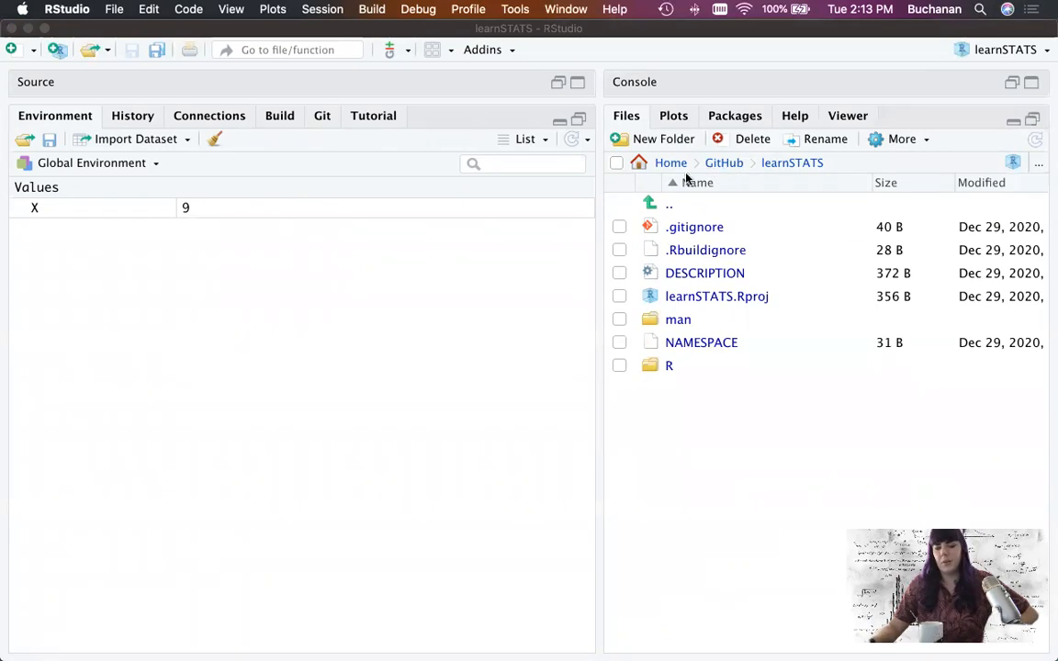
mouse_move(702, 209)
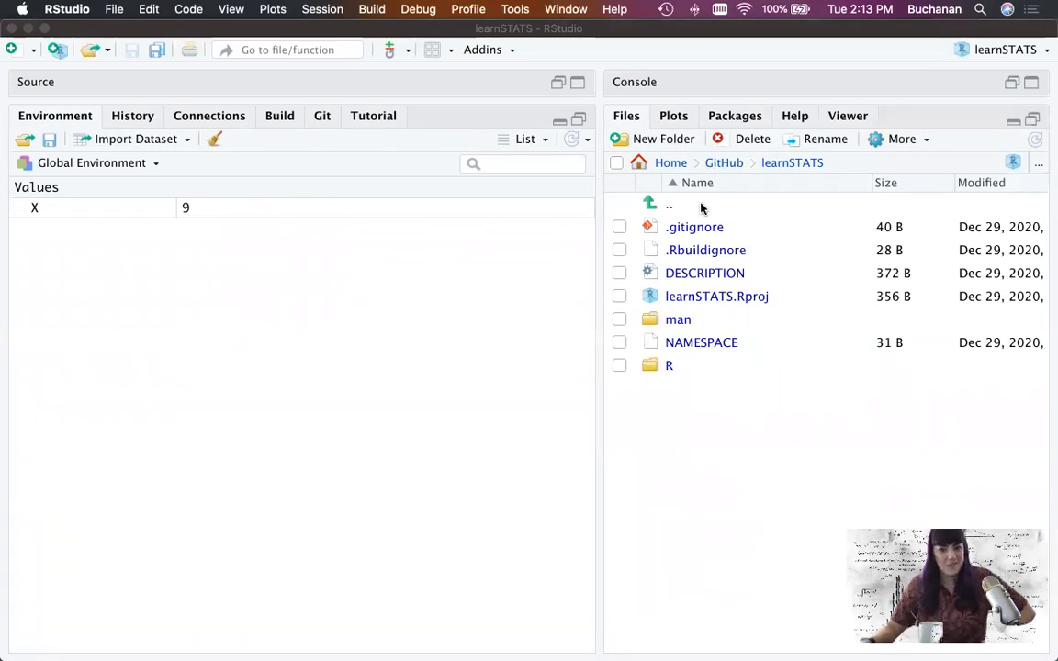
mouse_move(733, 242)
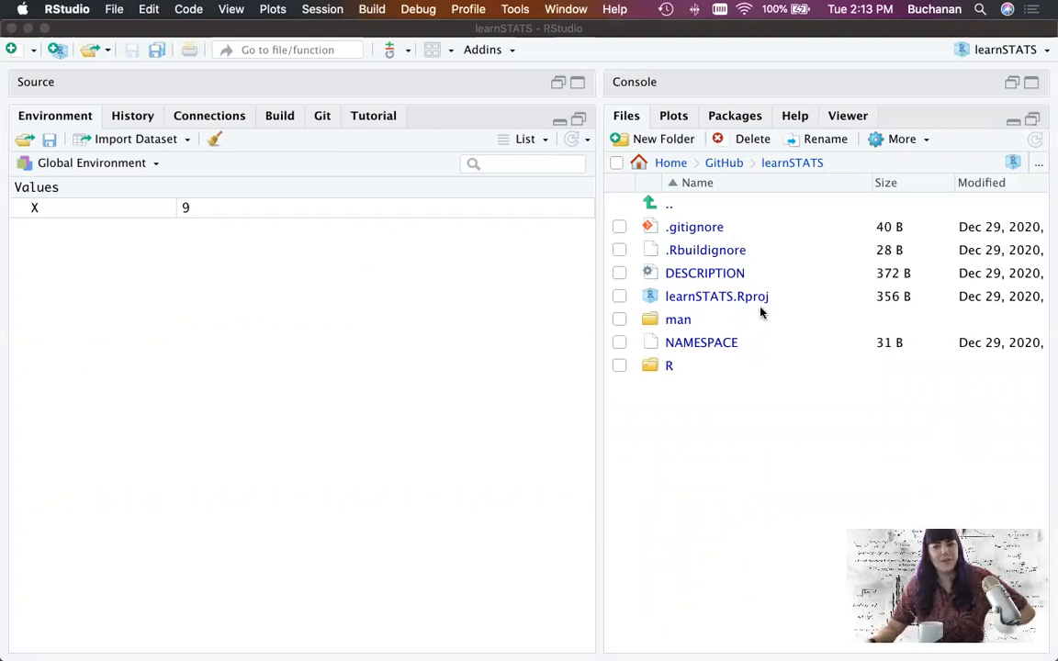
mouse_move(749, 357)
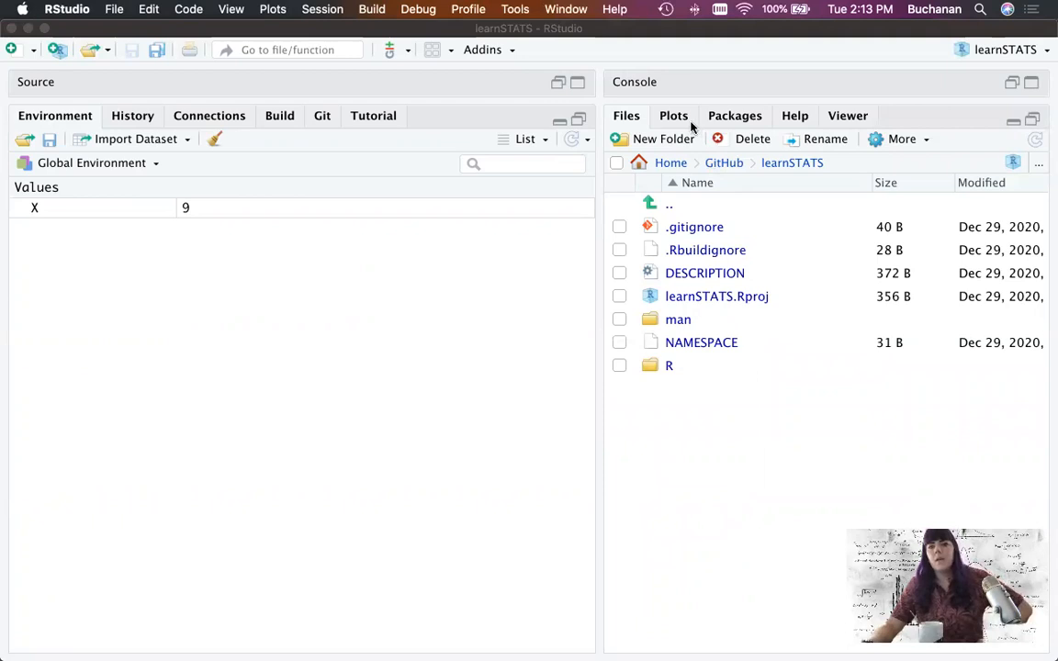
Show the empty Plots pane in place of the Files pane.
left_click(673, 115)
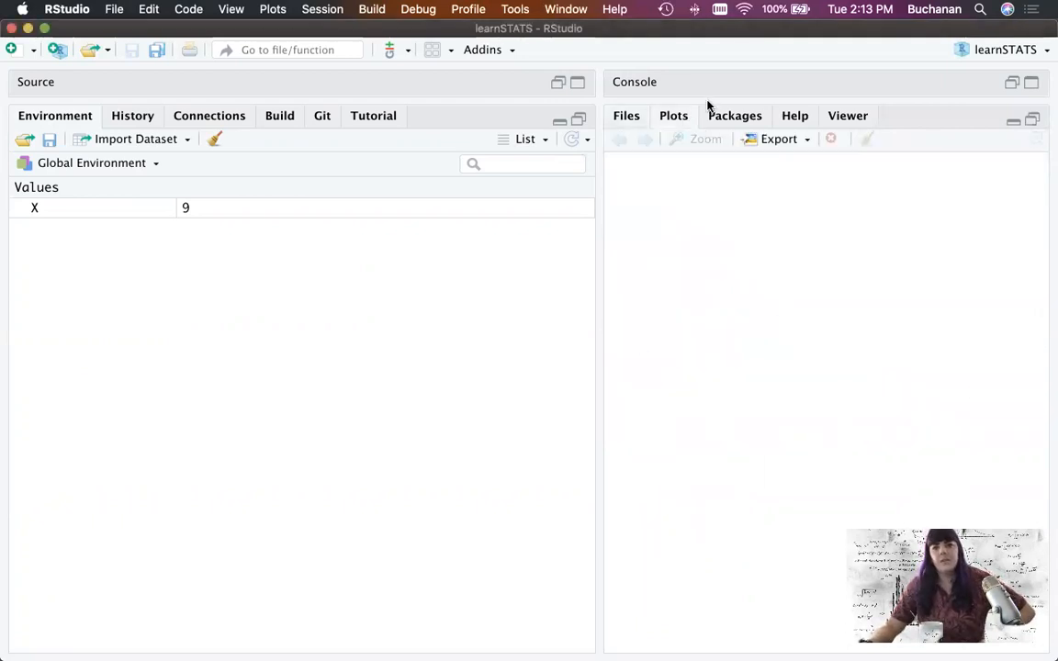
Browse the installed system library packages, such as abind, ada and base.
left_click(734, 115)
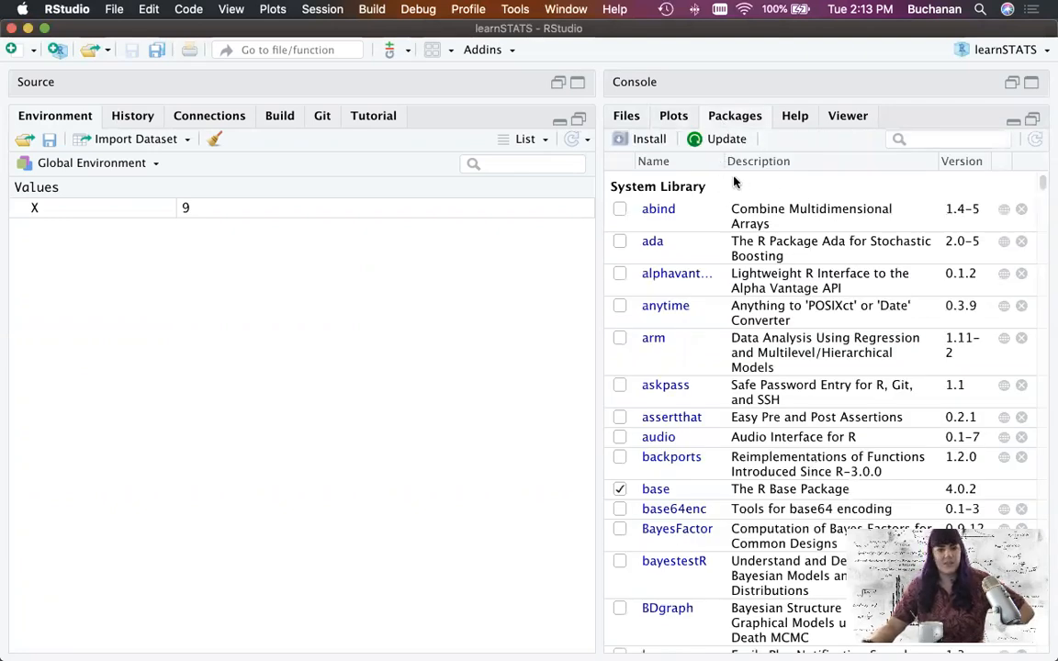
mouse_move(645, 364)
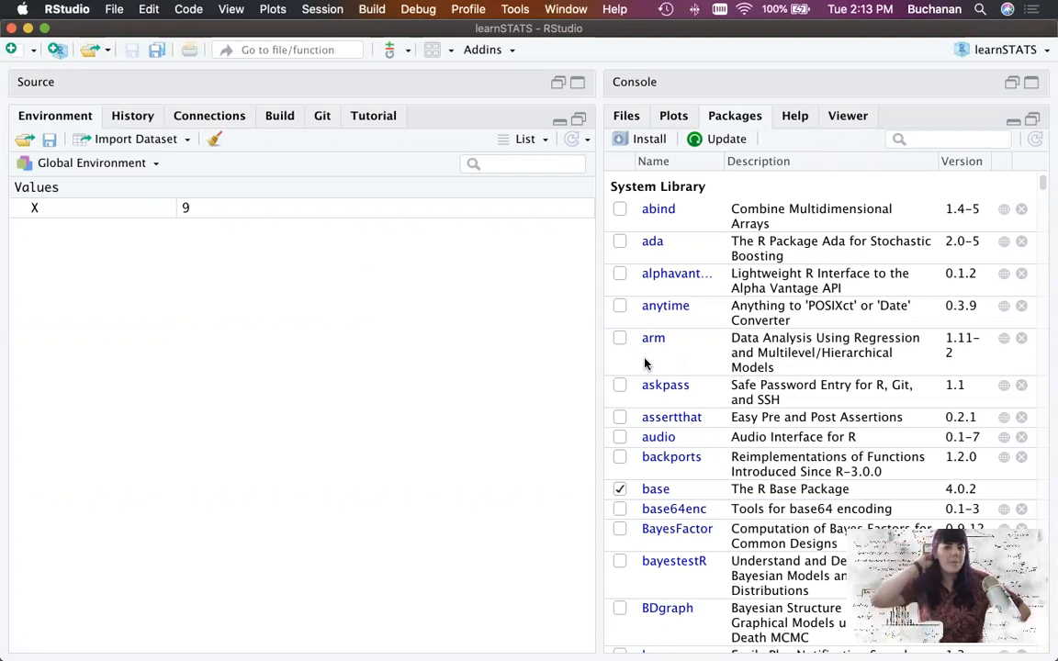
mouse_move(725, 366)
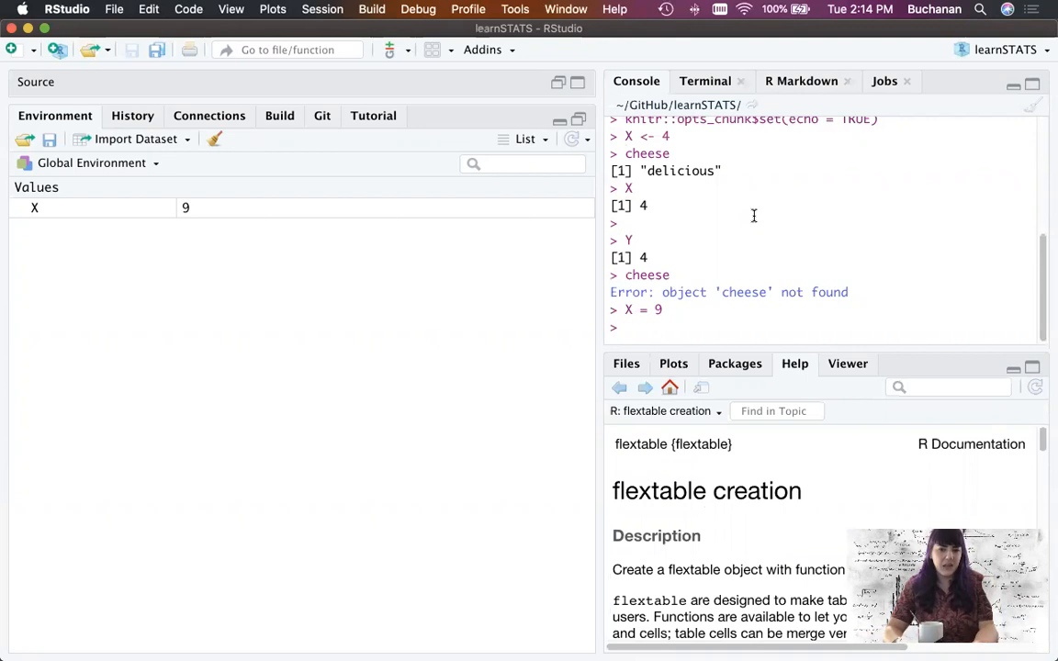
Run ?lm, then maximize and scroll through the Fitting Linear Models help page.
type("?")
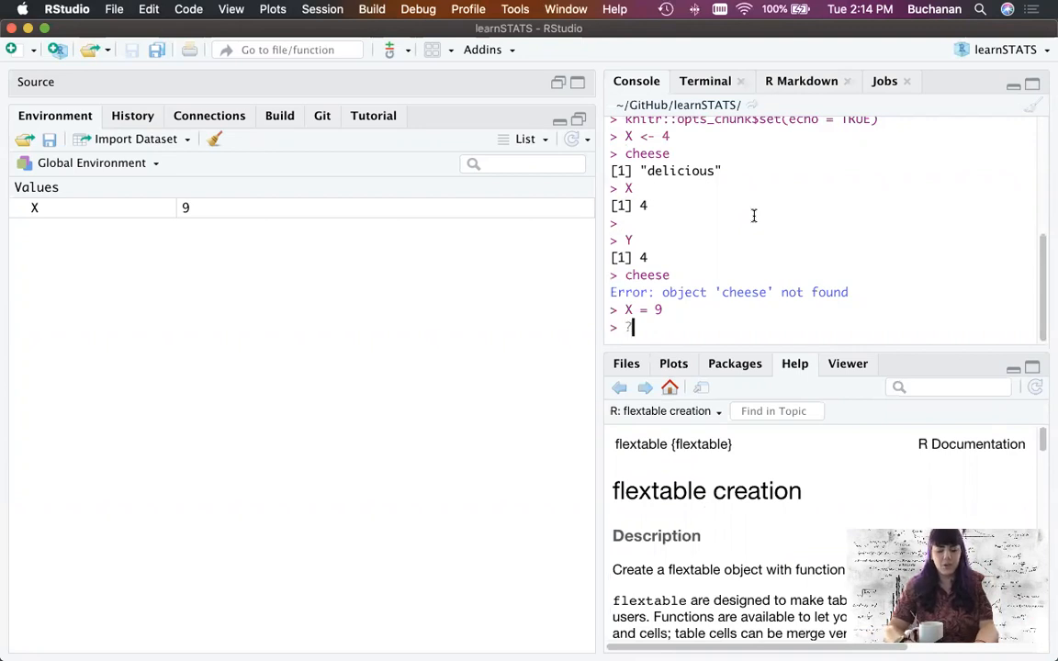
type("lm")
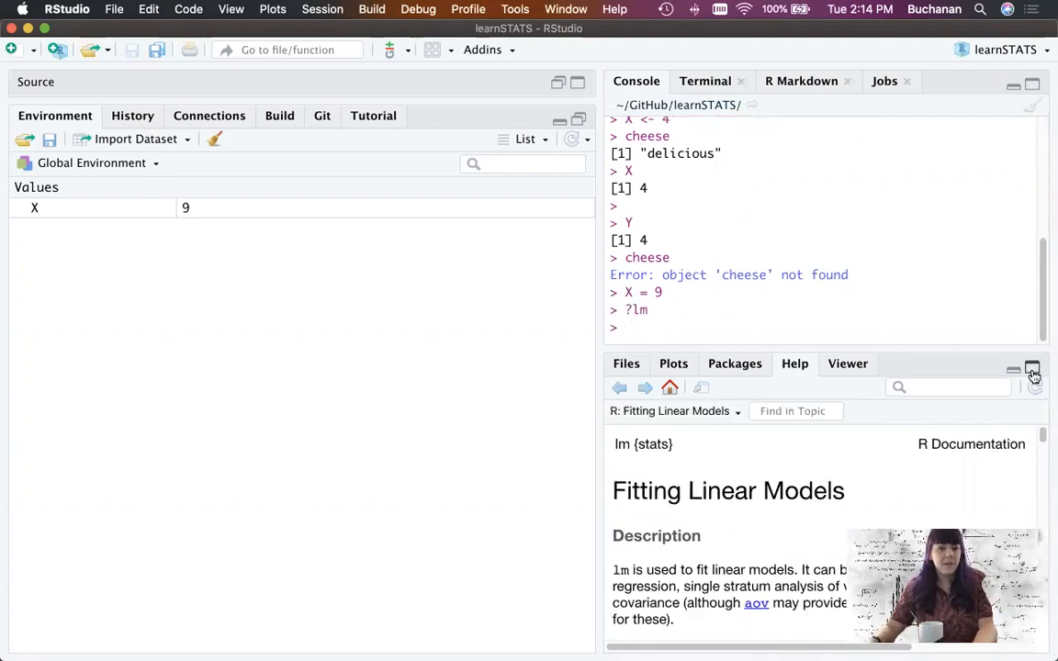
left_click(1033, 368)
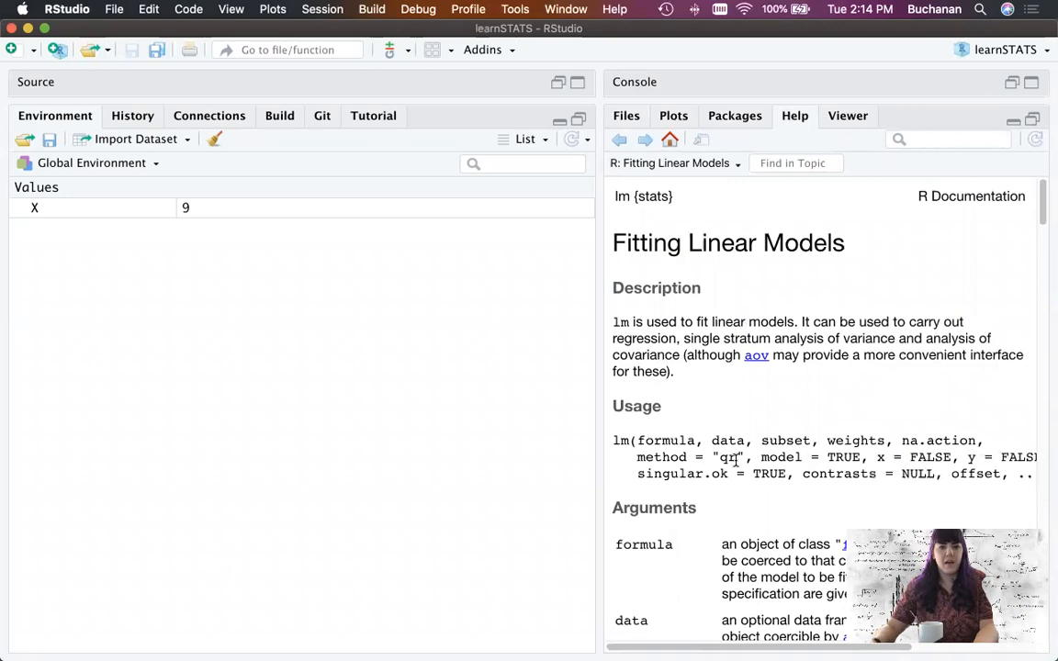
scroll("down", 3)
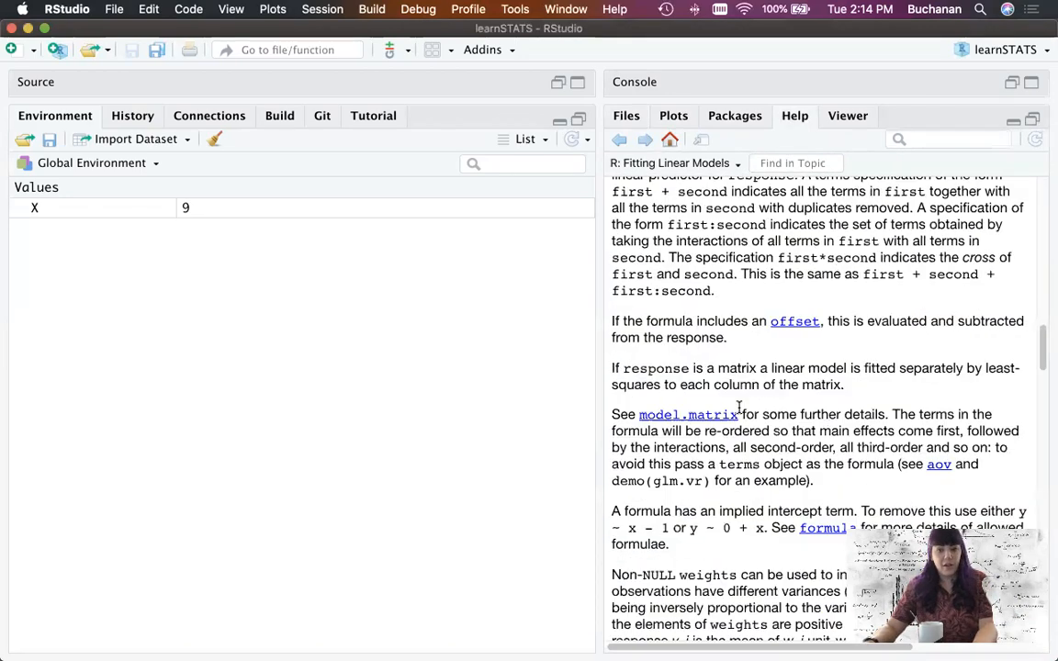
scroll("down", 3)
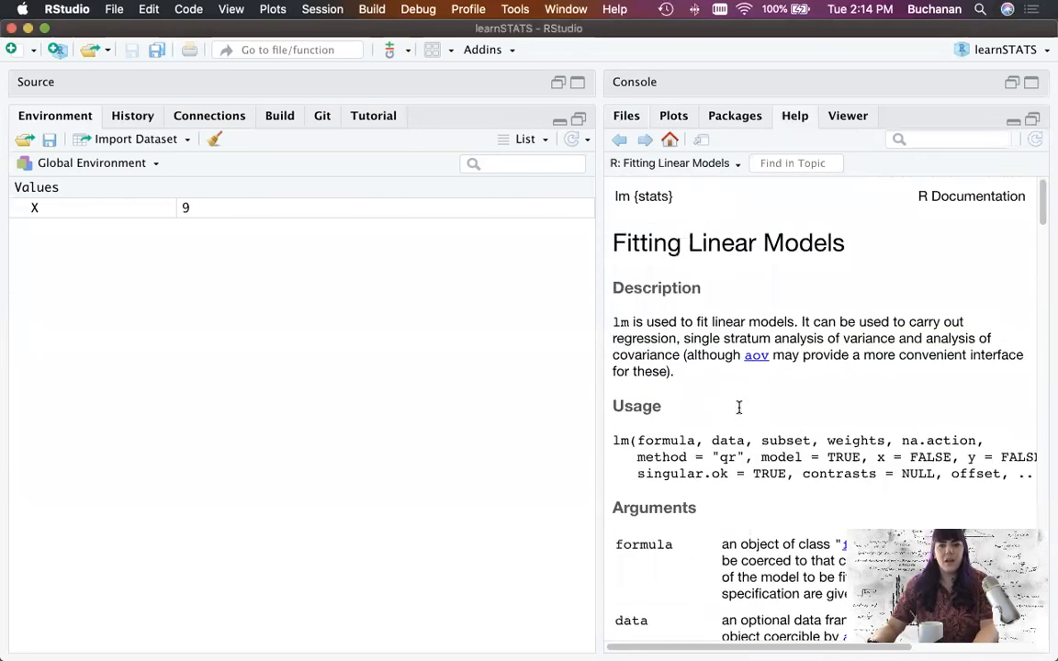
mouse_move(849, 430)
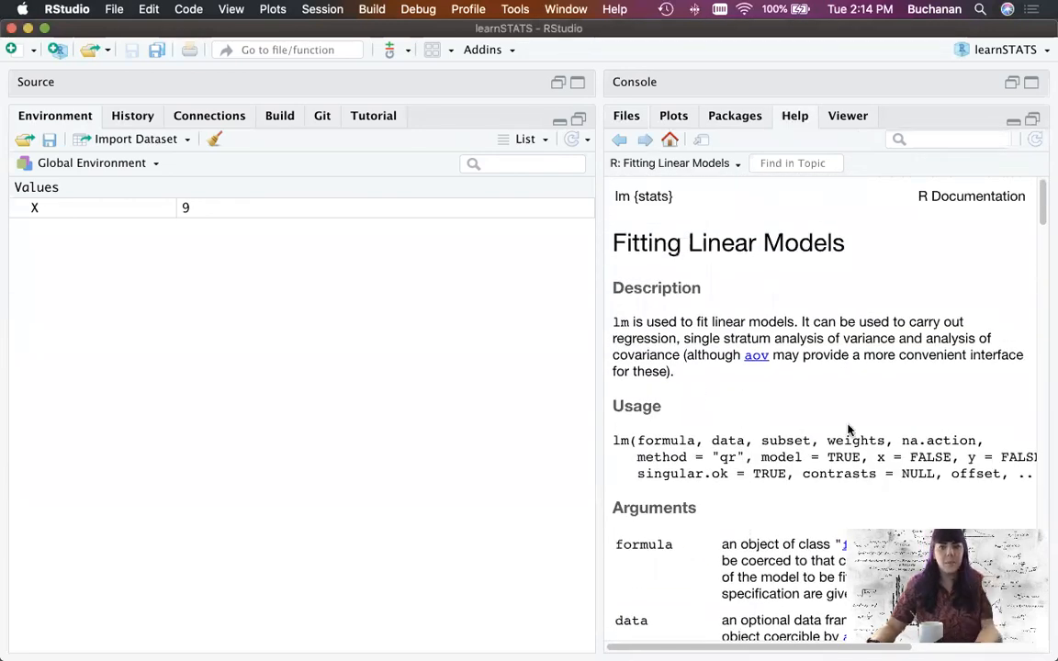
mouse_move(724, 429)
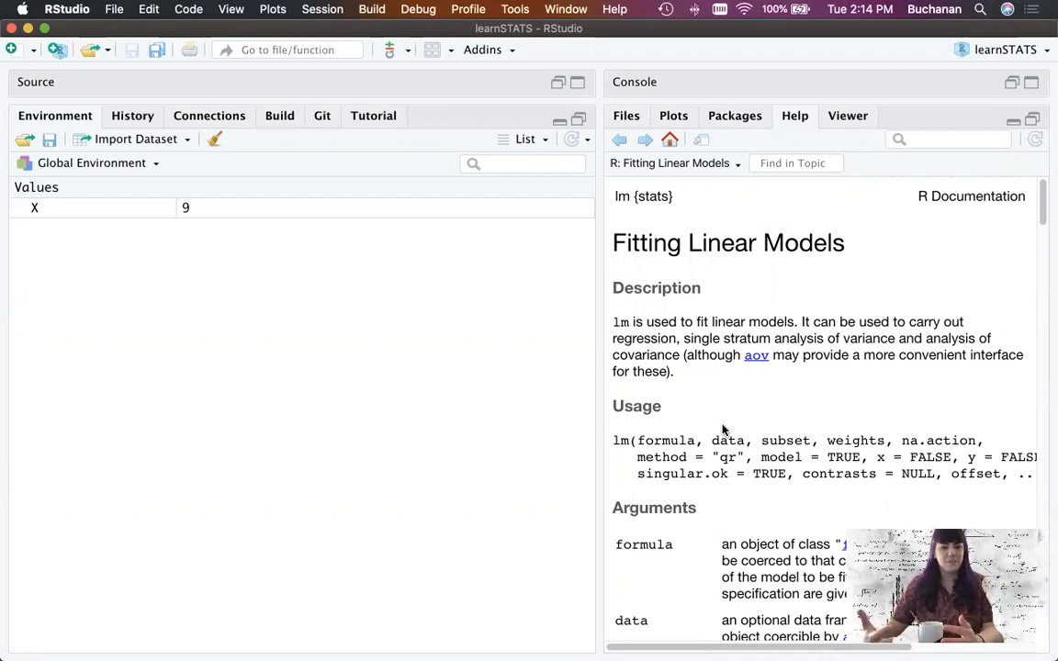
mouse_move(787, 381)
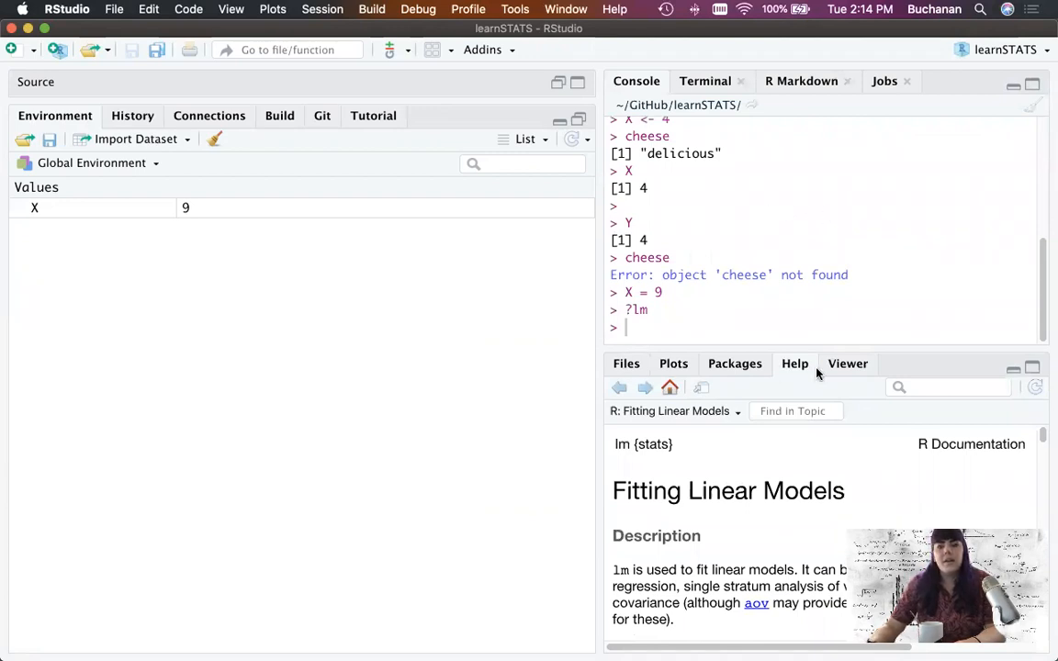
Check the empty Viewer pane, then return to slide 14 of the lecture_introR slides.
left_click(847, 364)
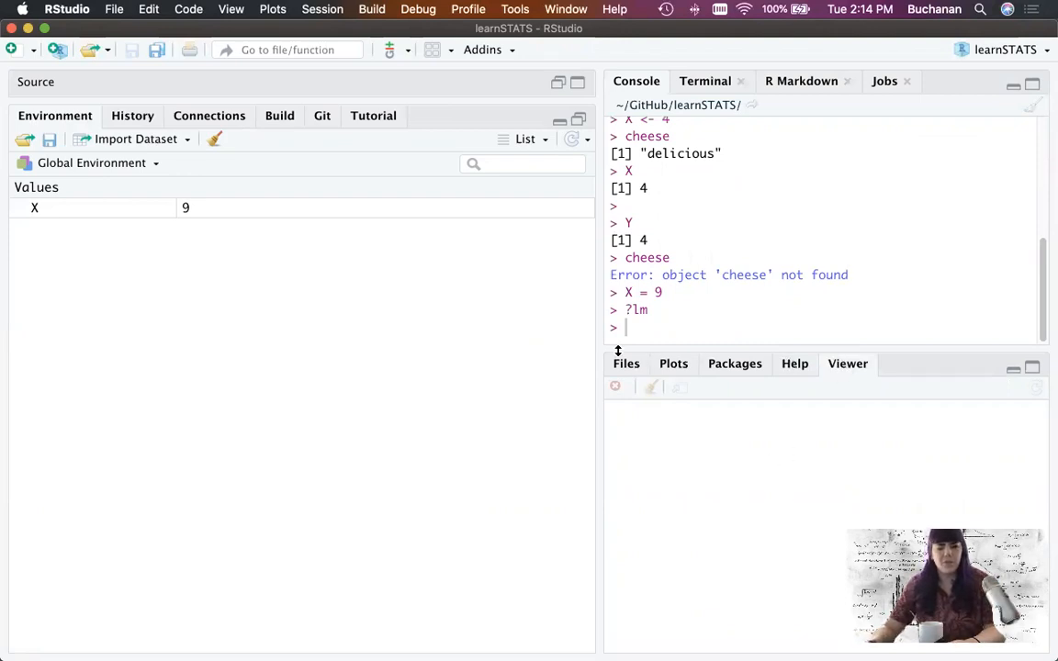
left_click(626, 364)
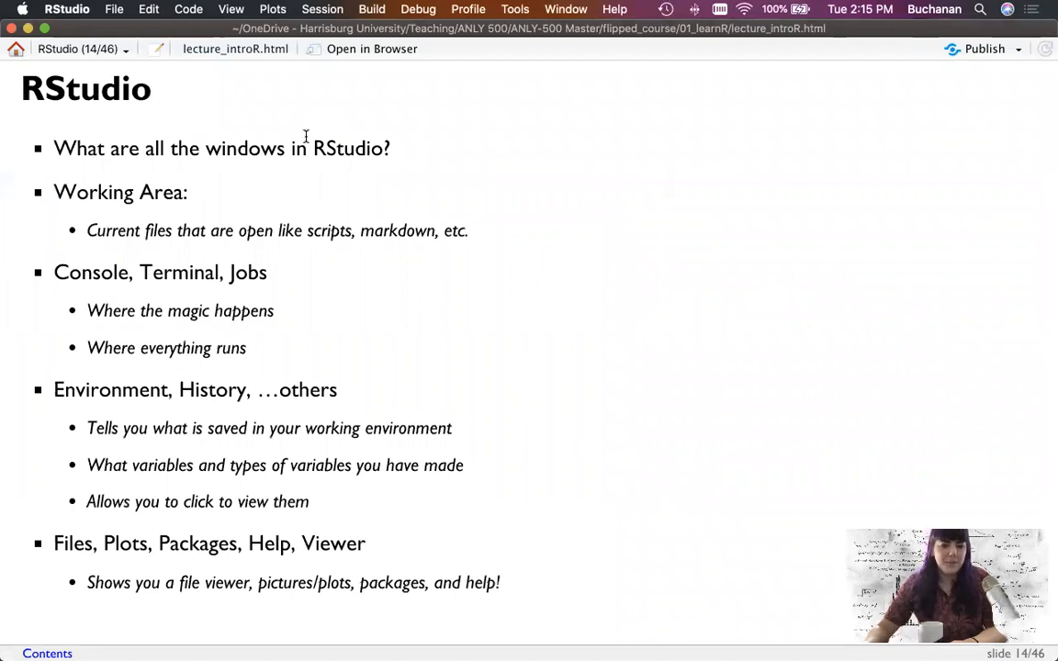
mouse_move(284, 248)
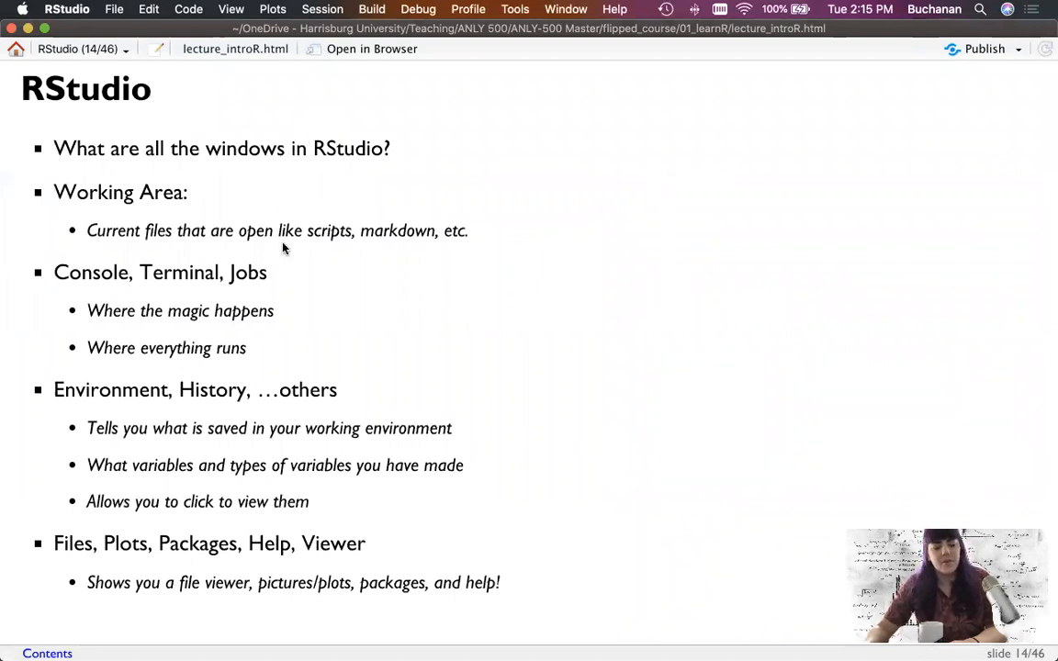